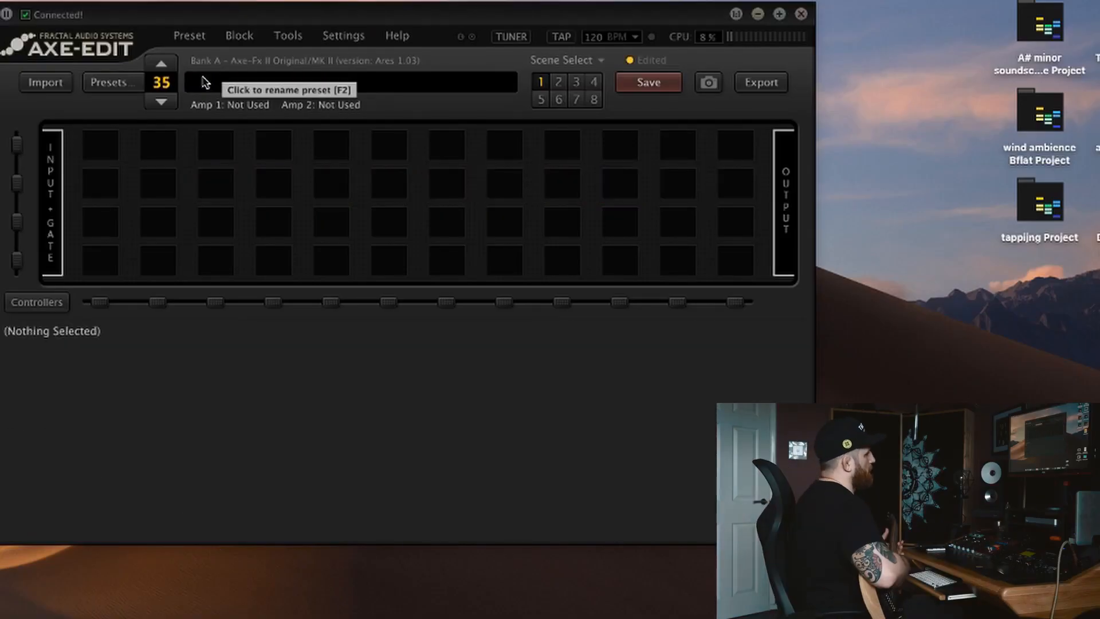
Connect the input jack through the second grid row to the output with shunts.
click(156, 143)
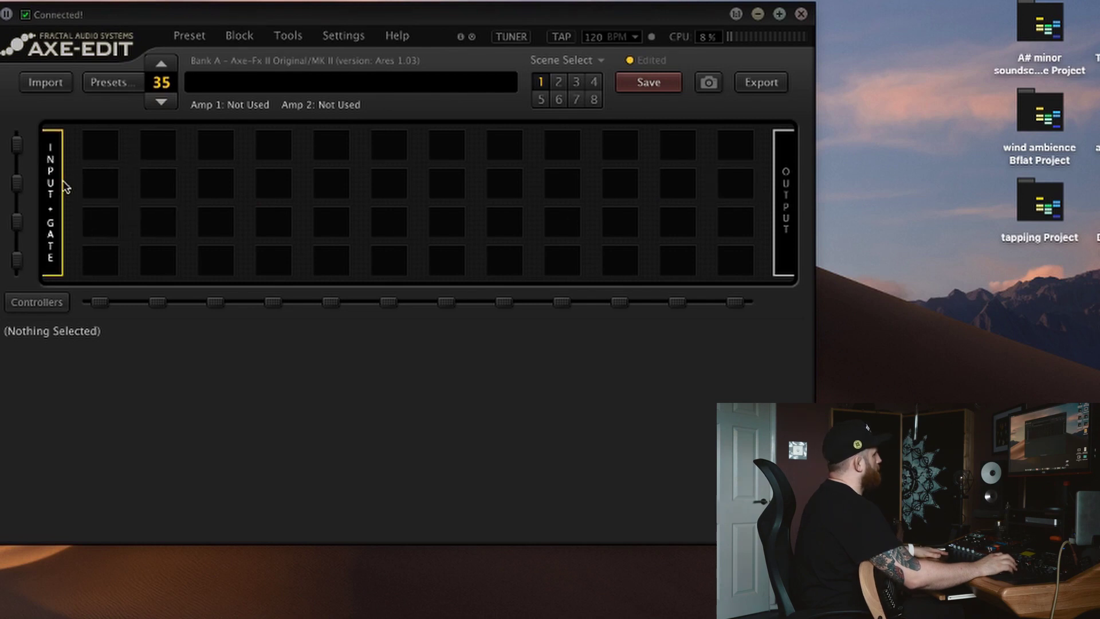
click(101, 185)
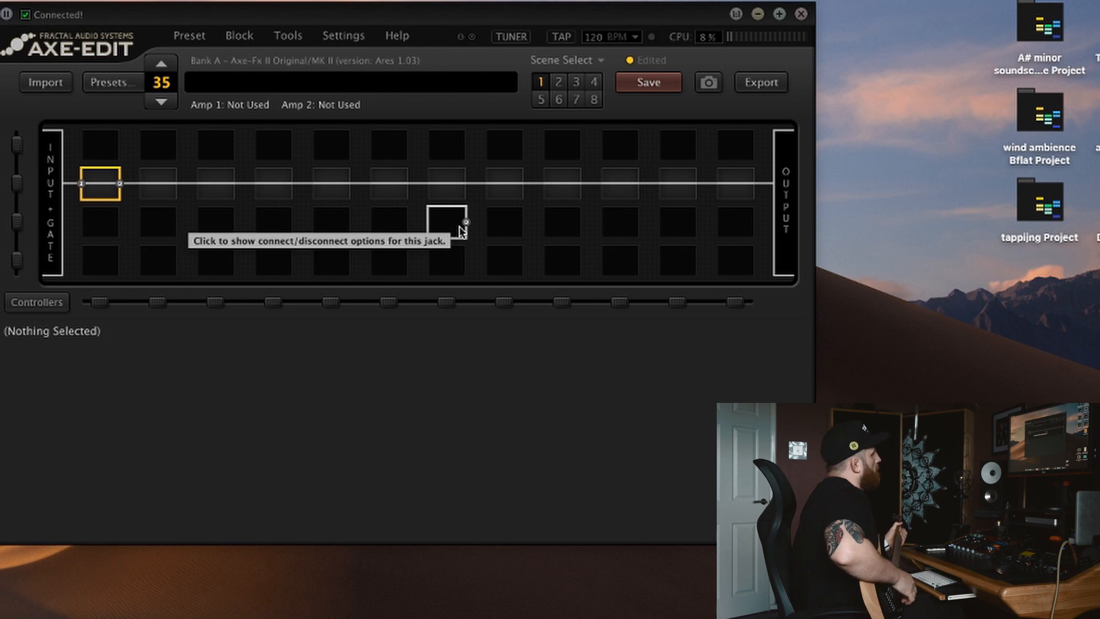
mouse_move(382, 189)
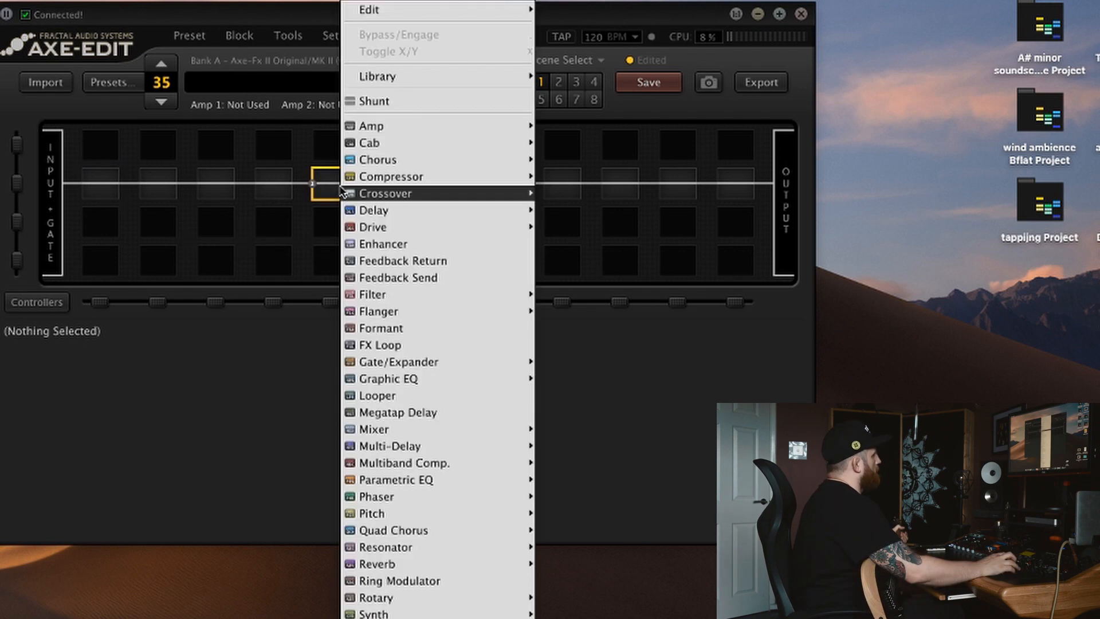
mouse_move(372, 126)
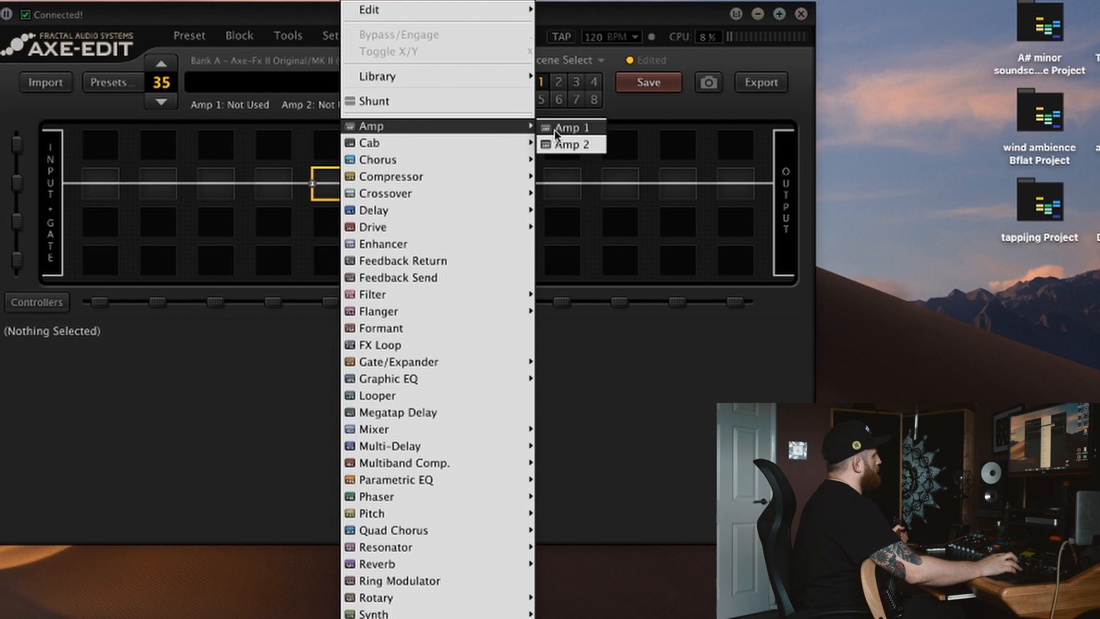
Place Amp 1 and Cab 1 on the path and choose FAS Modern as the amp model.
click(570, 126)
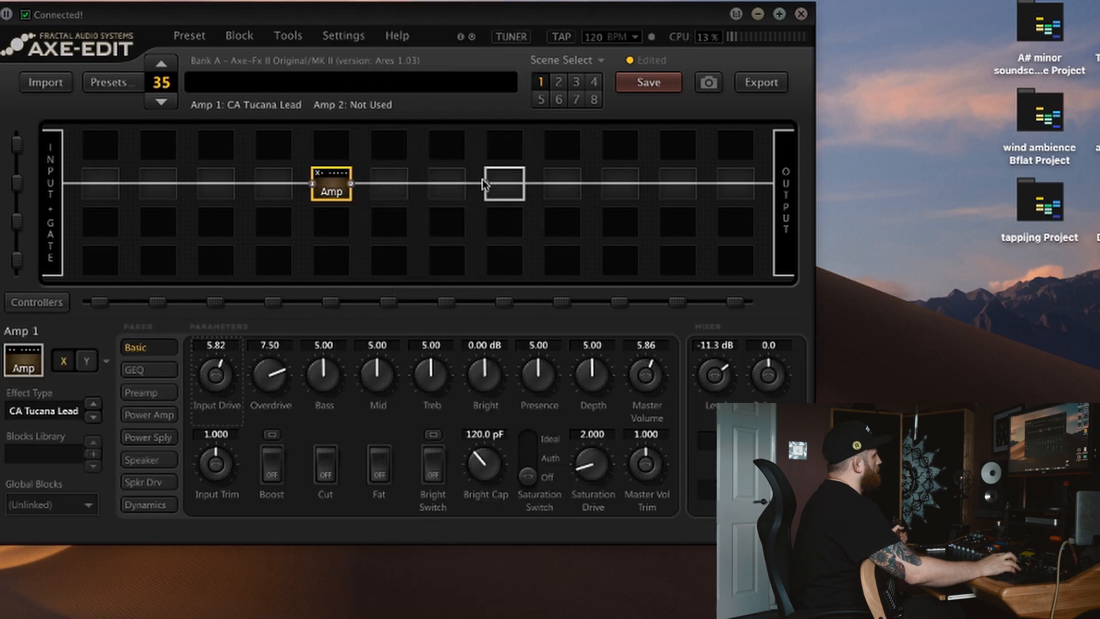
right_click(504, 182)
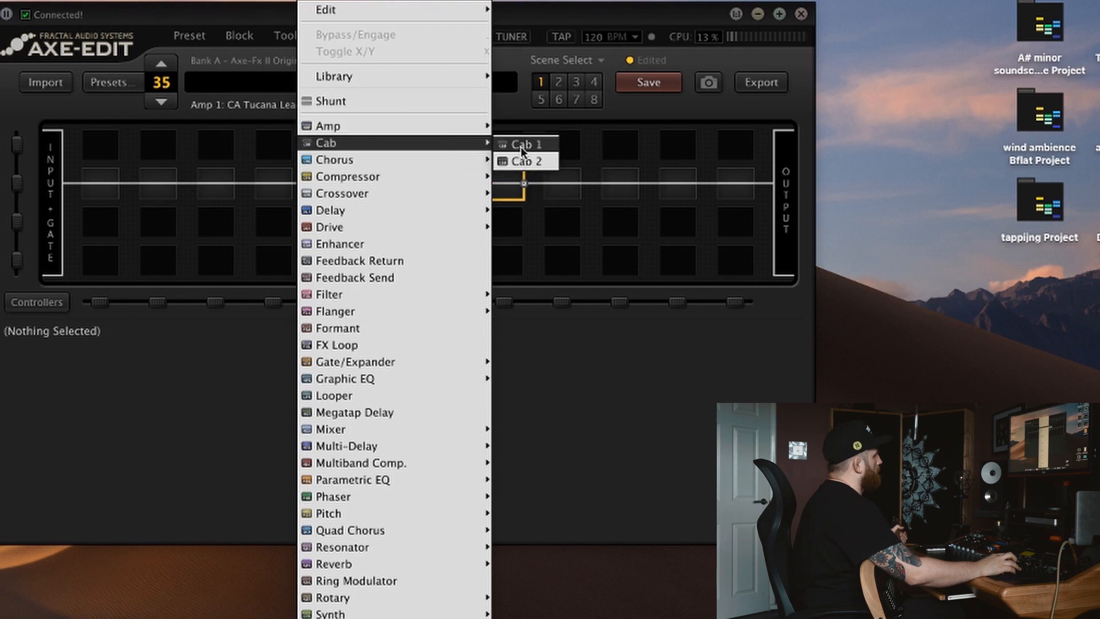
click(522, 145)
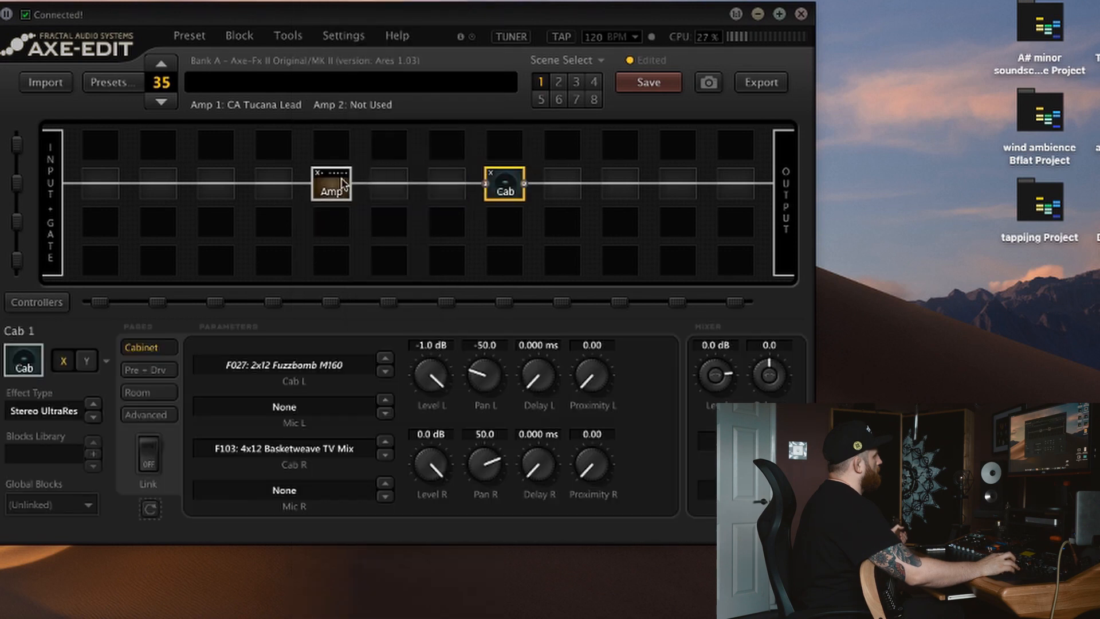
click(333, 186)
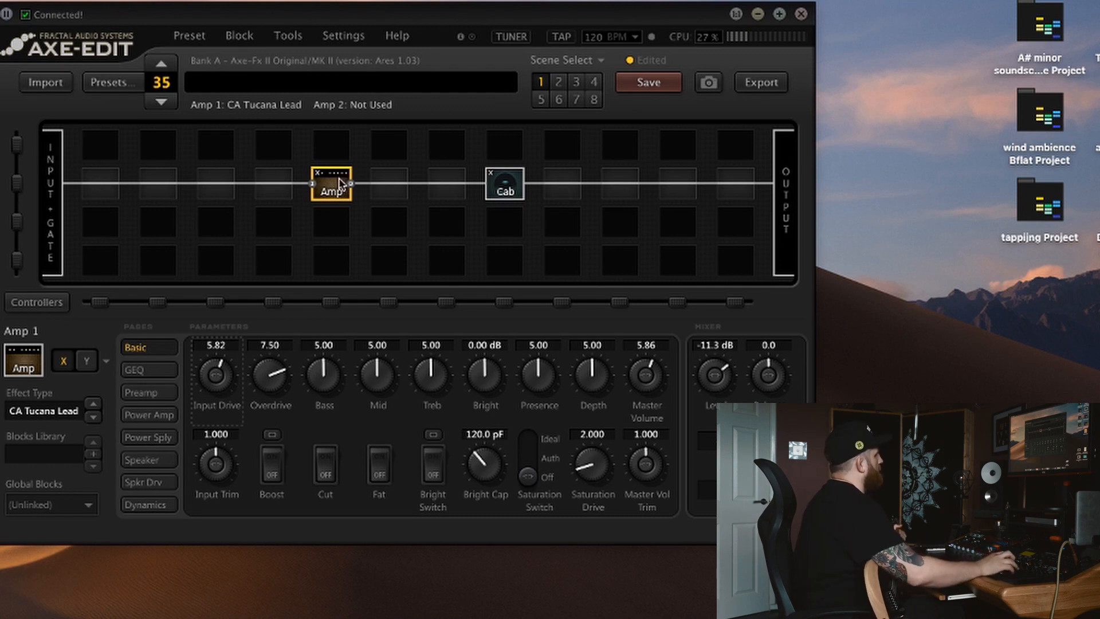
click(44, 412)
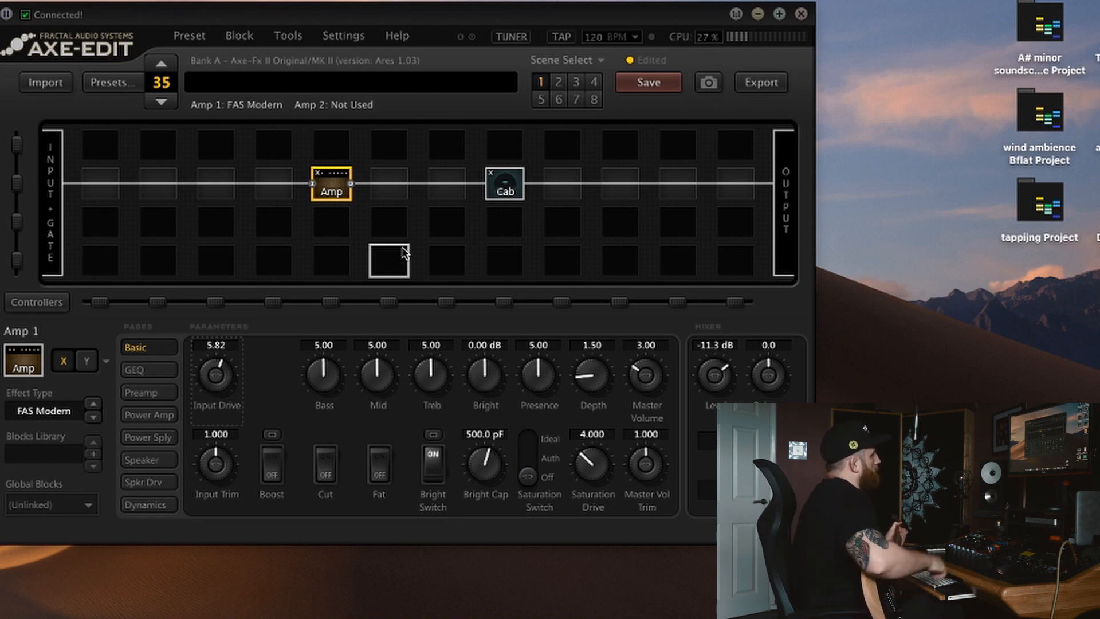
Switch the cab to Hi-/Ultra-Res mode and load the F062 4x12 V30 cabinet.
click(506, 185)
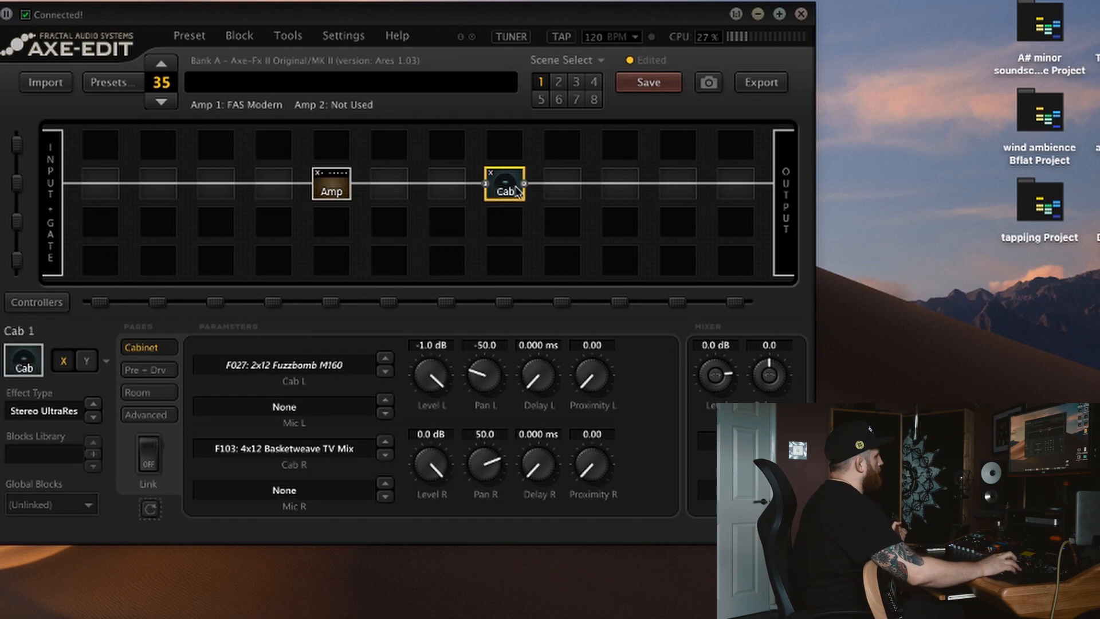
click(43, 410)
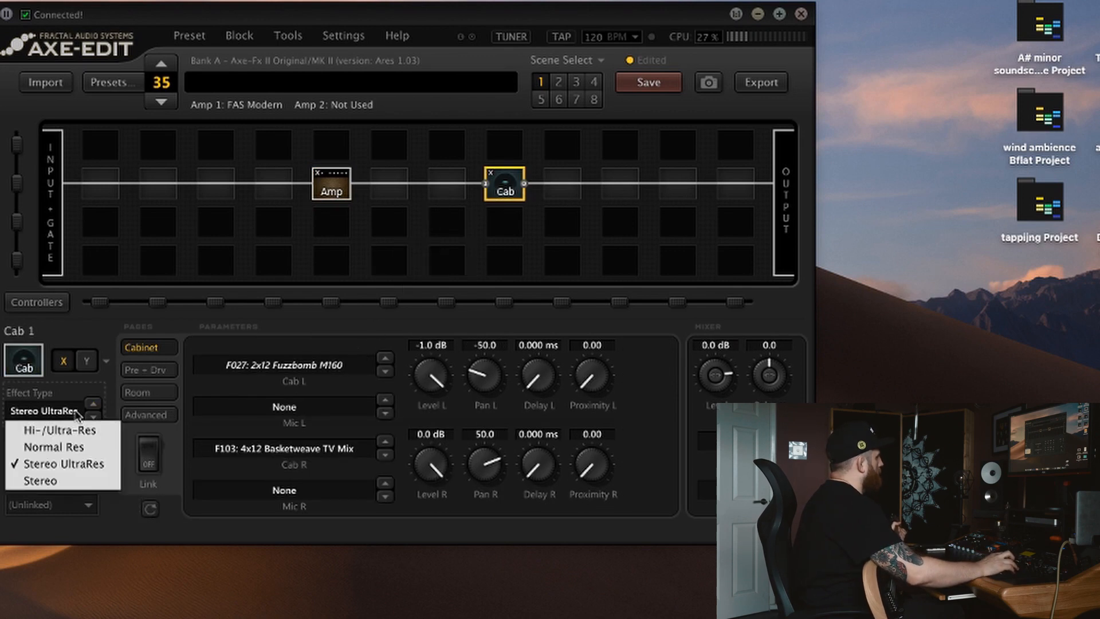
click(55, 429)
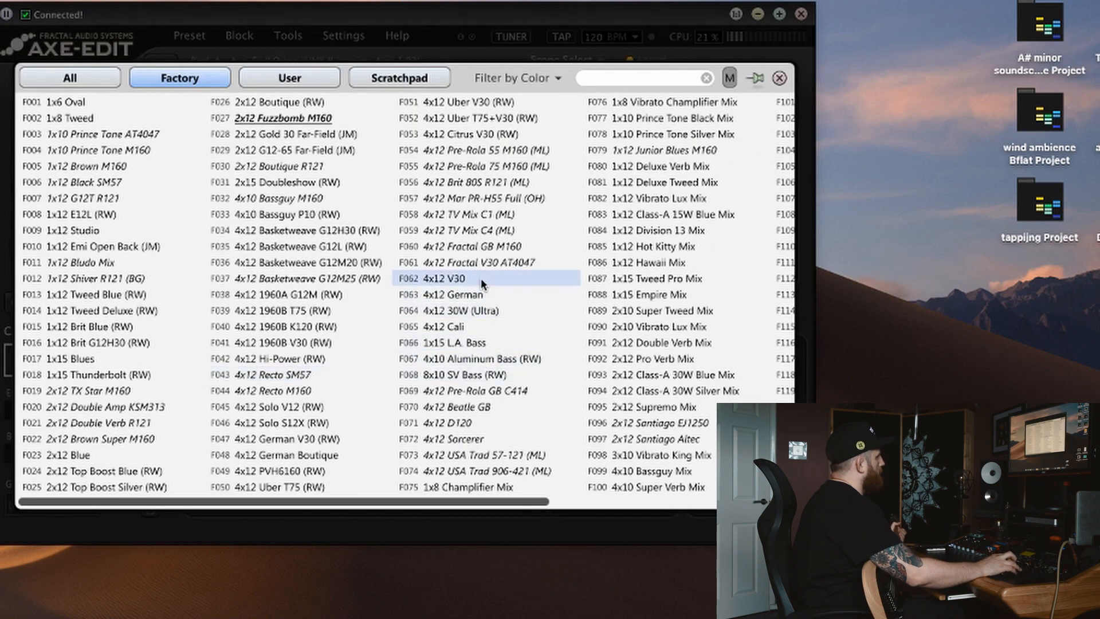
double_click(447, 279)
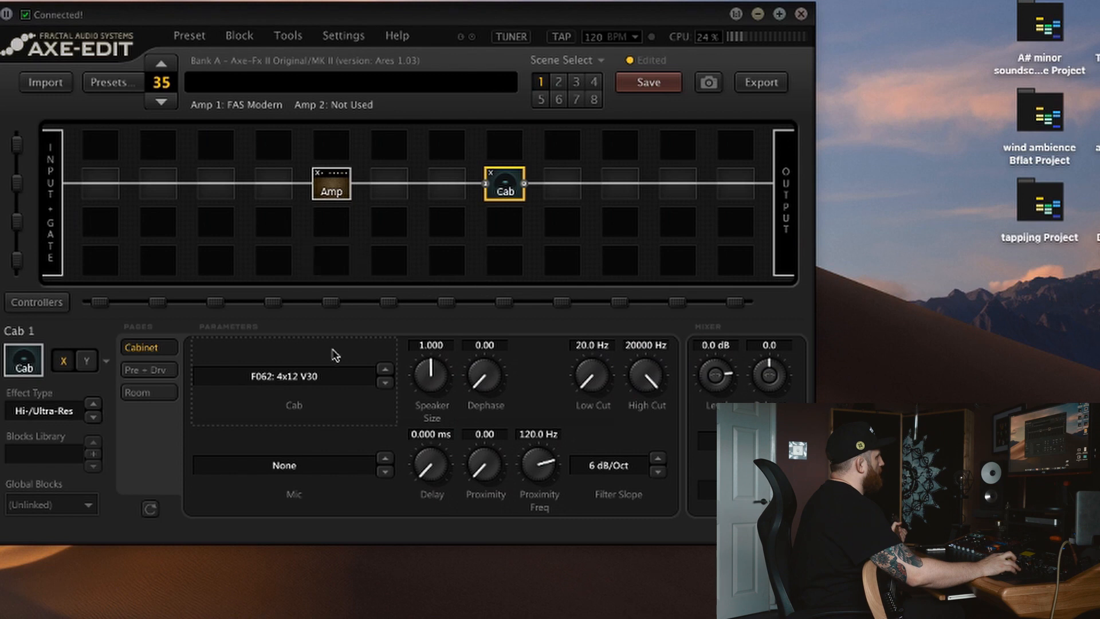
mouse_move(488, 402)
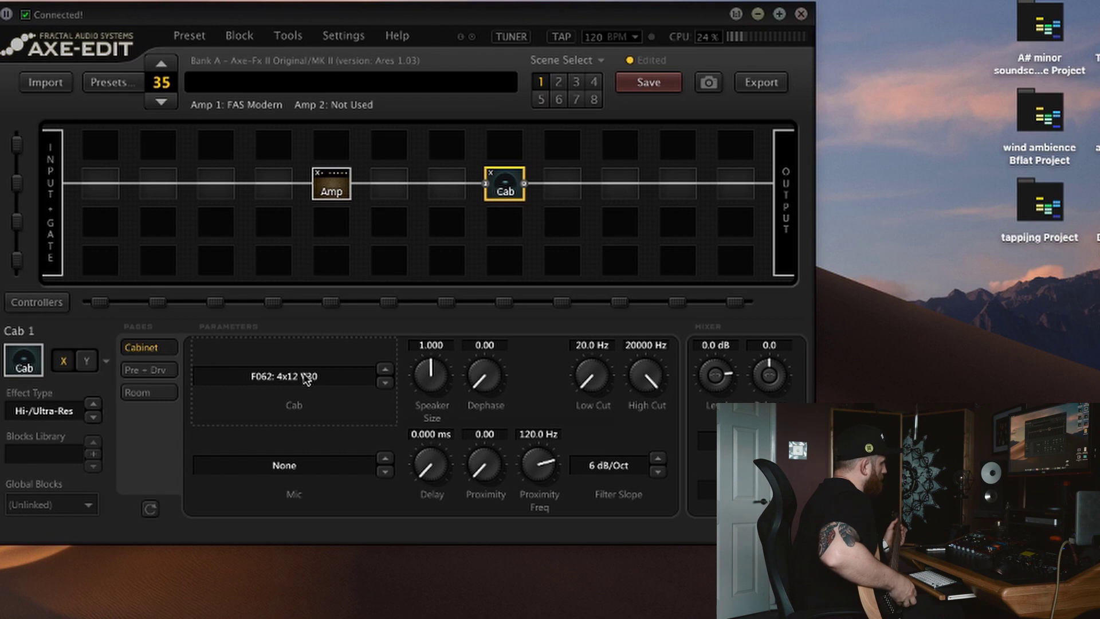
mouse_move(655, 408)
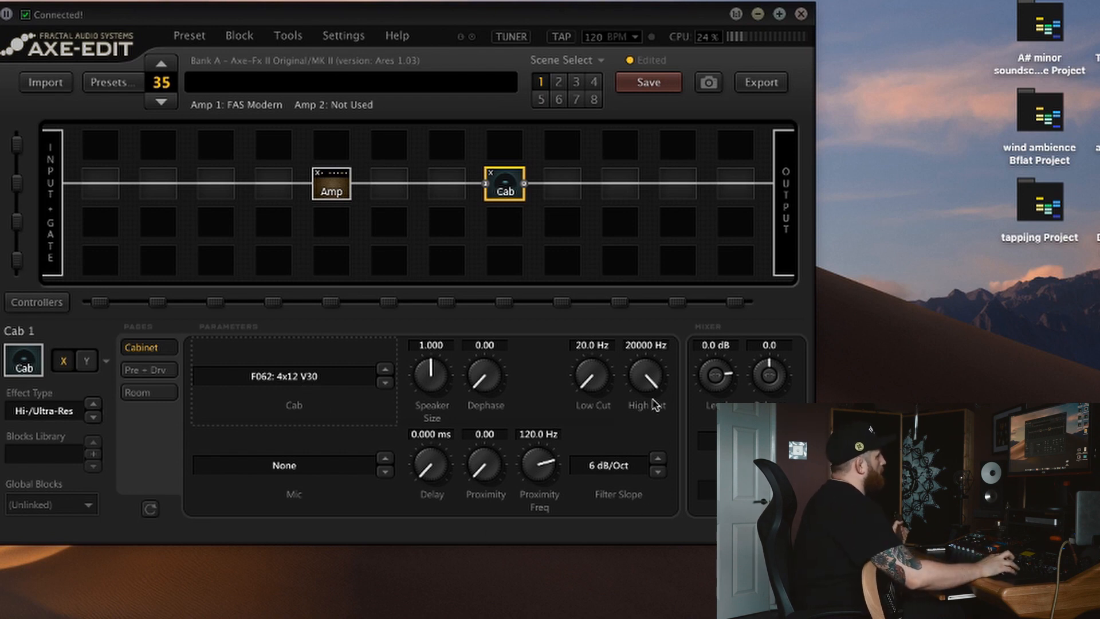
Lower the cab's High Cut to about 10056 Hz and return to the amp block.
drag(646, 379, 638, 400)
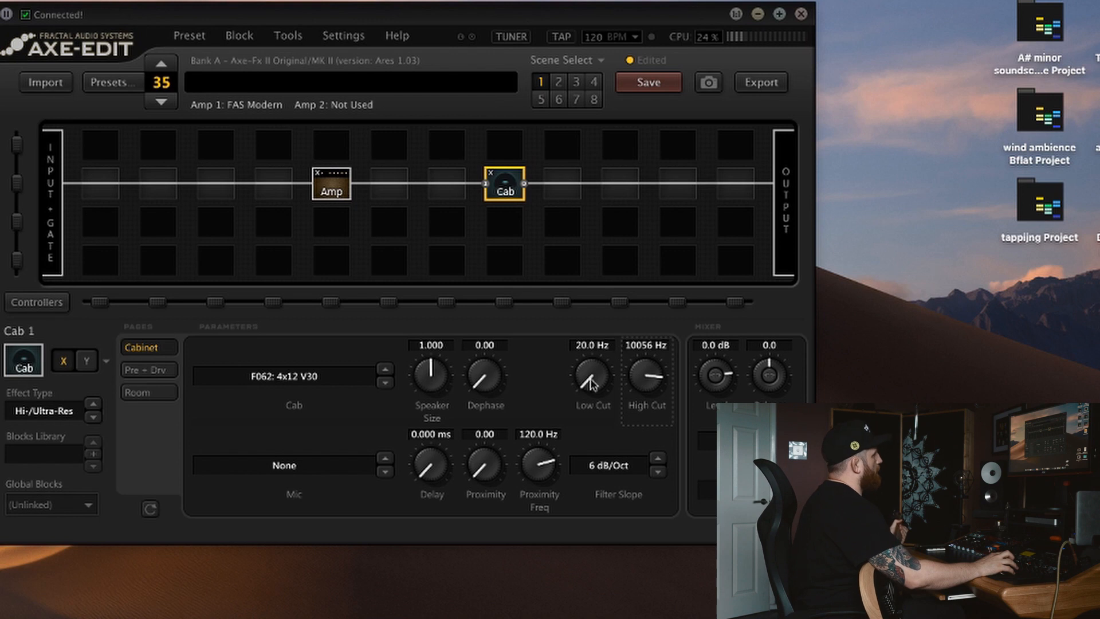
click(332, 189)
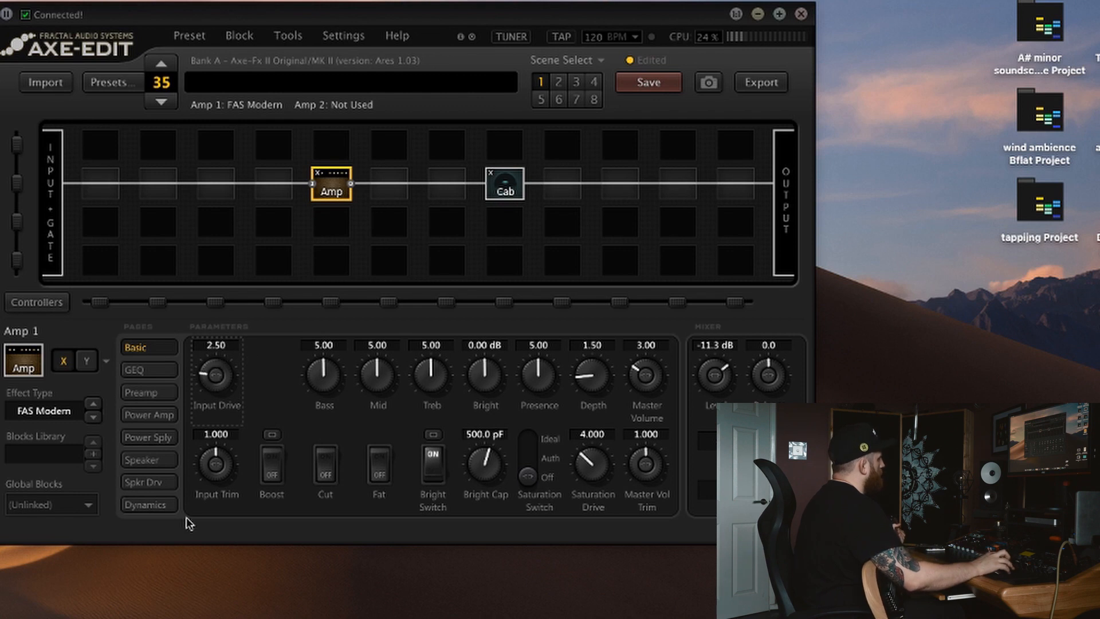
Adjust the amp's Input Drive down from 2.50 territory and settle it at 2.74.
drag(216, 373, 216, 393)
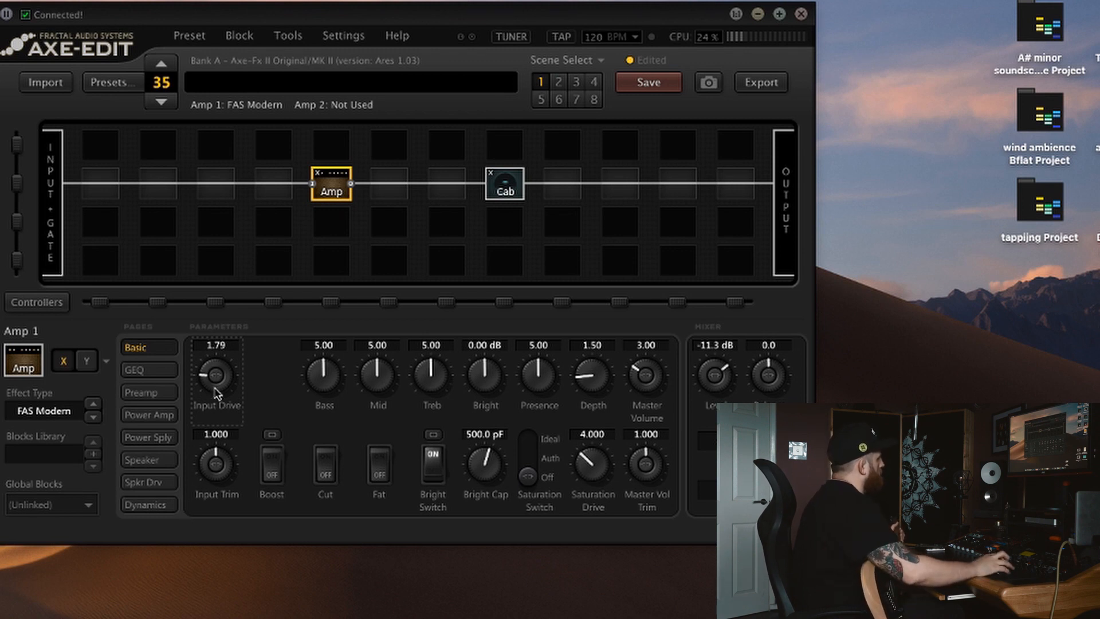
drag(215, 376, 215, 358)
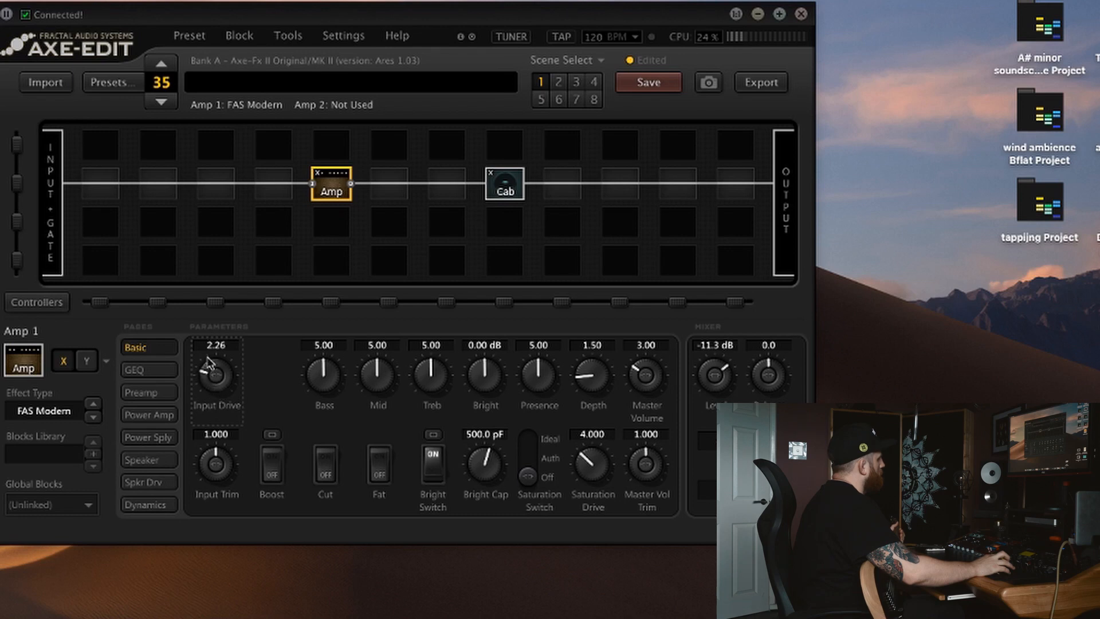
drag(214, 376, 217, 364)
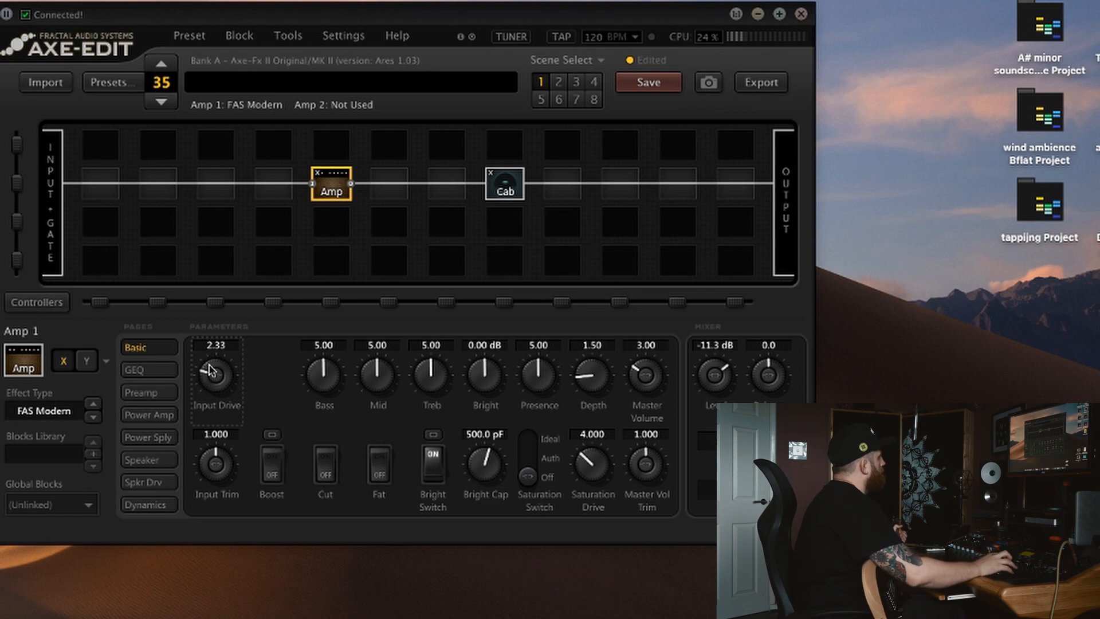
drag(216, 376, 216, 357)
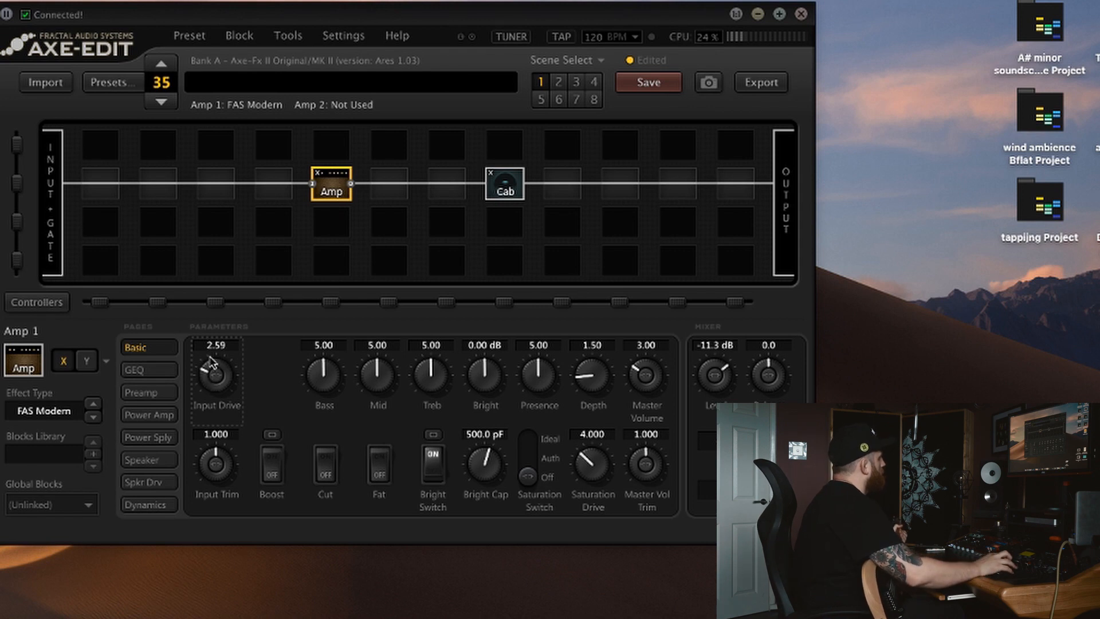
drag(216, 376, 216, 357)
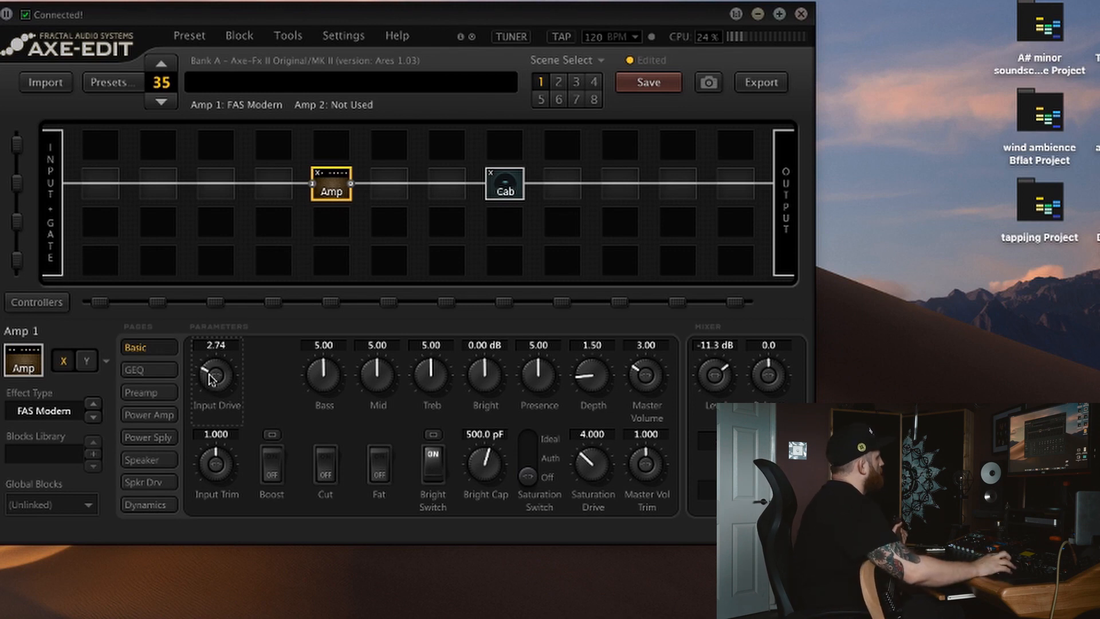
drag(217, 376, 217, 368)
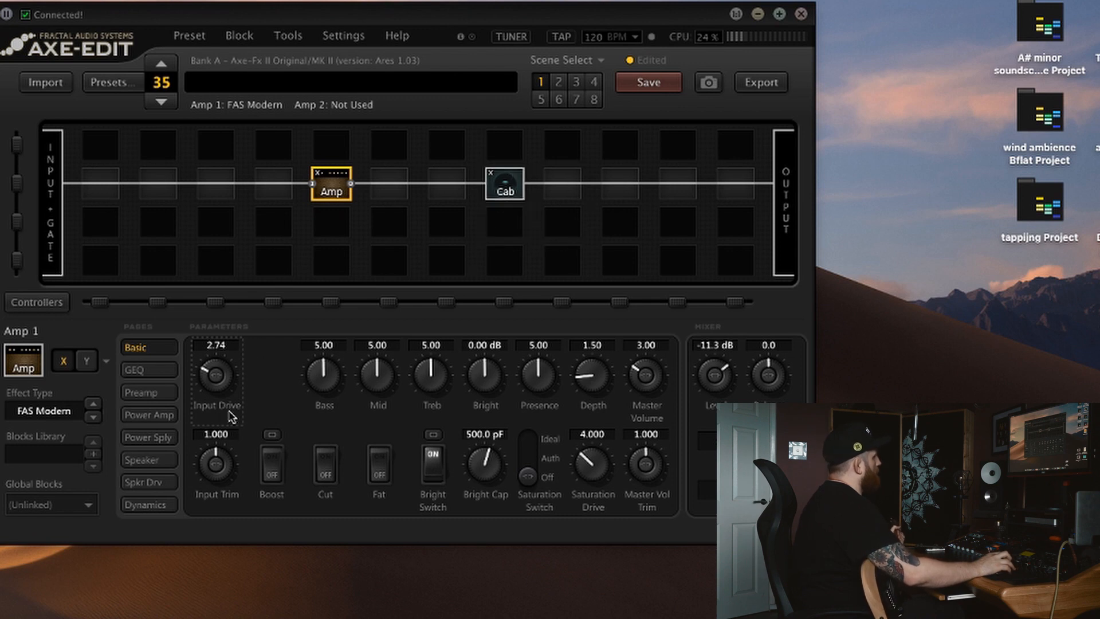
mouse_move(282, 401)
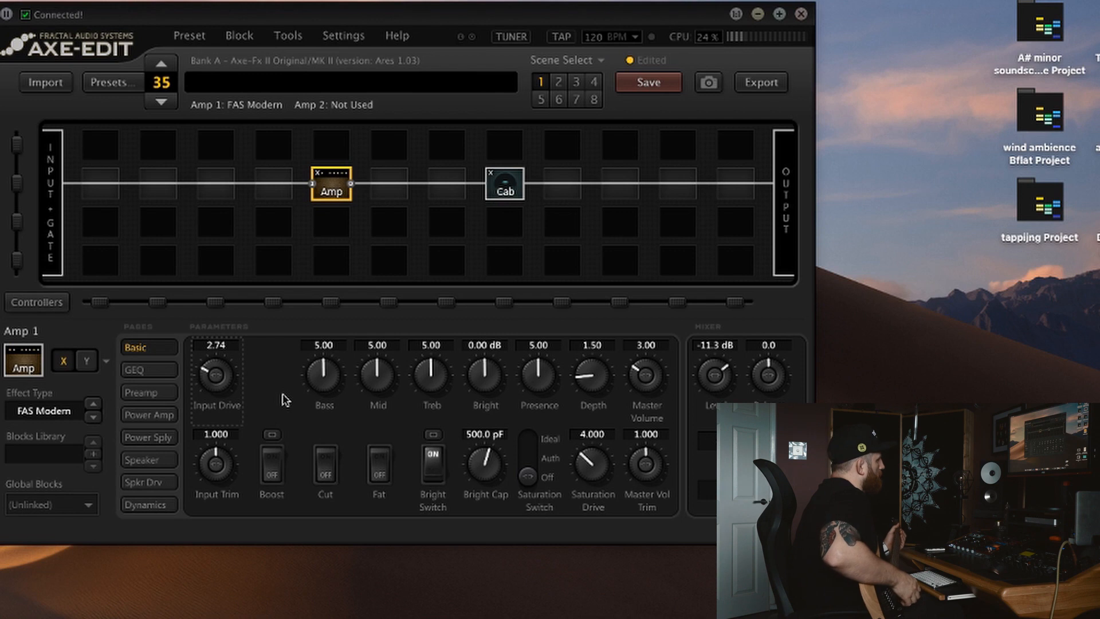
mouse_move(426, 391)
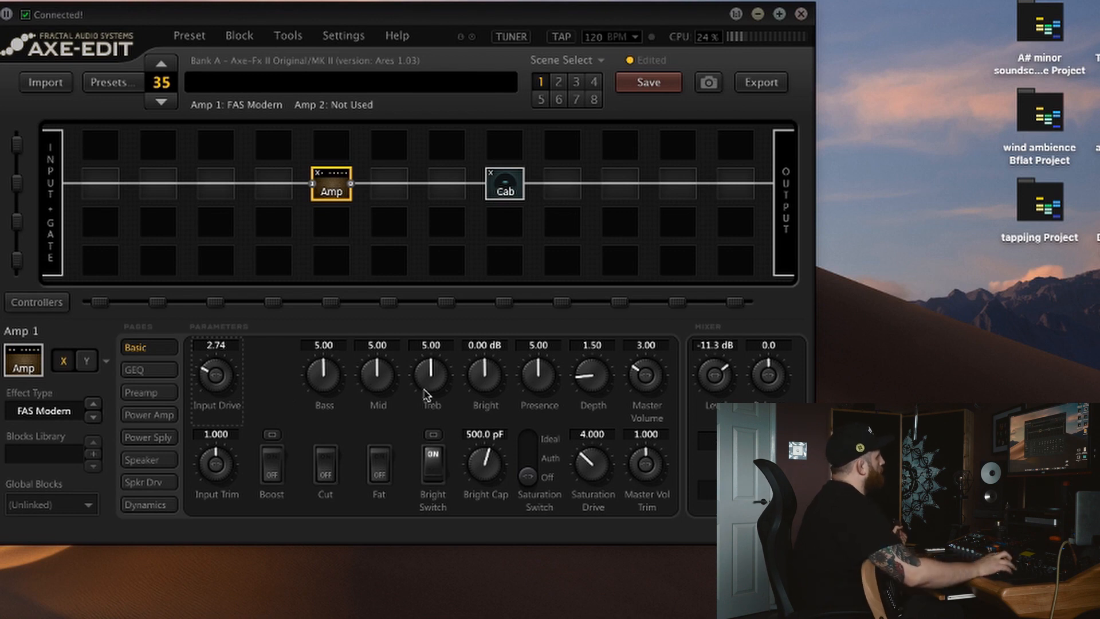
drag(377, 379, 377, 361)
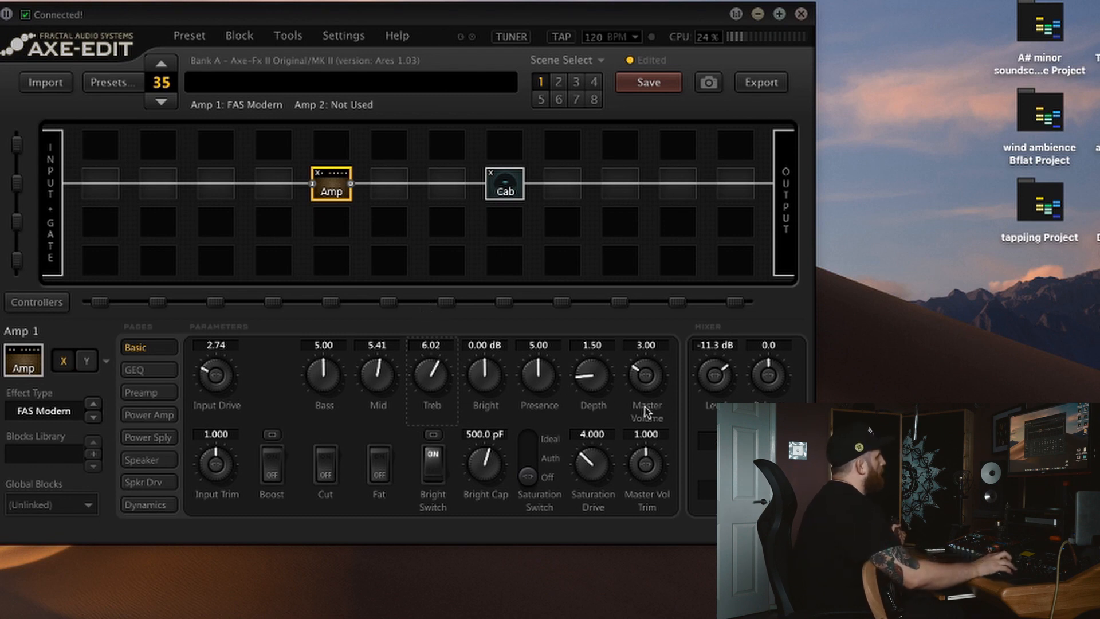
mouse_move(639, 392)
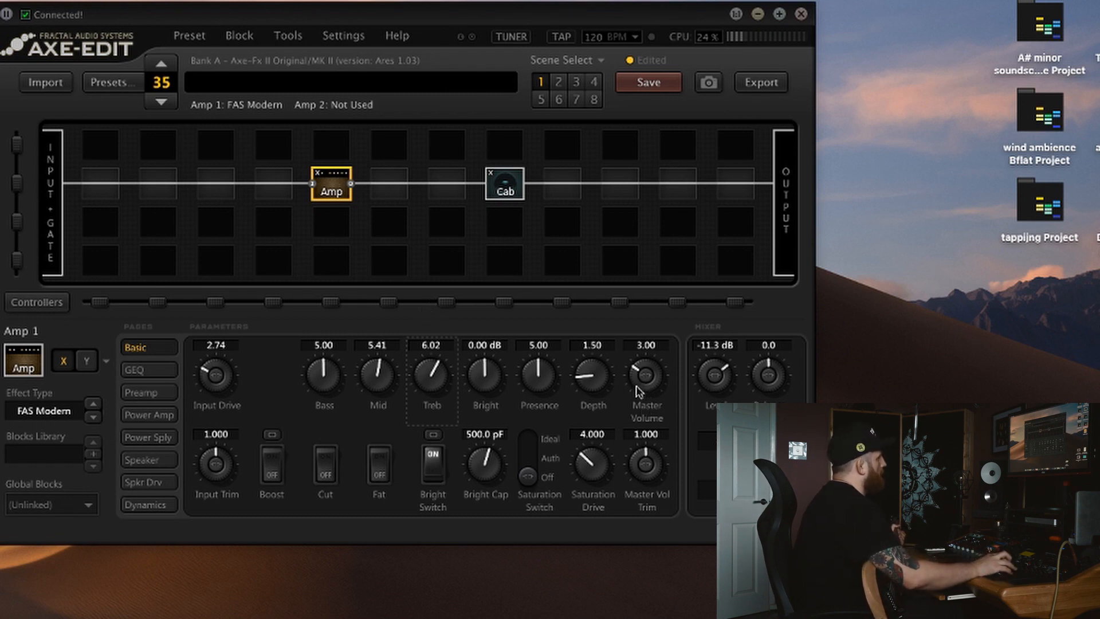
drag(645, 377, 645, 351)
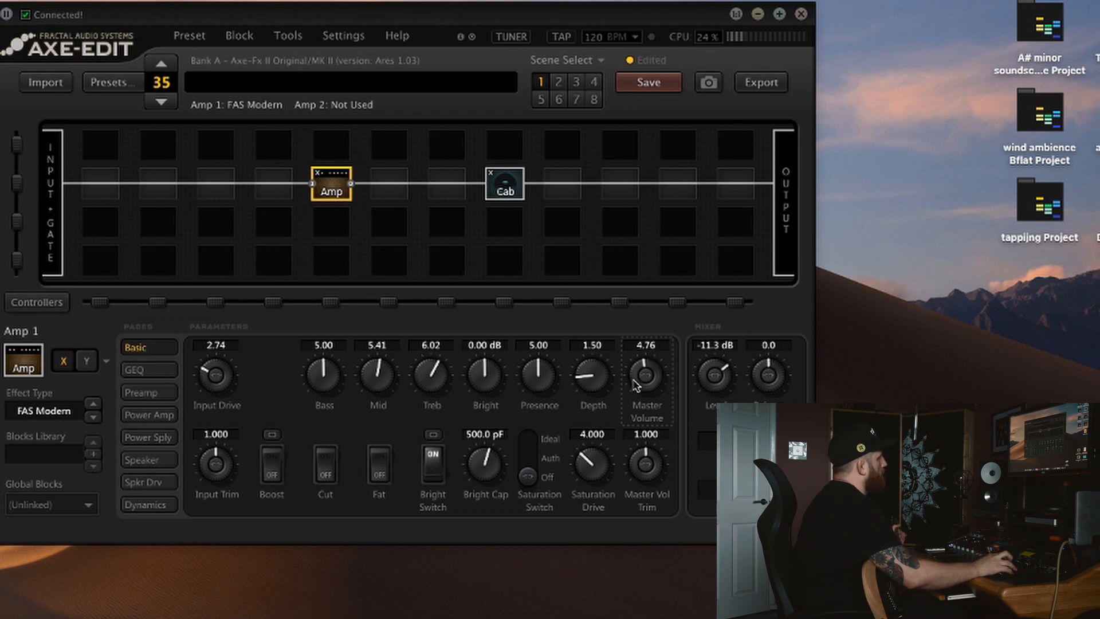
drag(646, 371, 634, 420)
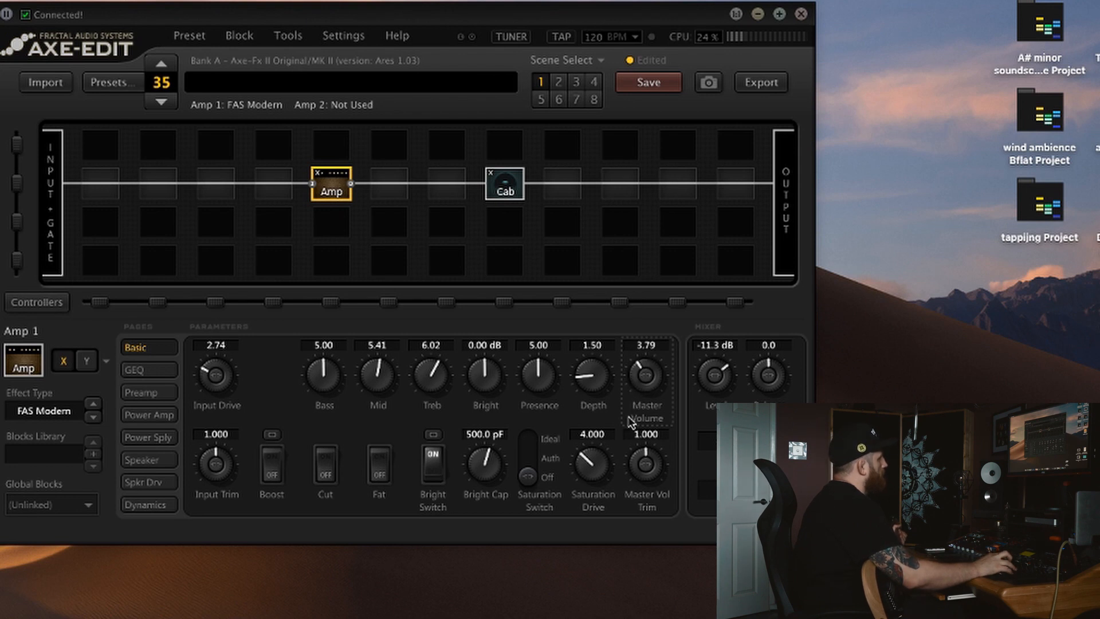
drag(645, 377, 645, 393)
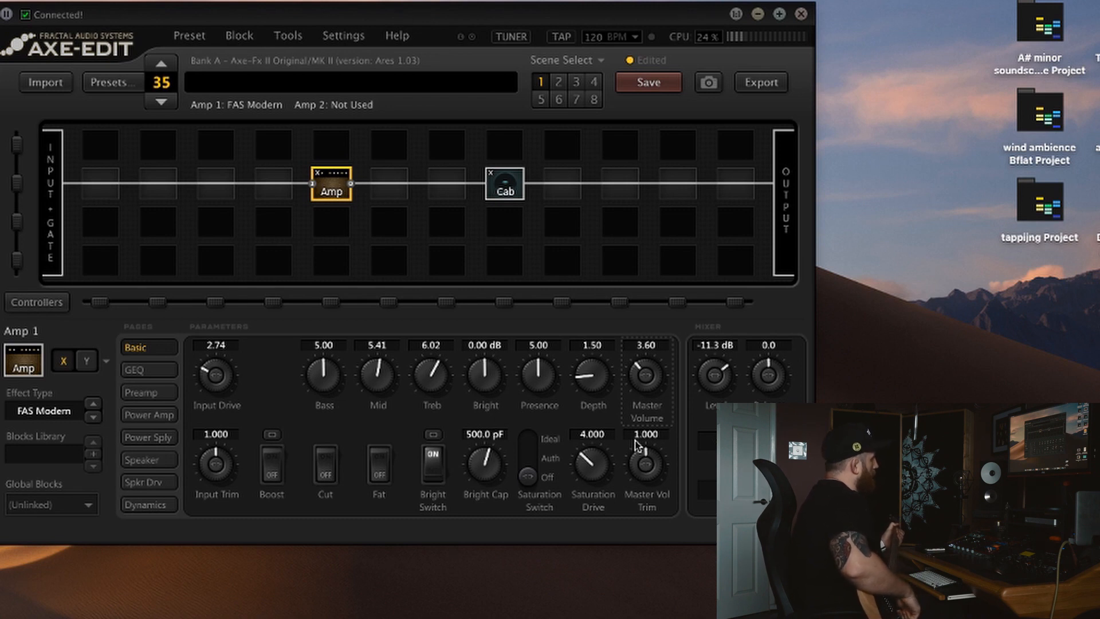
mouse_move(461, 381)
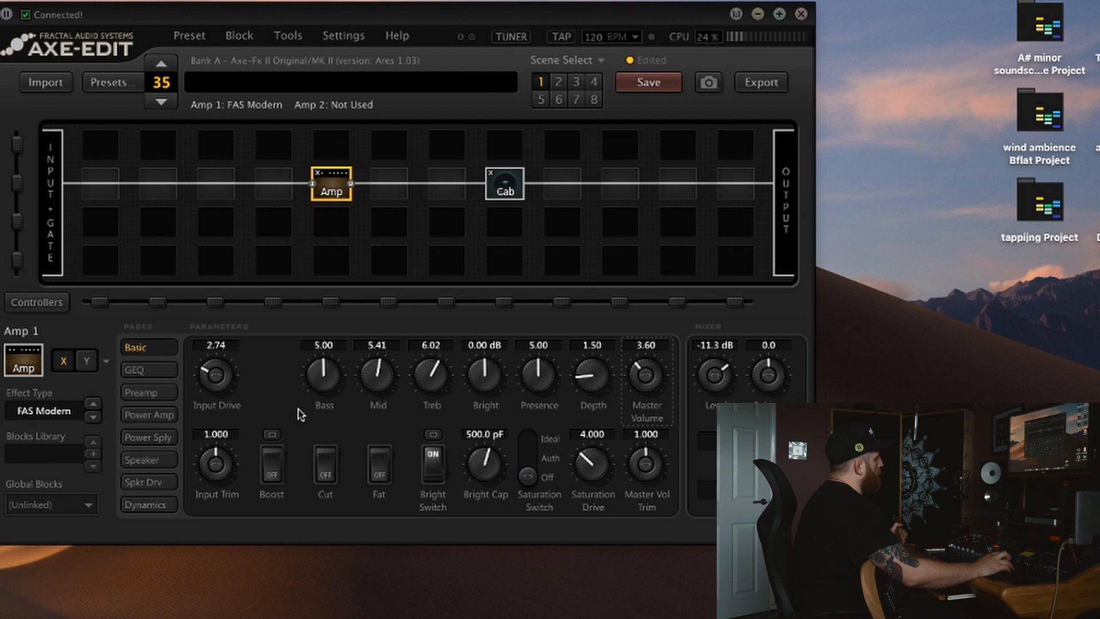
mouse_move(277, 412)
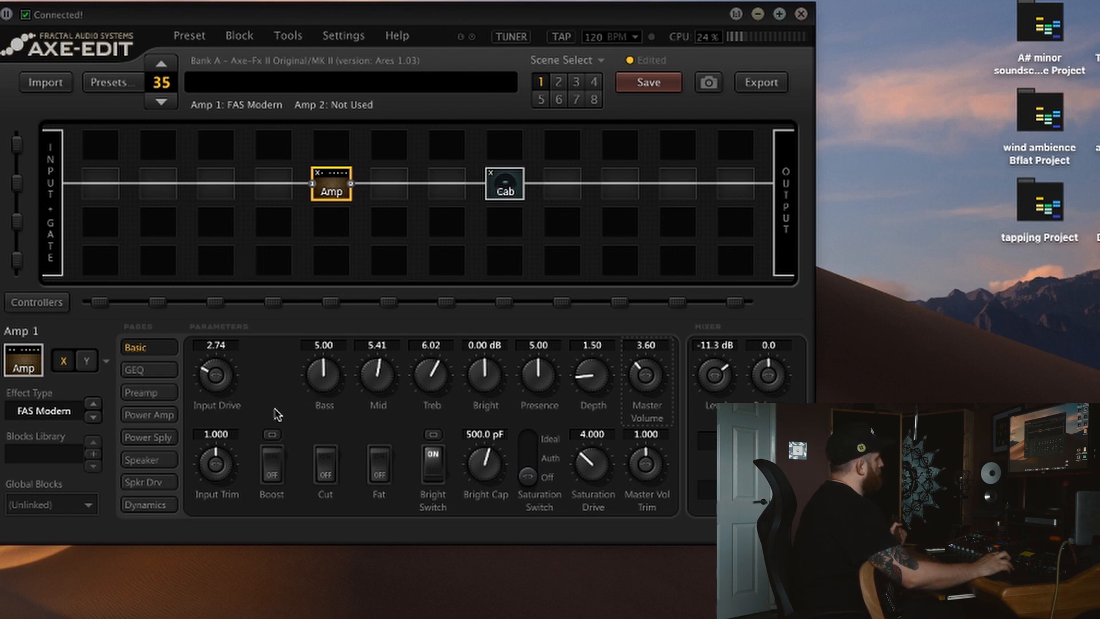
mouse_move(269, 348)
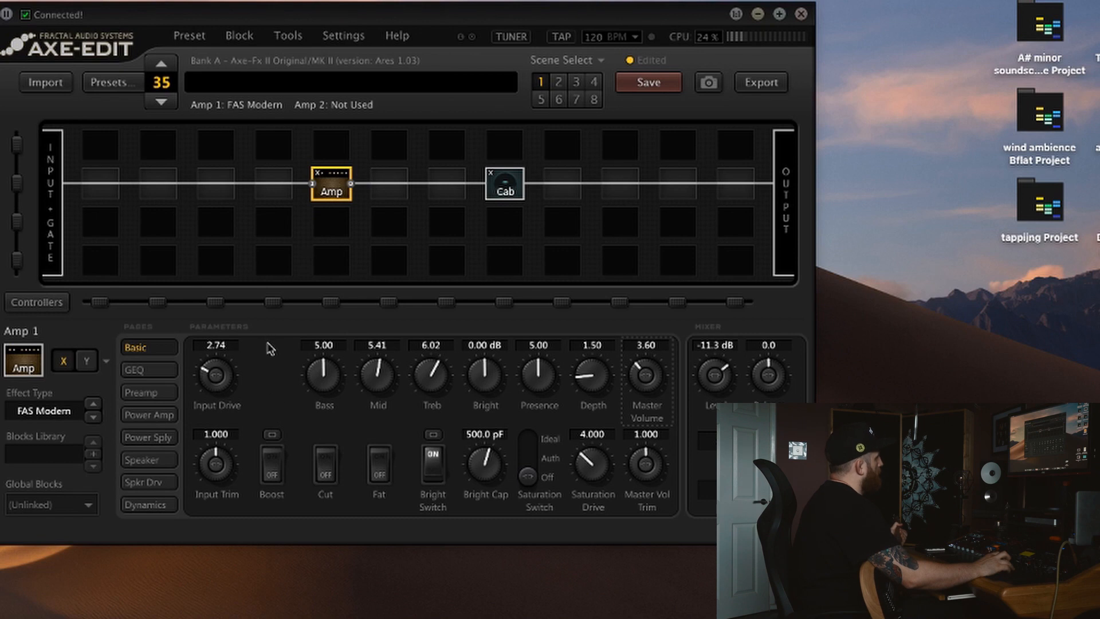
mouse_move(275, 360)
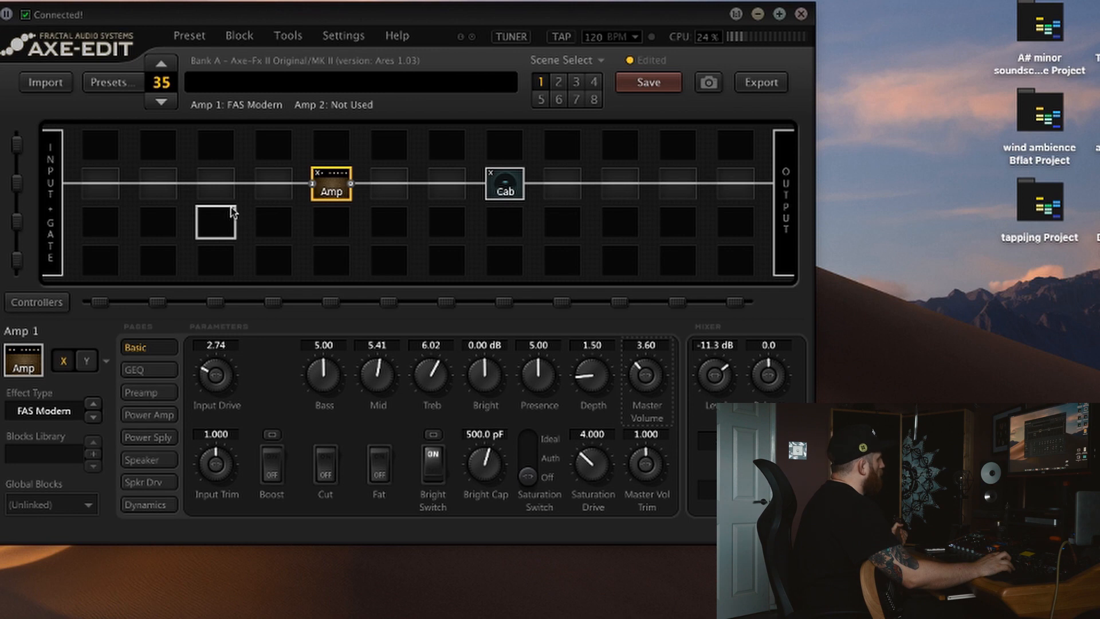
Insert Drive 1 before the amp, raise its level, then replace it with Filter 1.
right_click(216, 229)
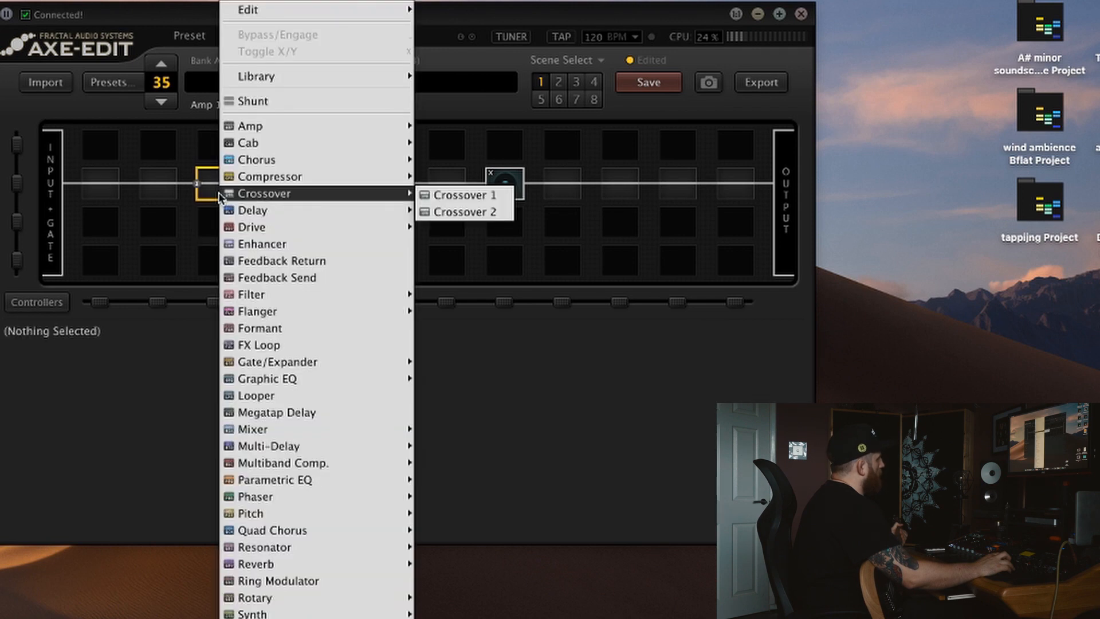
mouse_move(276, 227)
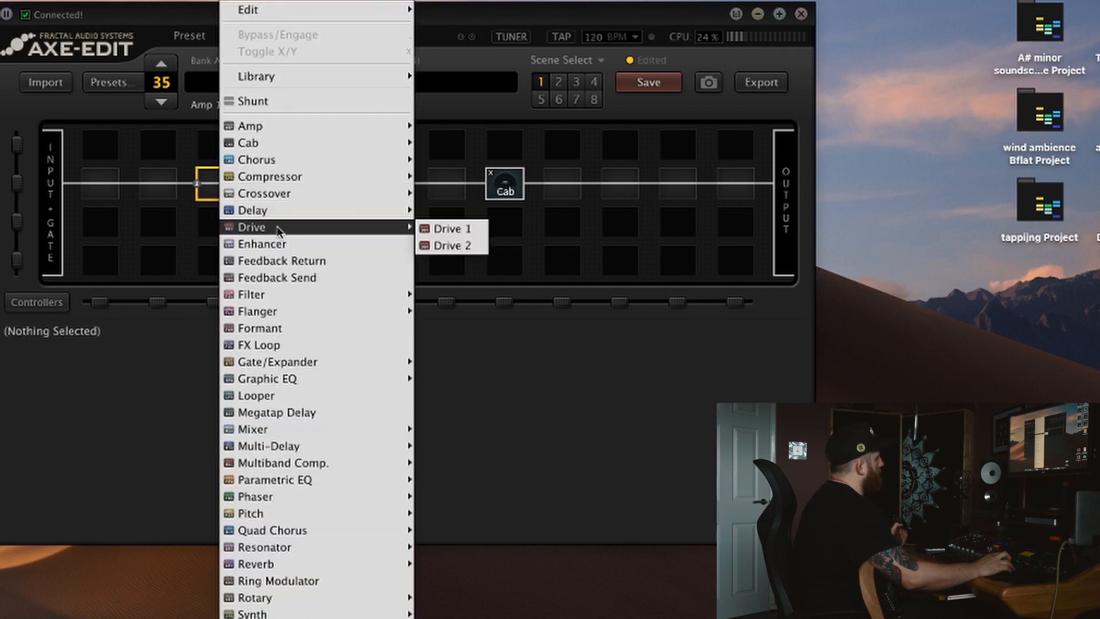
click(451, 228)
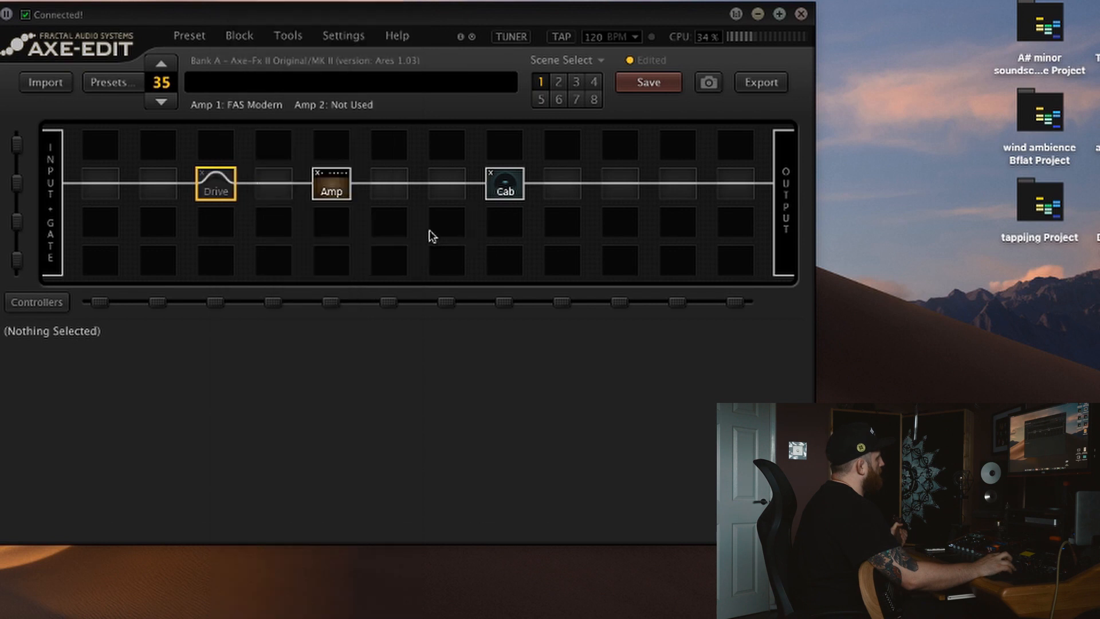
click(216, 186)
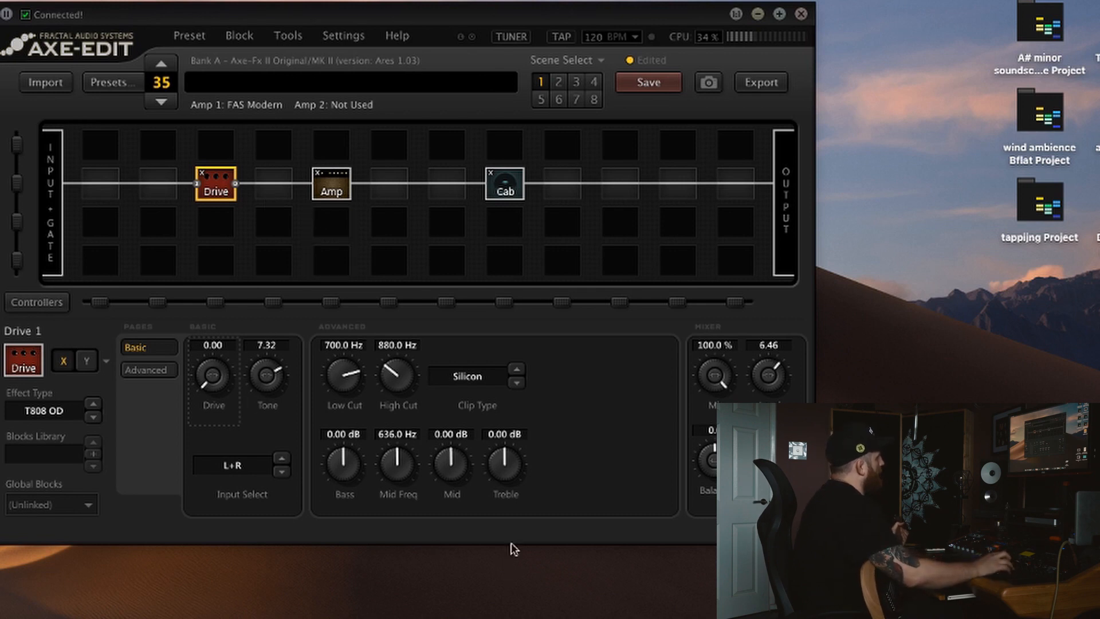
drag(766, 376, 766, 361)
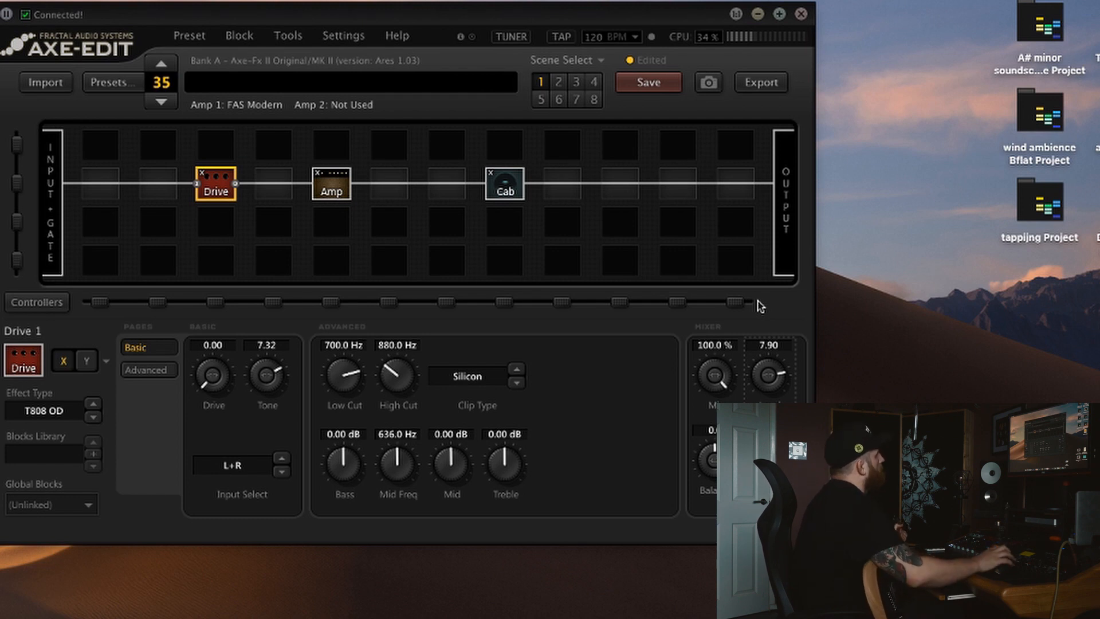
right_click(216, 189)
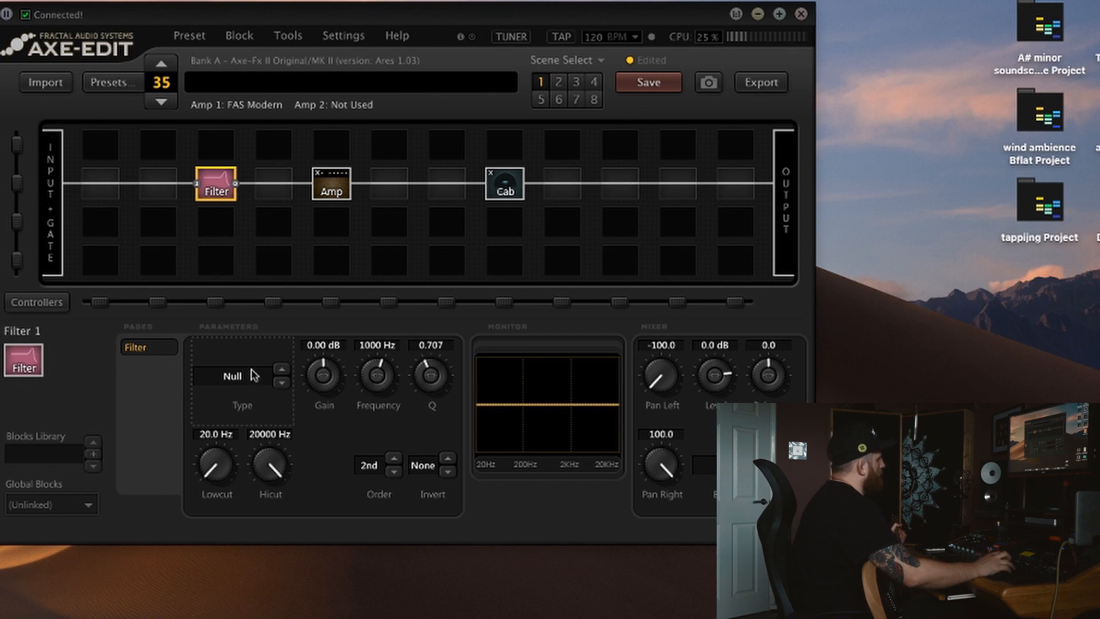
mouse_move(410, 407)
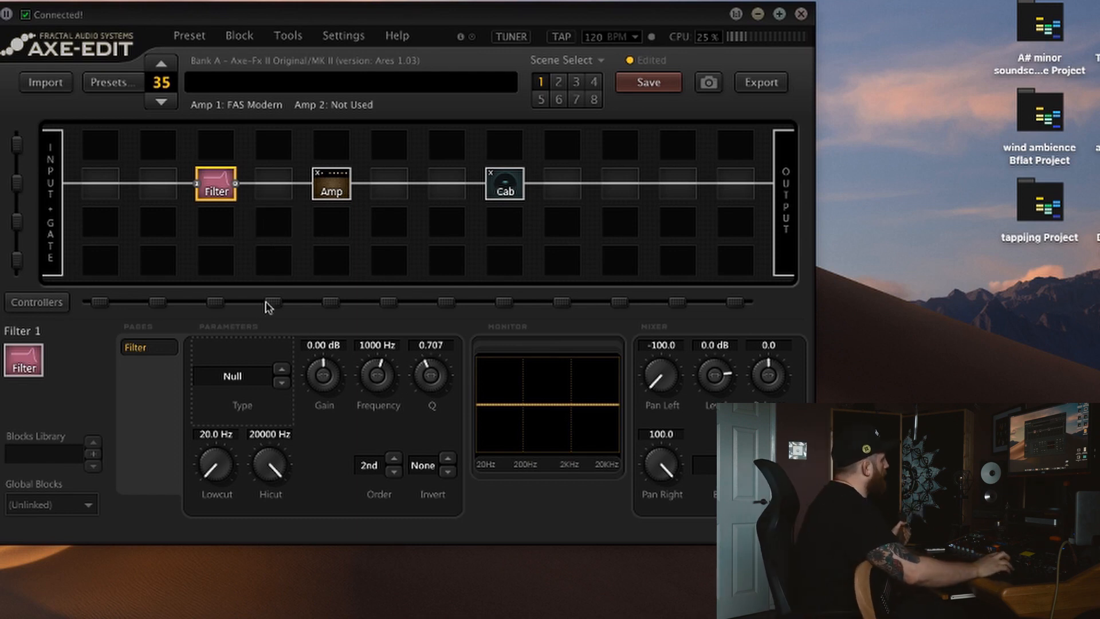
Make the filter a Tilt Eq with high cut near 10055 Hz and gain around 8 dB.
click(237, 377)
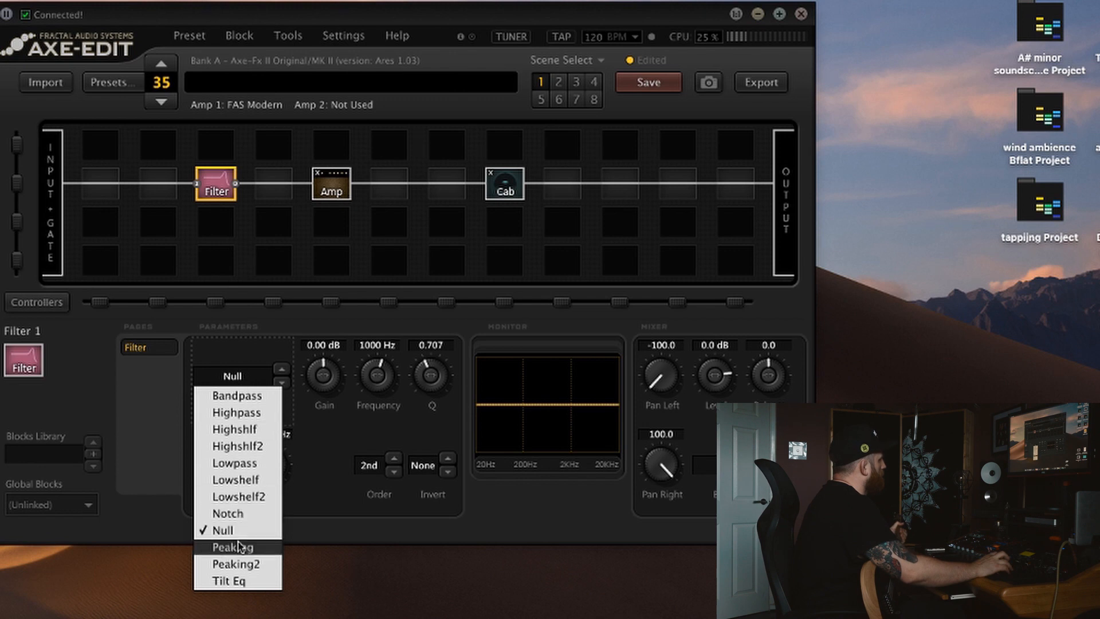
click(230, 580)
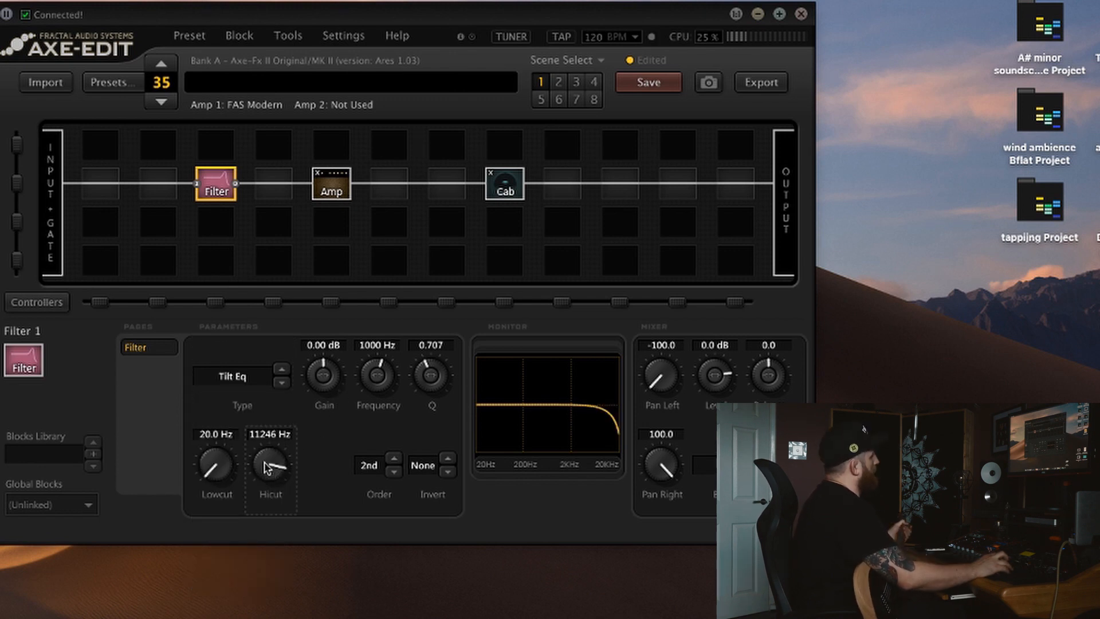
drag(271, 459, 265, 475)
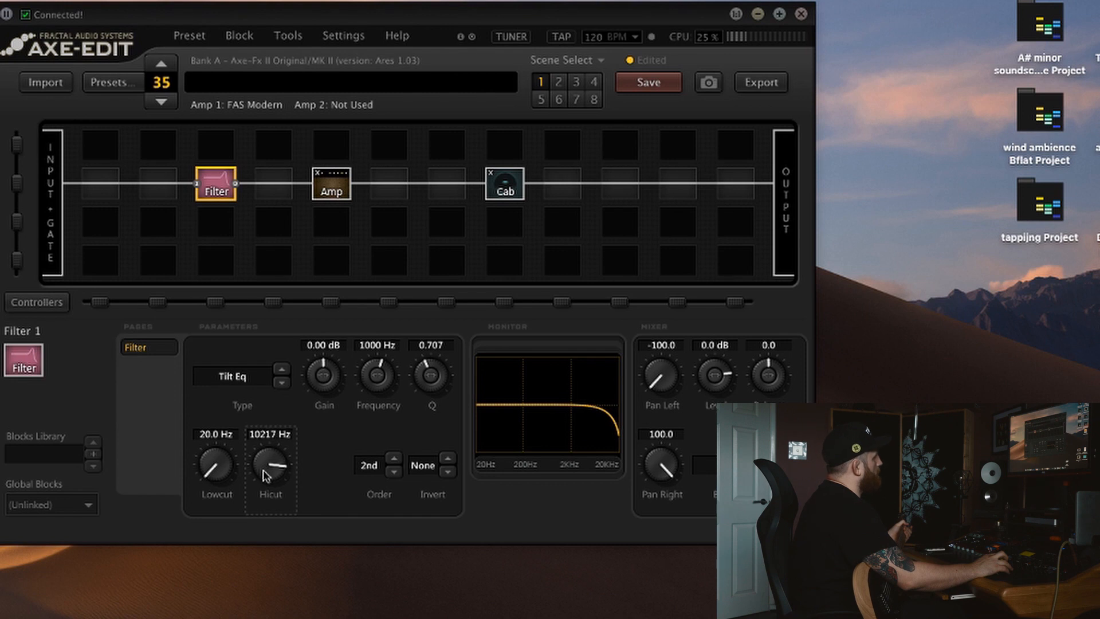
drag(270, 463, 270, 470)
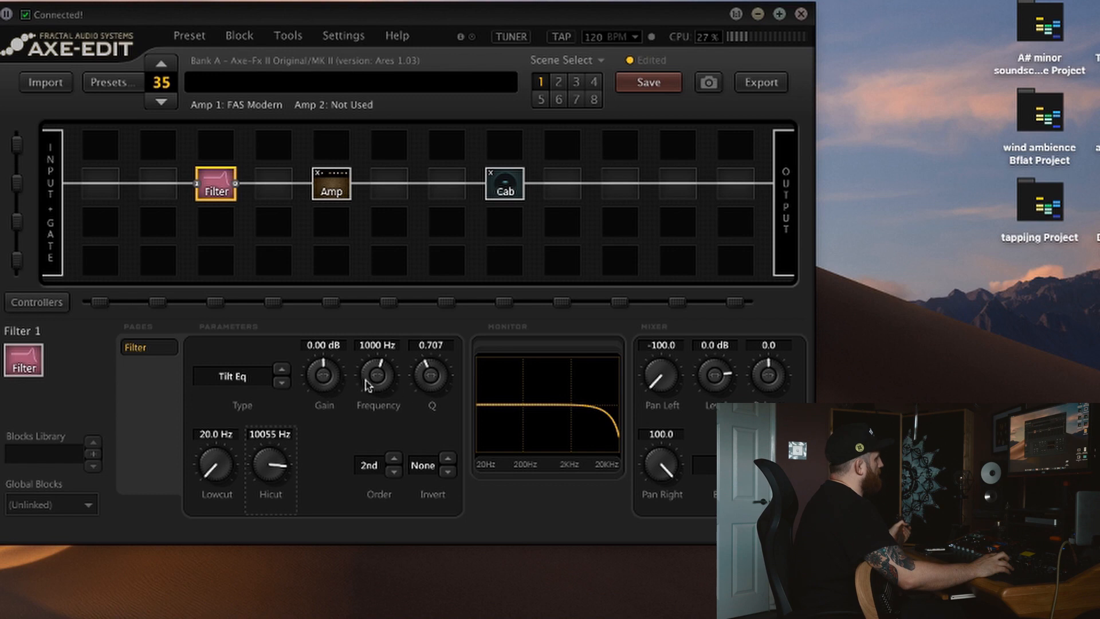
mouse_move(324, 386)
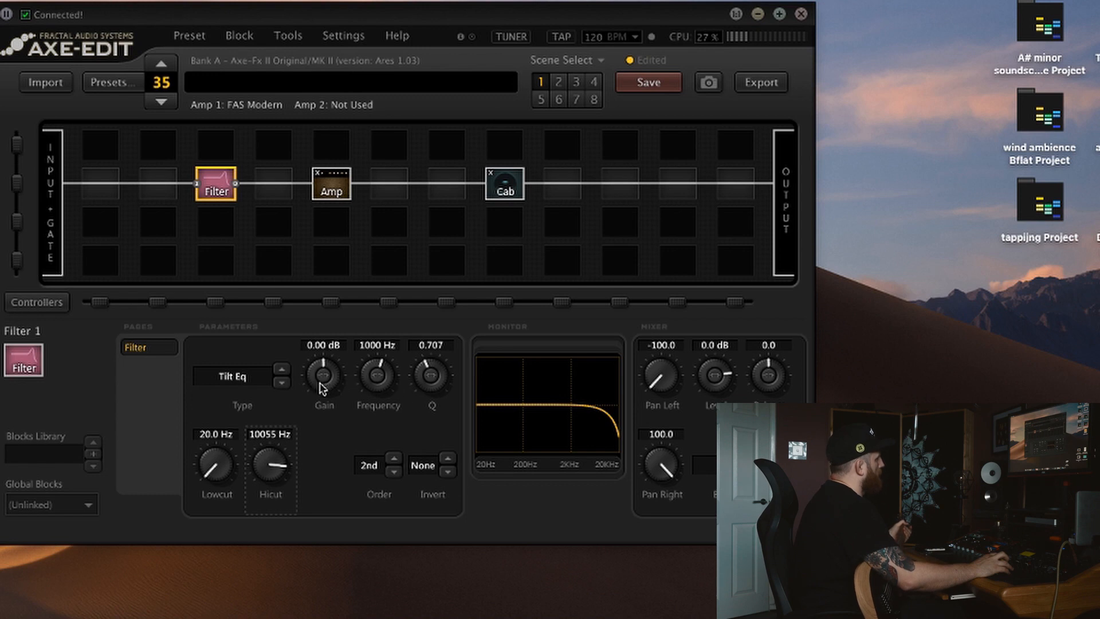
drag(323, 371, 323, 351)
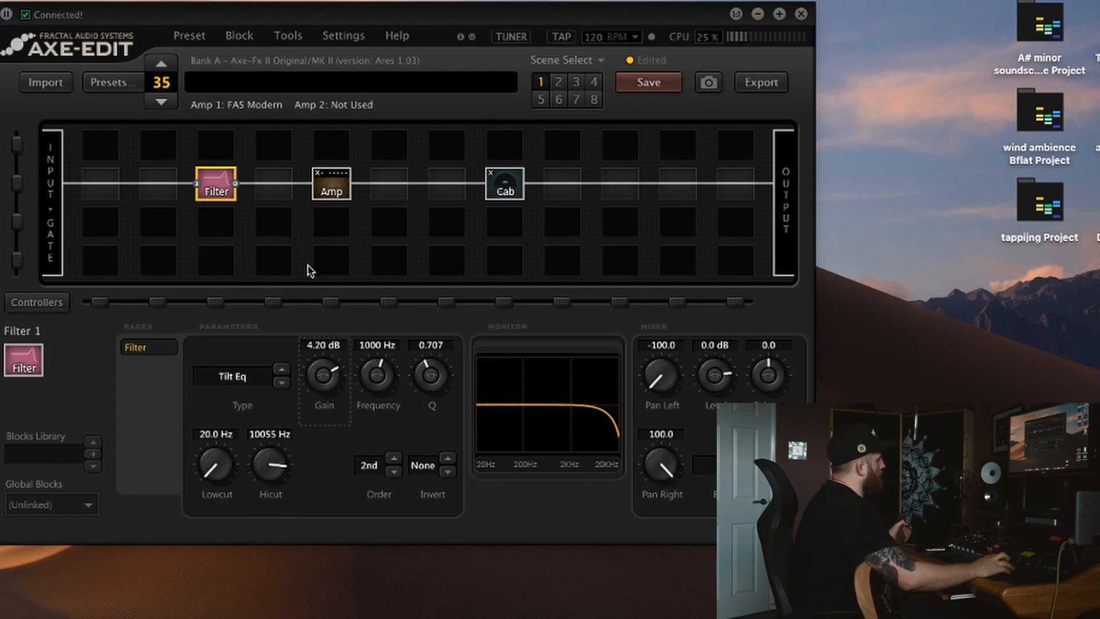
drag(323, 376, 323, 351)
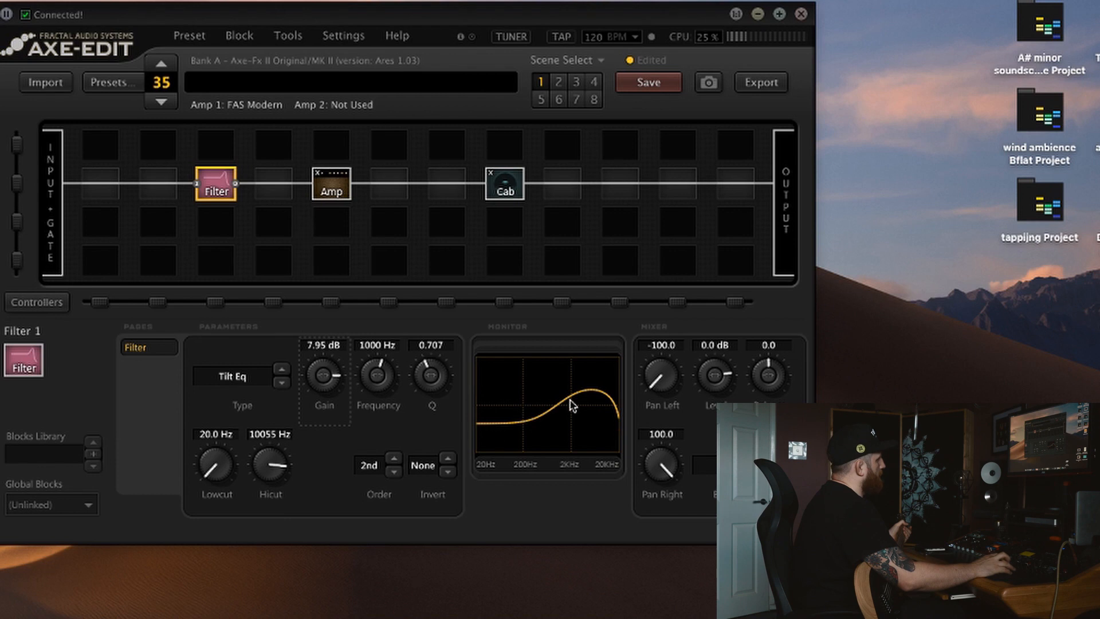
mouse_move(559, 411)
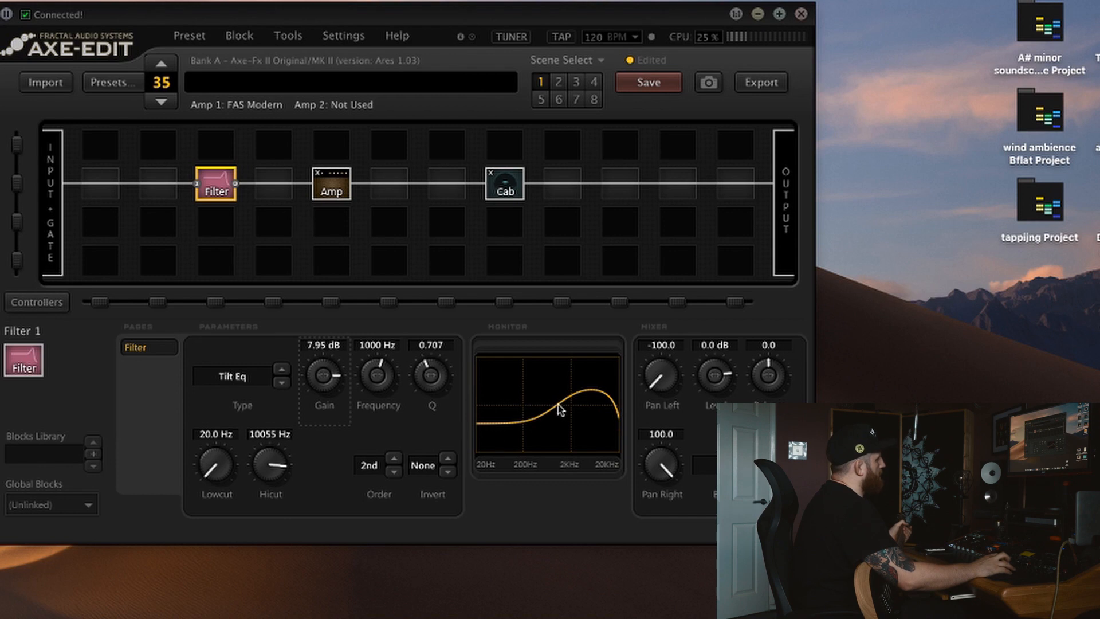
mouse_move(323, 379)
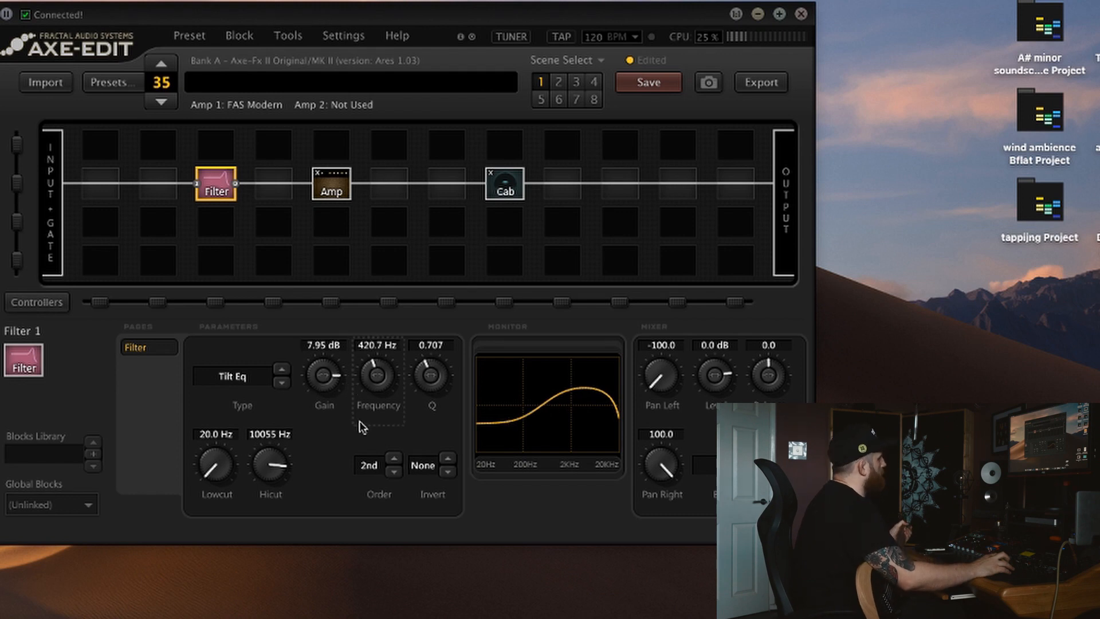
Set tilt frequency to 293.6 Hz, gain to 9.9 dB and block level to 6.9 dB.
drag(377, 376, 377, 400)
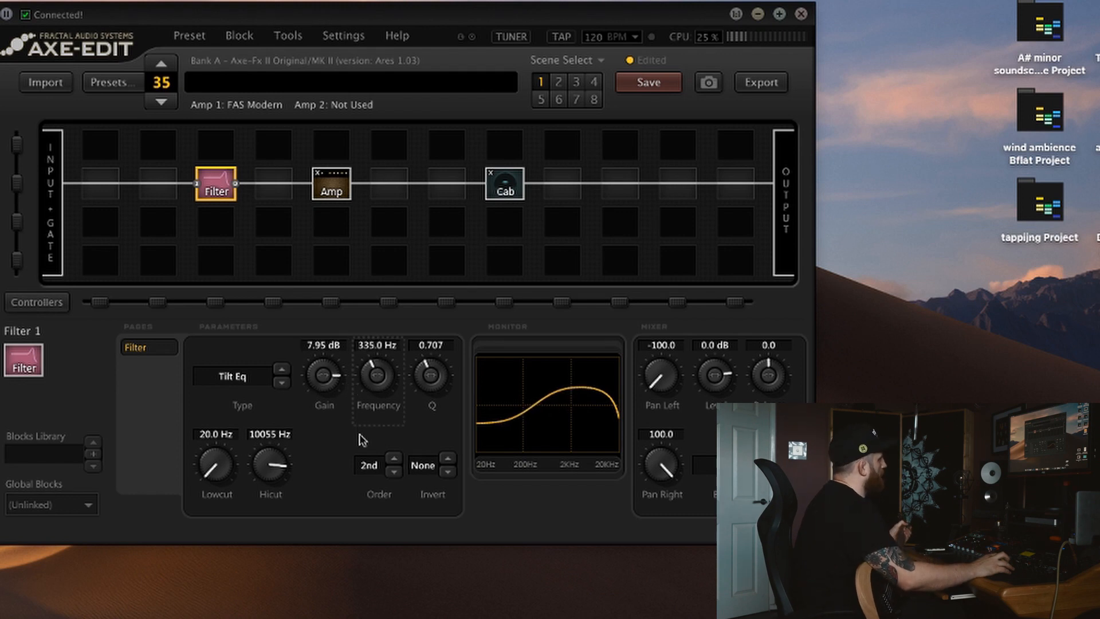
drag(377, 376, 377, 393)
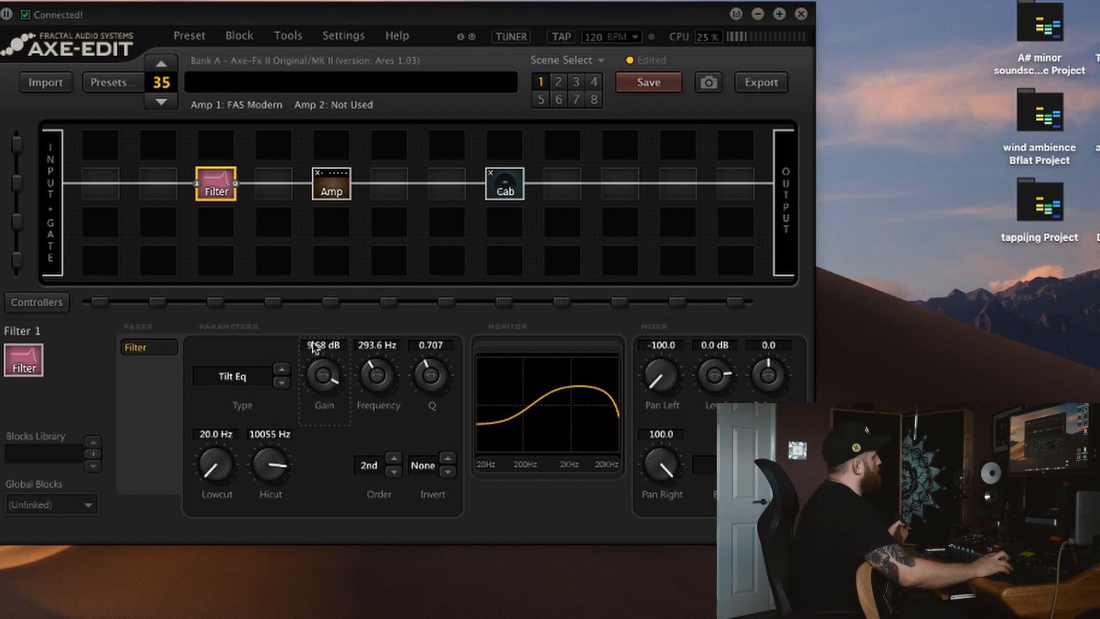
drag(325, 379, 324, 361)
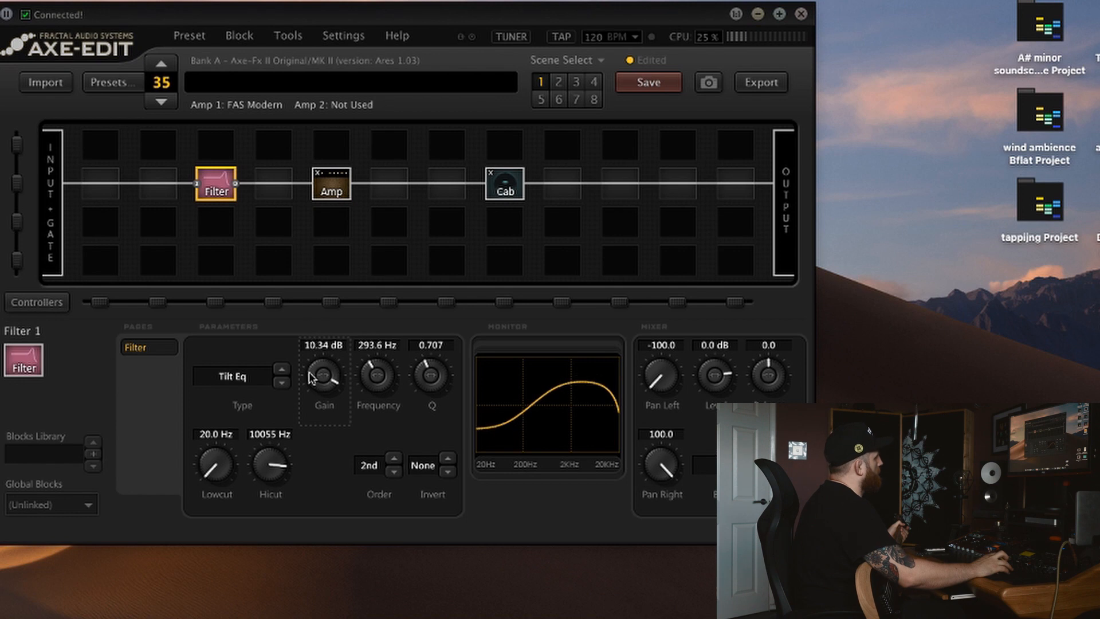
drag(324, 377, 324, 390)
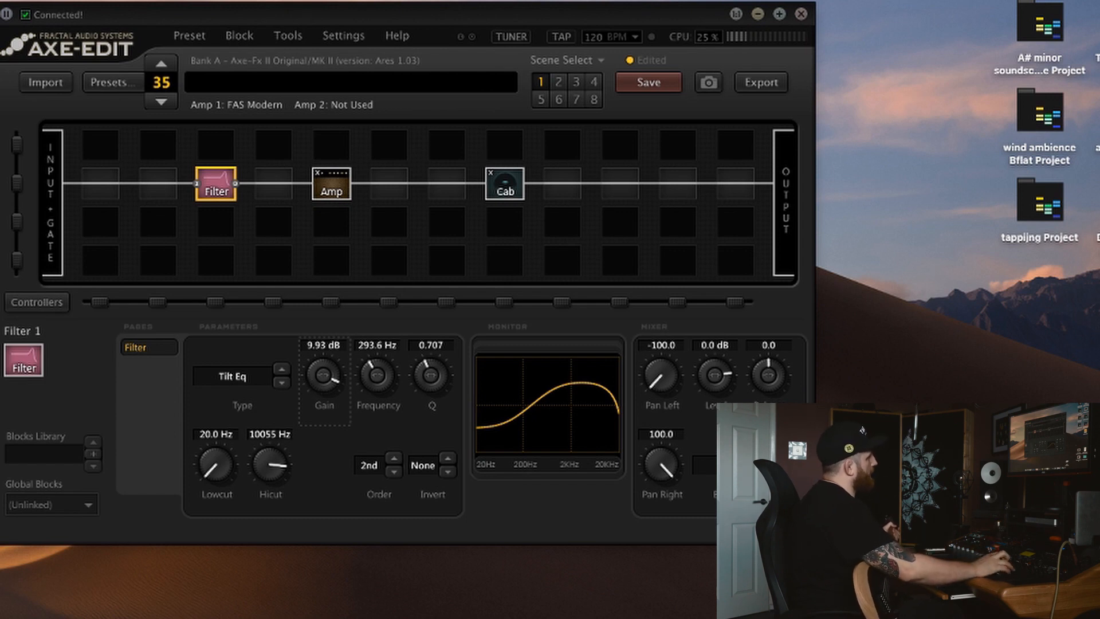
mouse_move(711, 385)
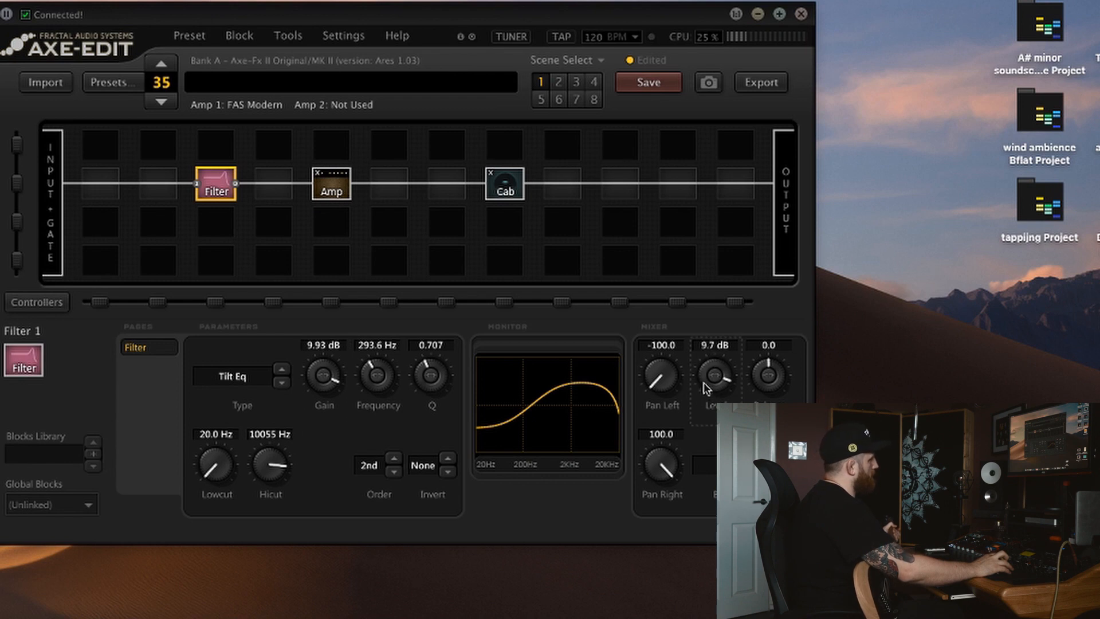
drag(715, 371, 714, 383)
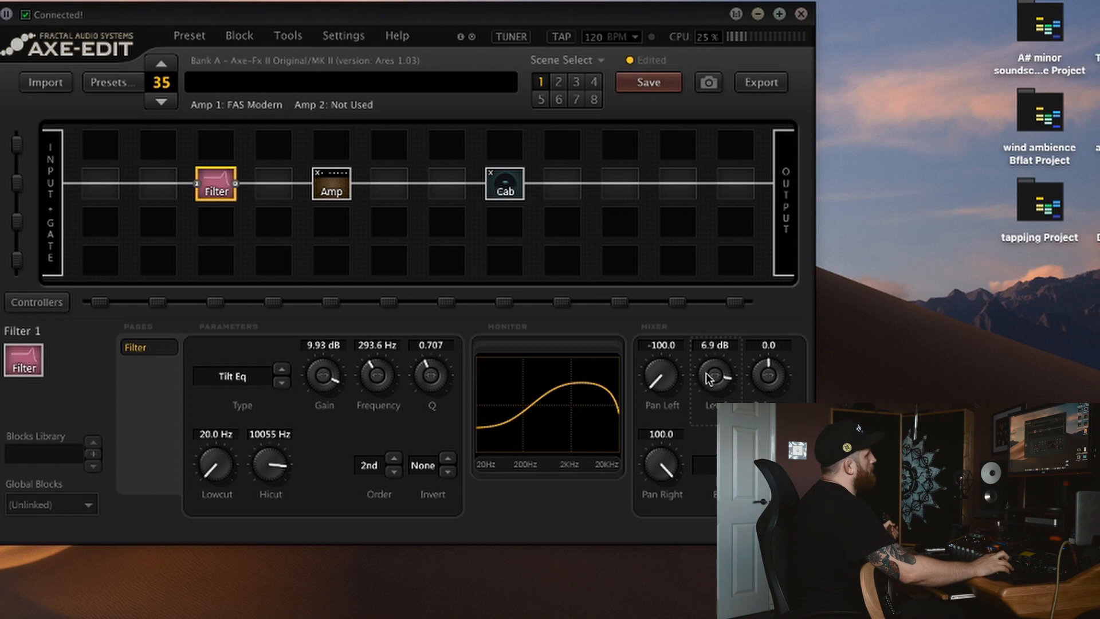
drag(714, 371, 714, 358)
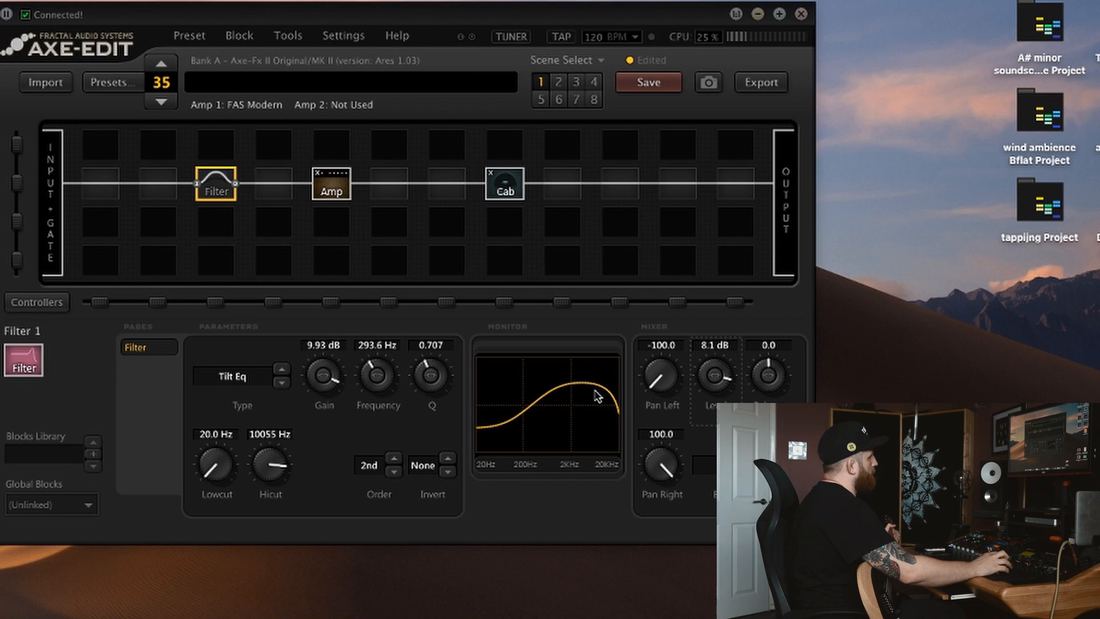
mouse_move(378, 289)
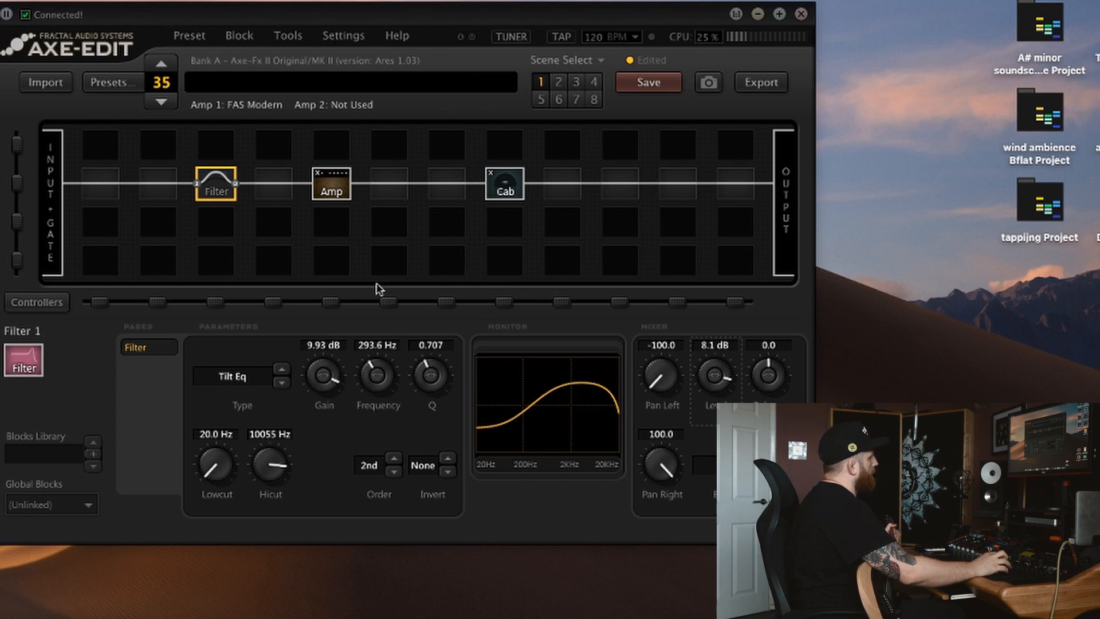
mouse_move(555, 411)
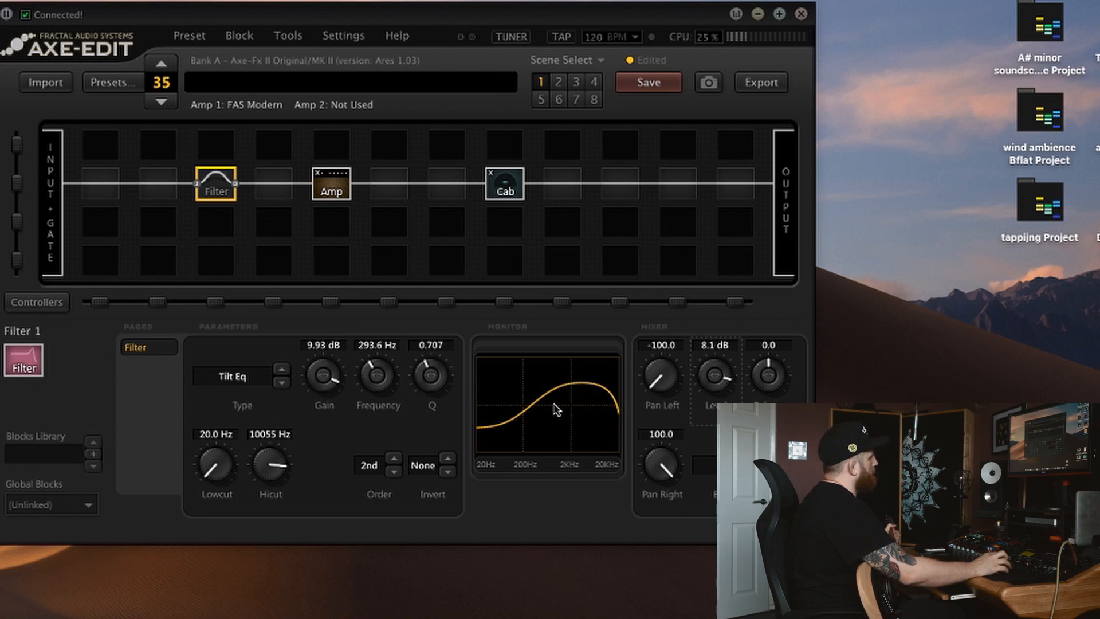
mouse_move(484, 433)
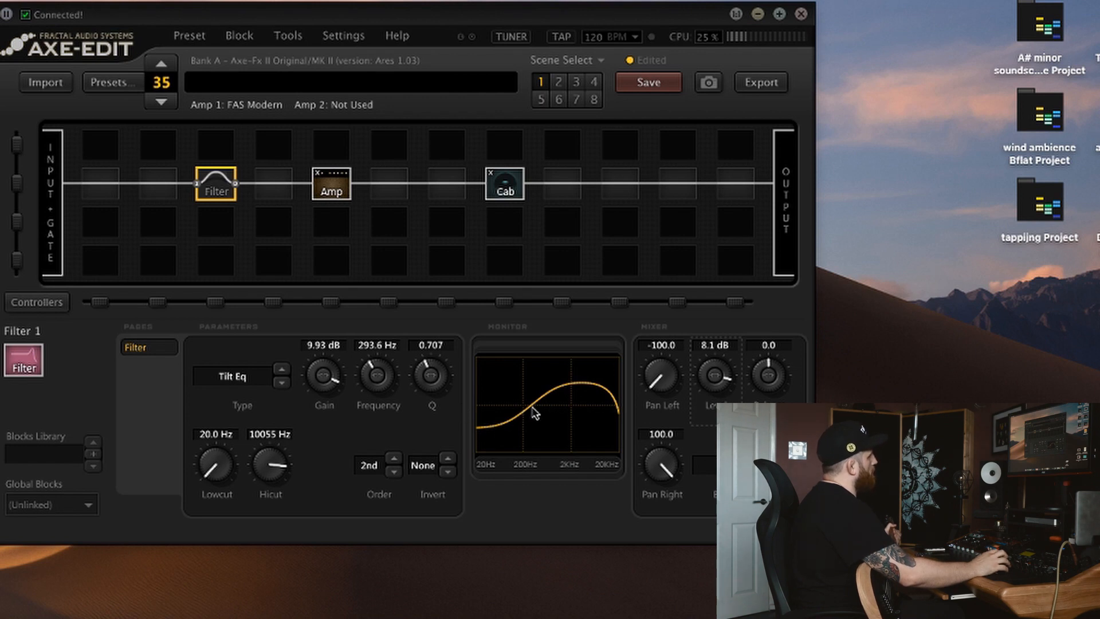
mouse_move(231, 209)
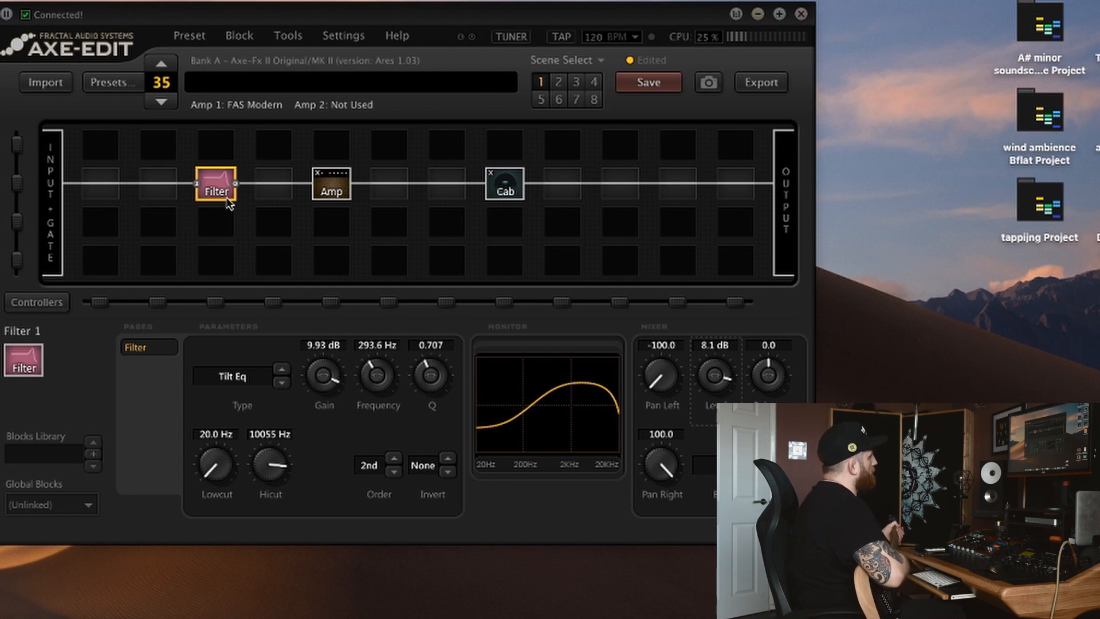
mouse_move(592, 417)
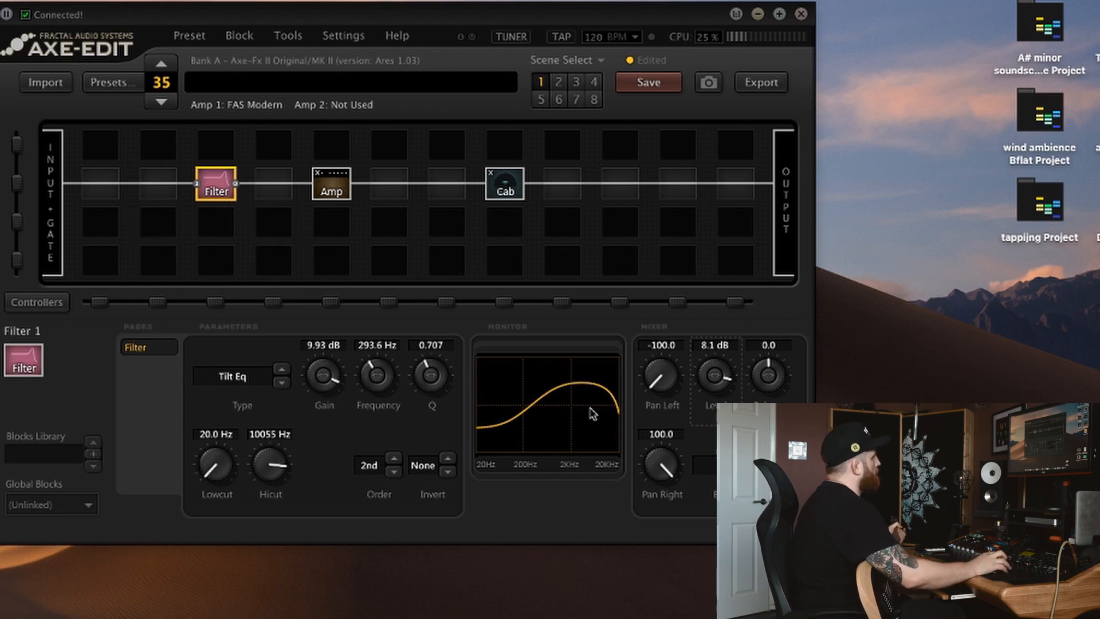
mouse_move(568, 392)
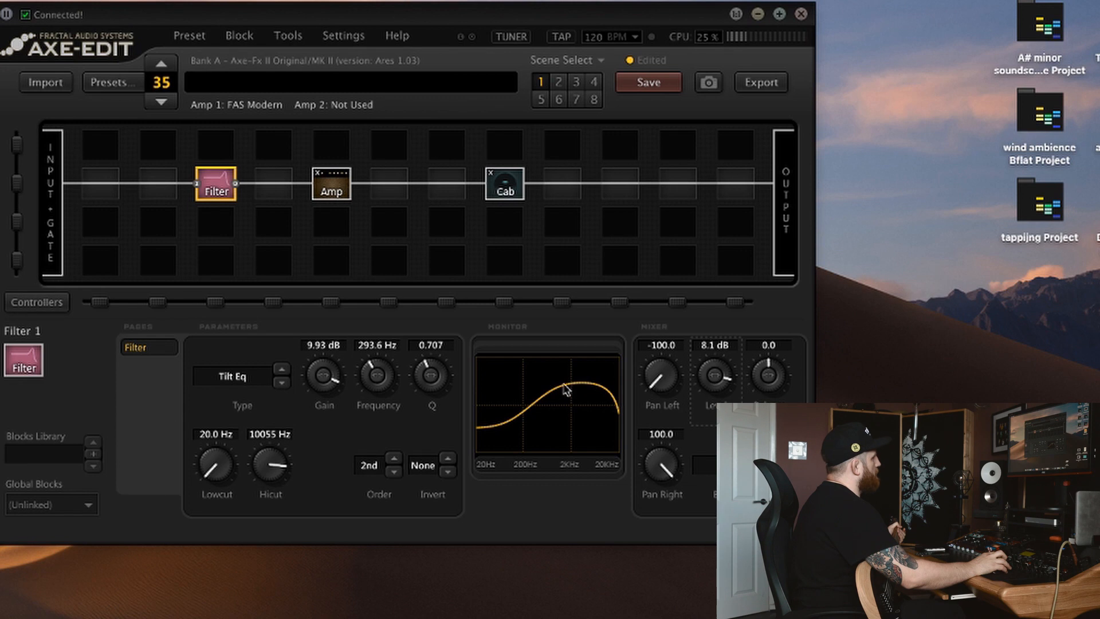
mouse_move(580, 418)
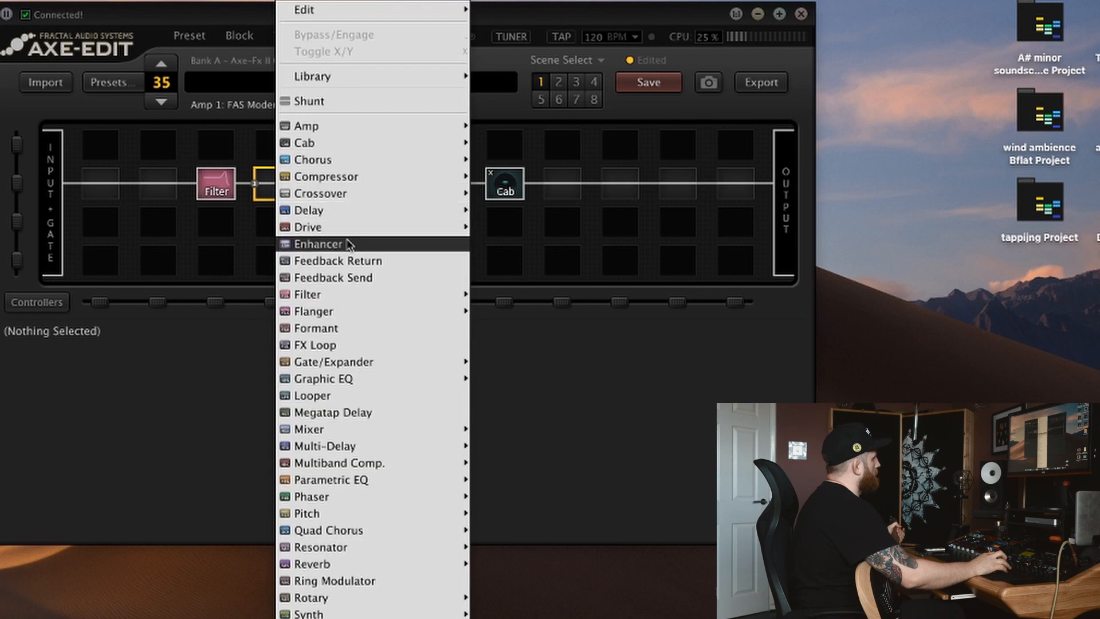
mouse_move(360, 502)
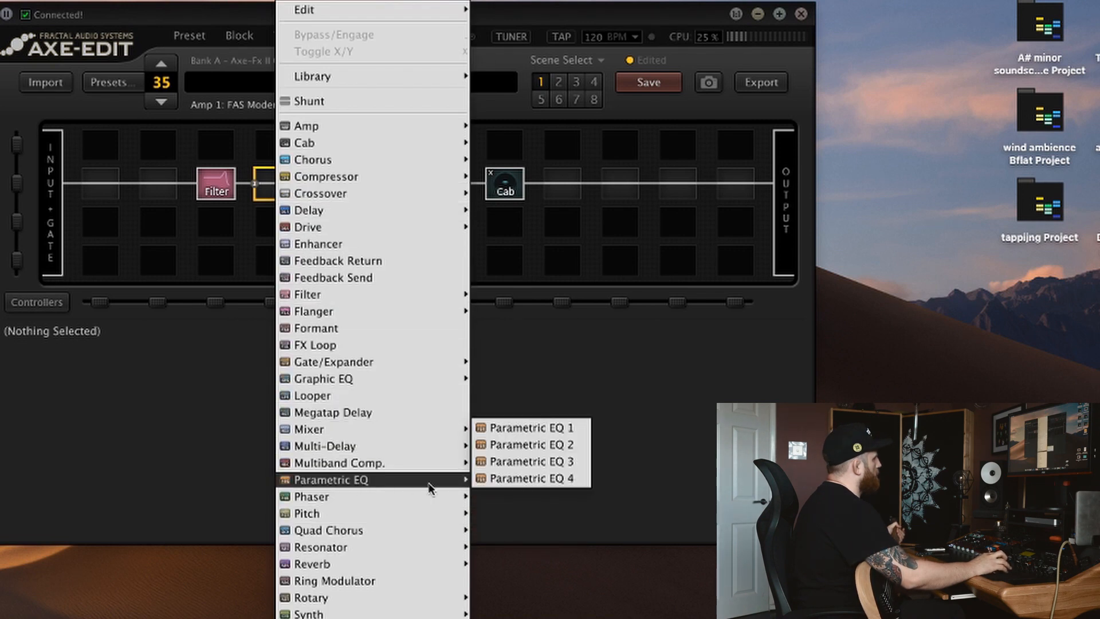
Insert Parametric EQ 1 with band 5 peaking at 3000 Hz, −3.14 dB, Q 0.987.
click(518, 427)
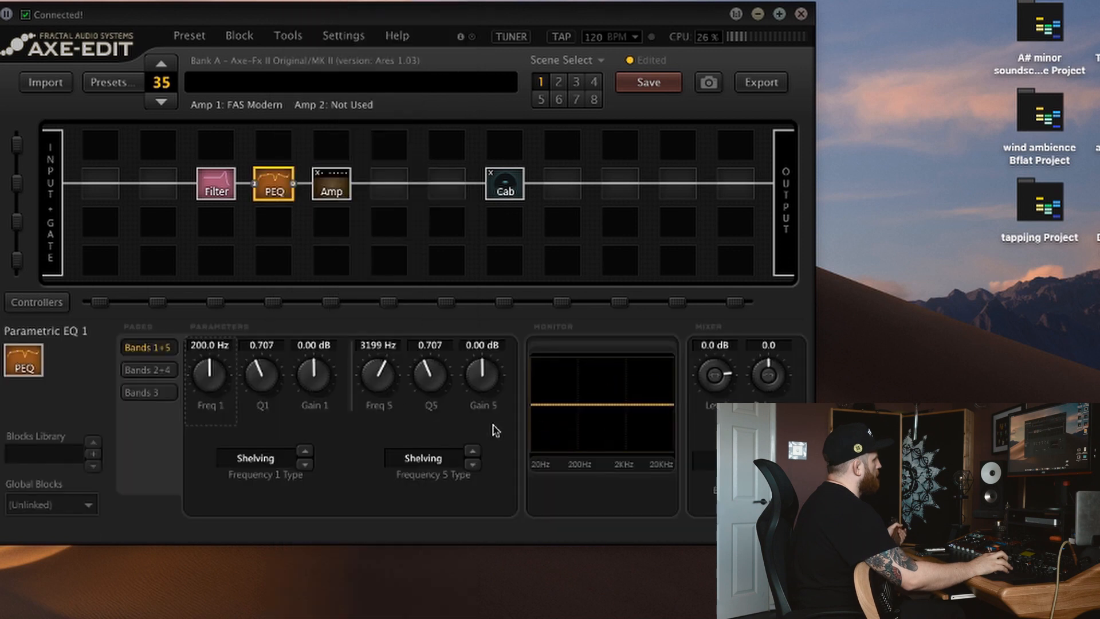
double_click(378, 346)
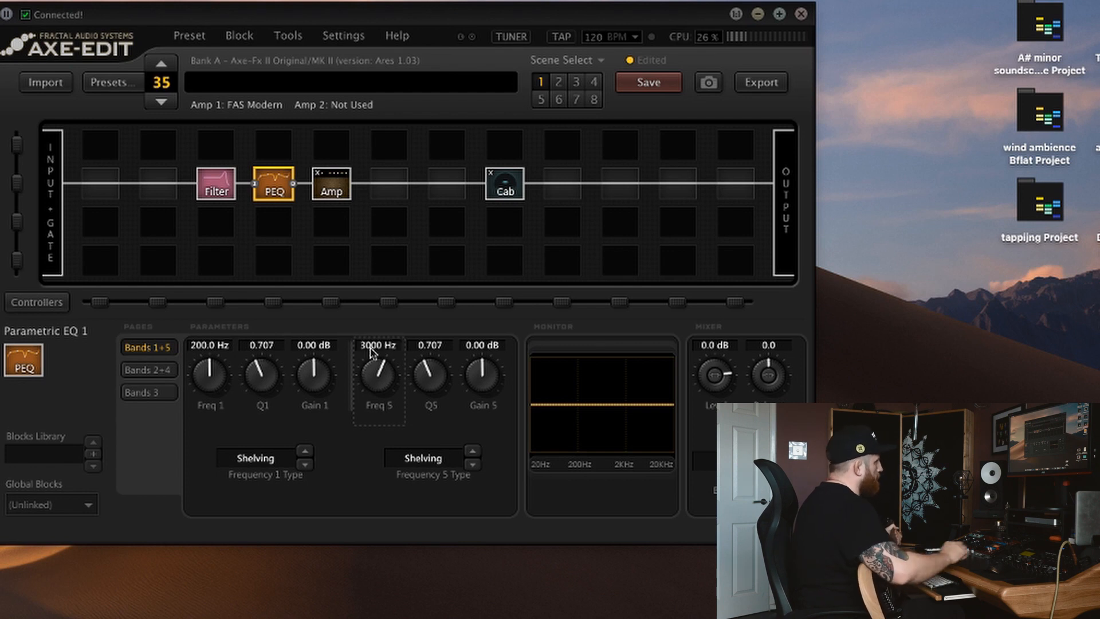
mouse_move(390, 361)
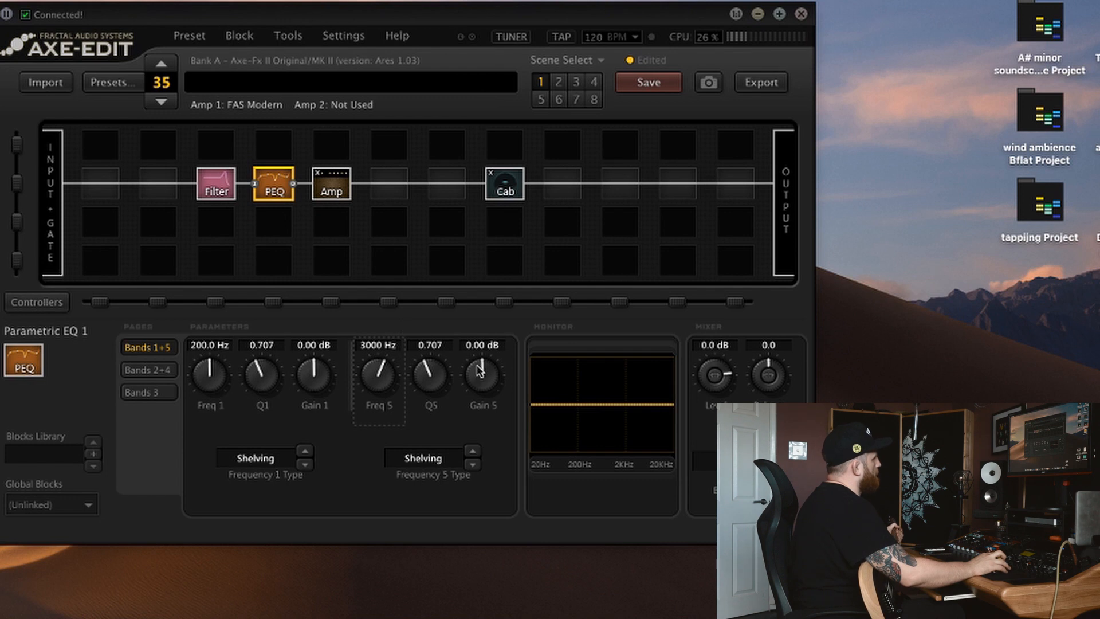
drag(482, 371, 483, 393)
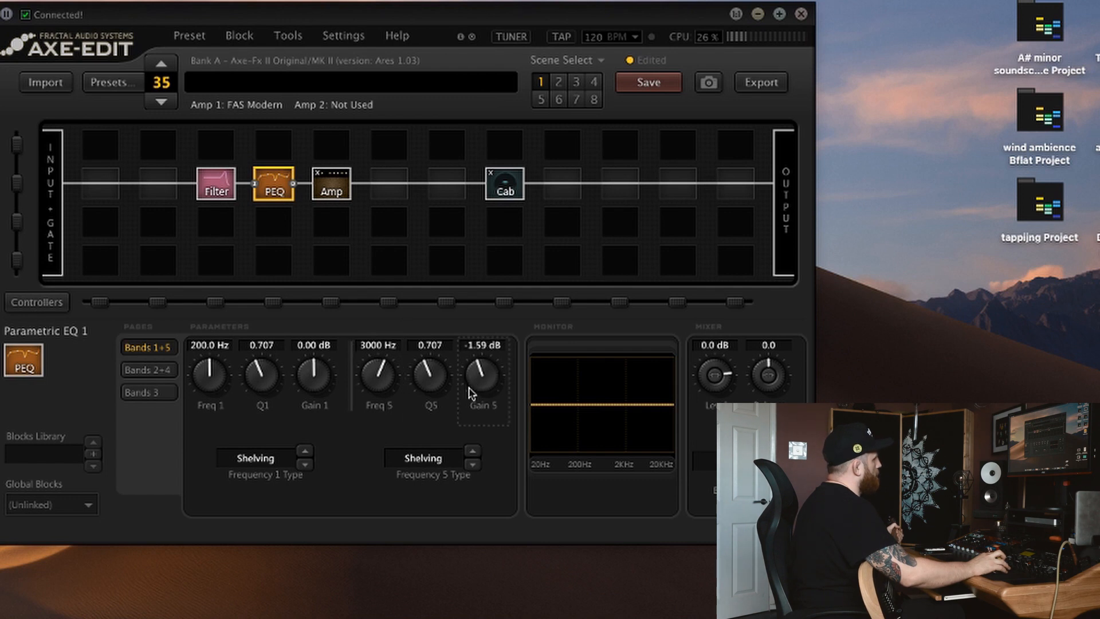
drag(481, 372, 481, 390)
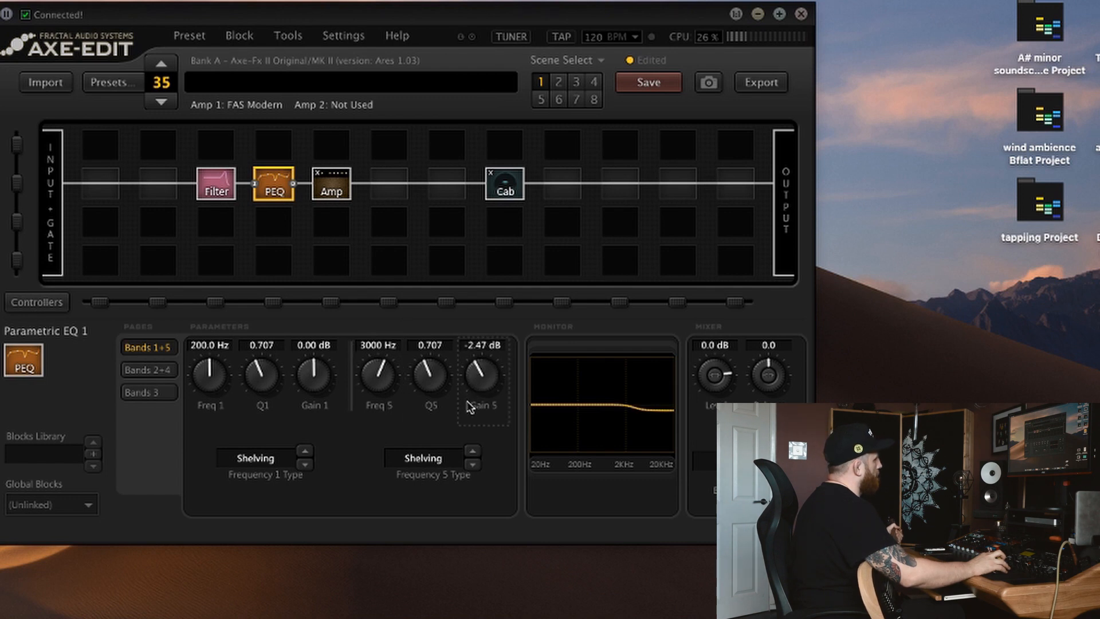
drag(480, 370, 480, 376)
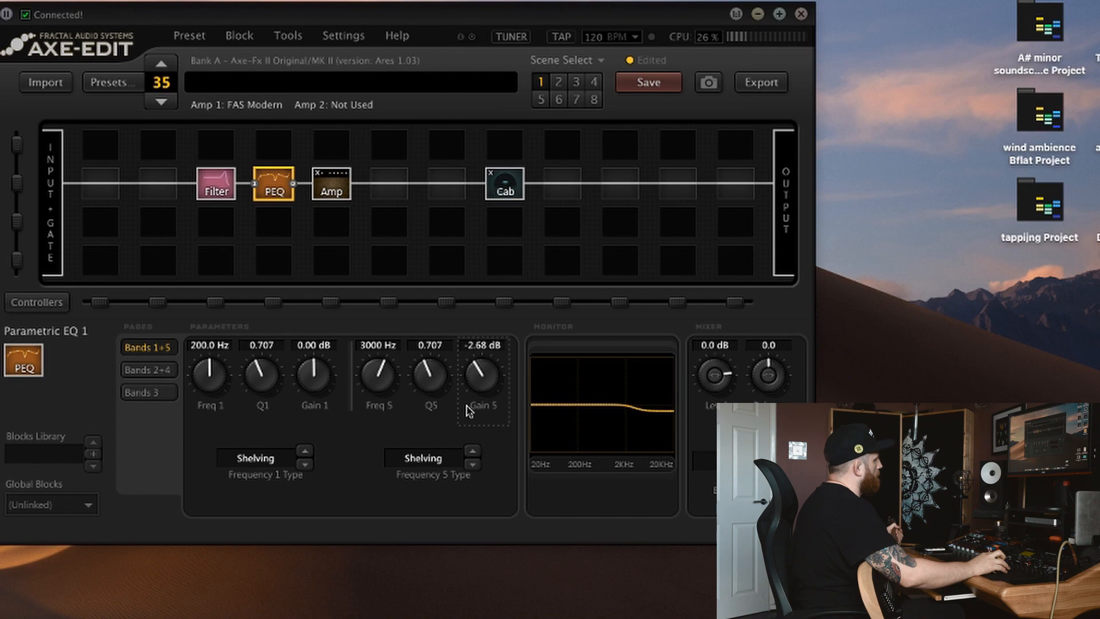
drag(482, 376, 483, 393)
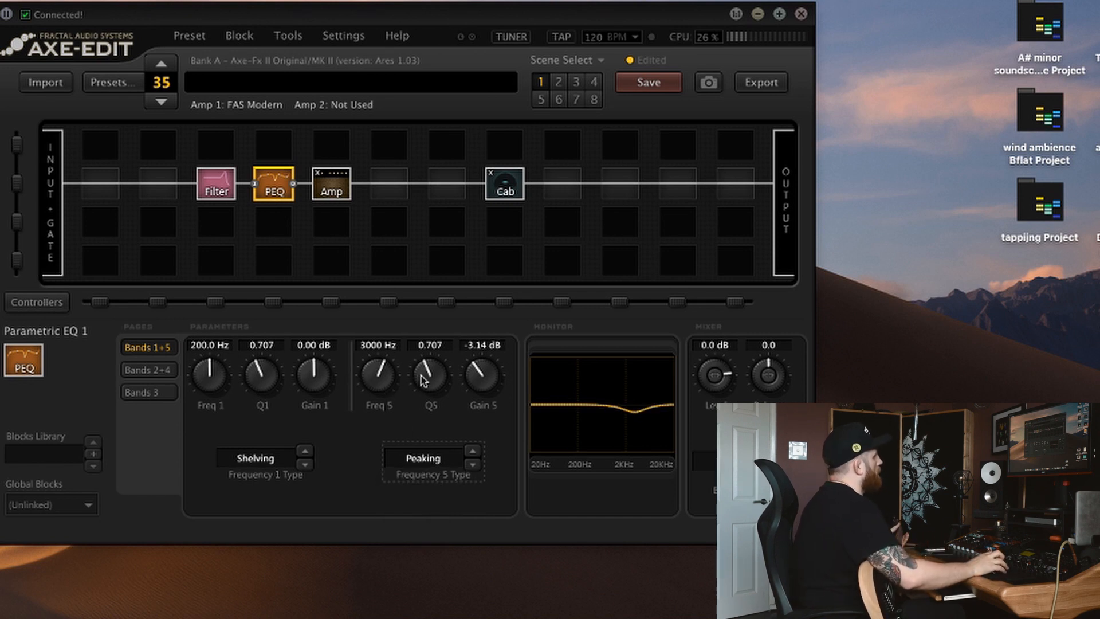
drag(430, 376, 429, 357)
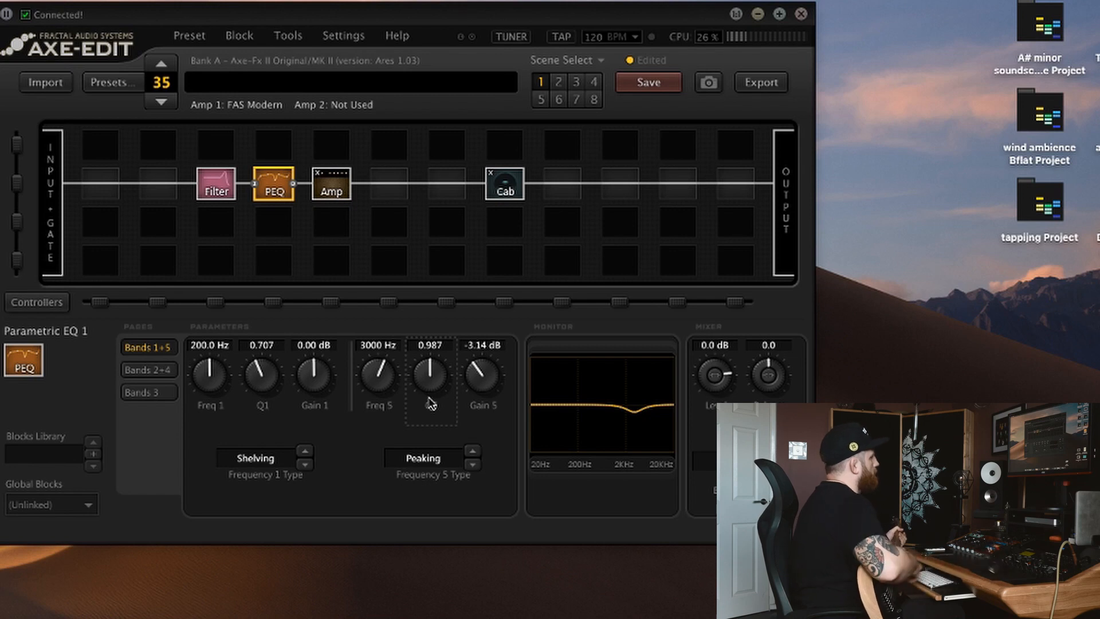
mouse_move(424, 304)
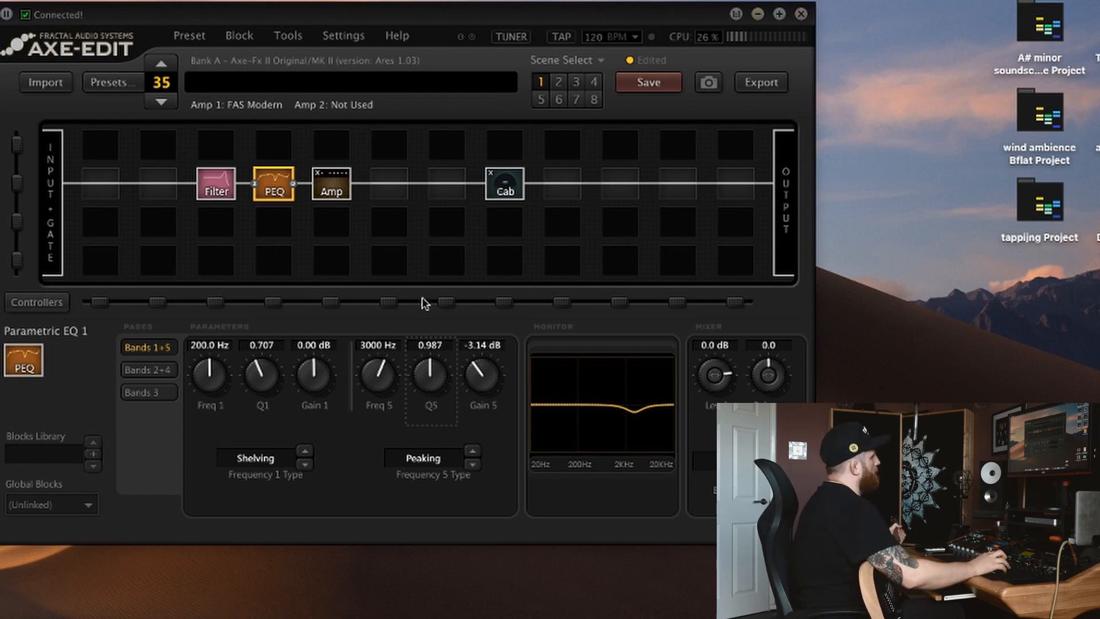
click(215, 184)
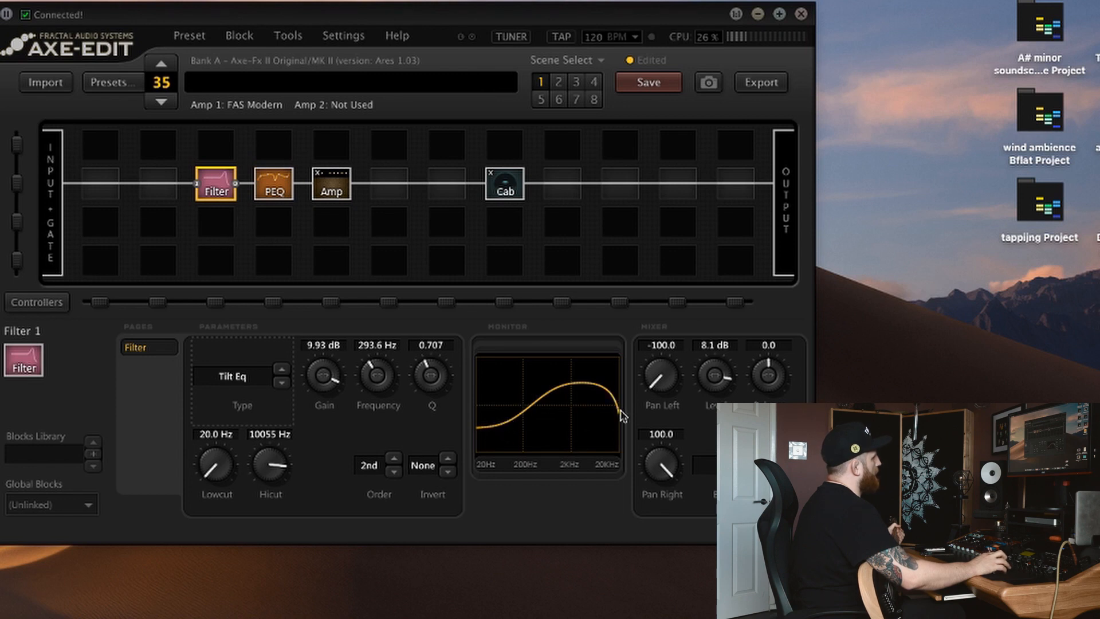
mouse_move(565, 398)
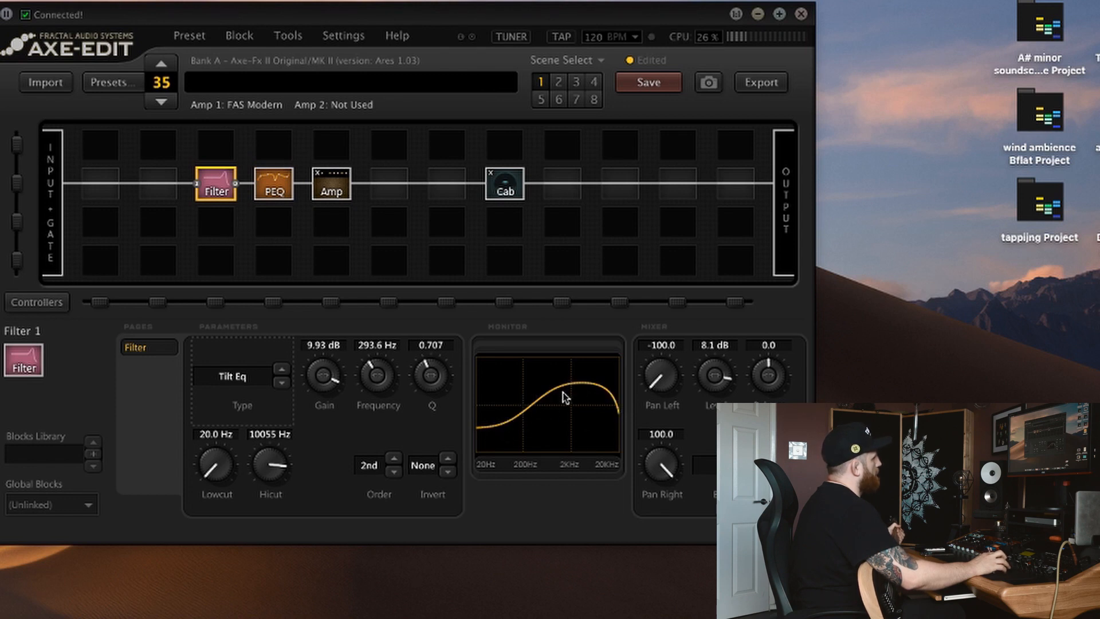
mouse_move(583, 392)
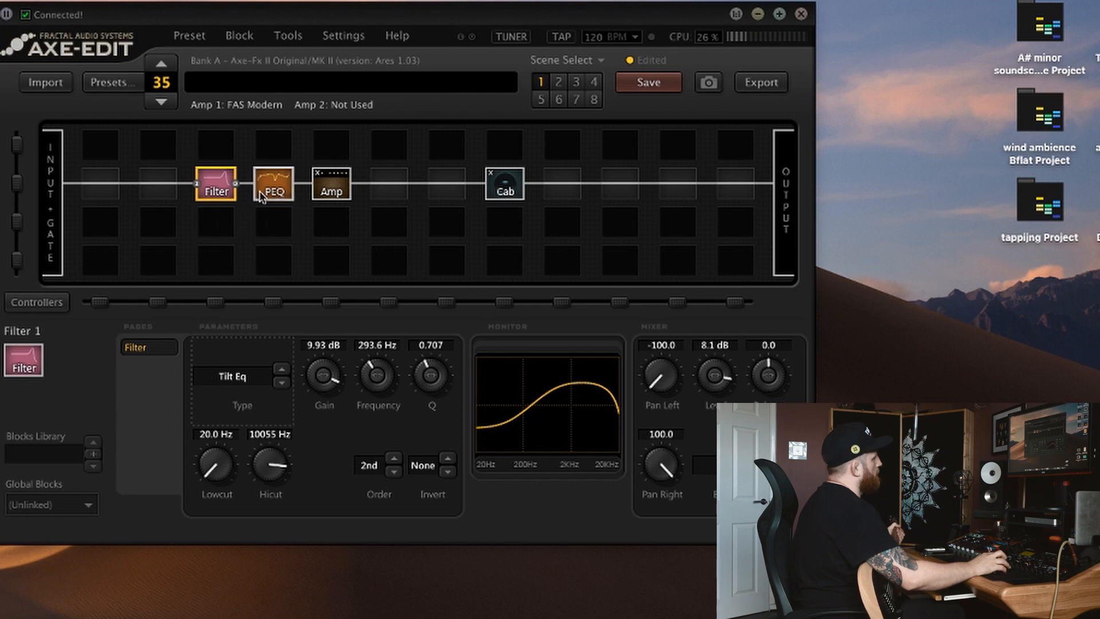
click(275, 184)
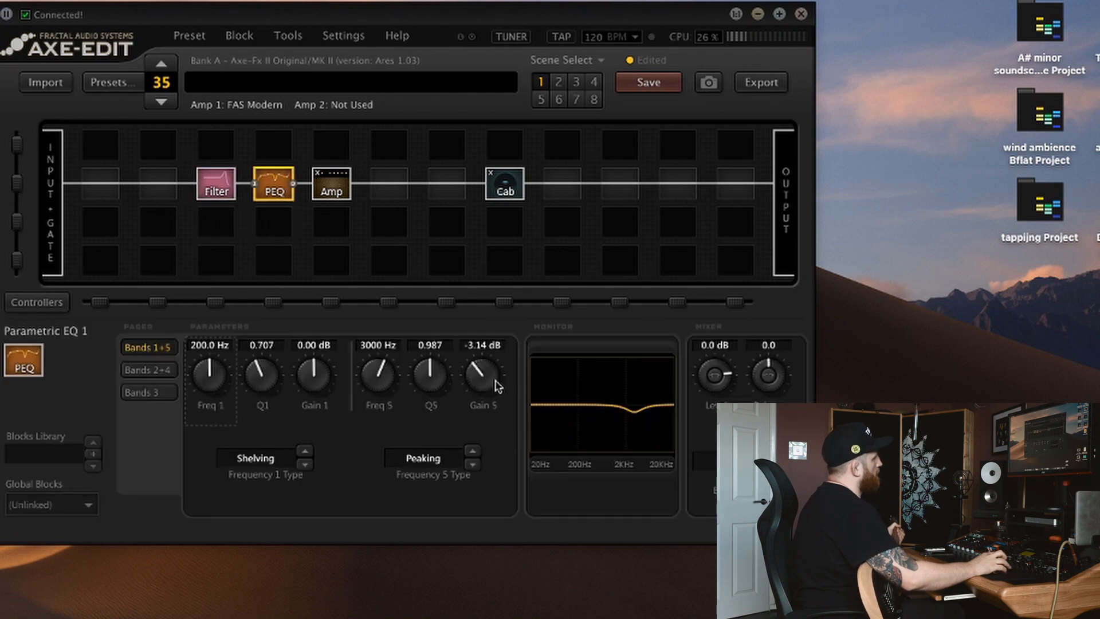
mouse_move(562, 435)
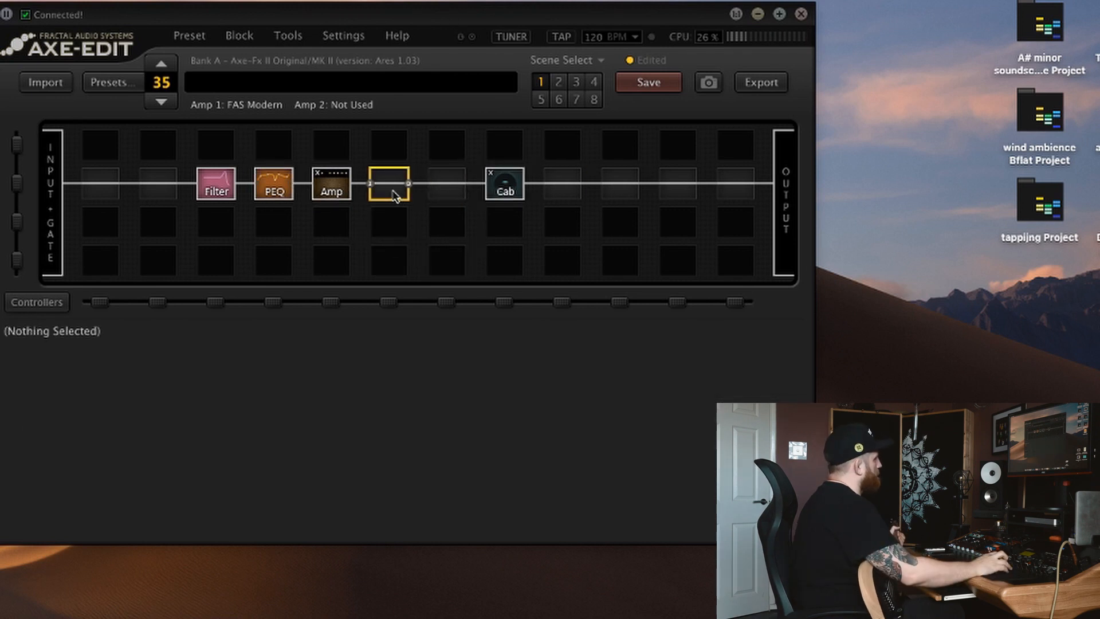
Insert Gate/Expander 1 in the slot after the Amp and show its settings.
right_click(391, 184)
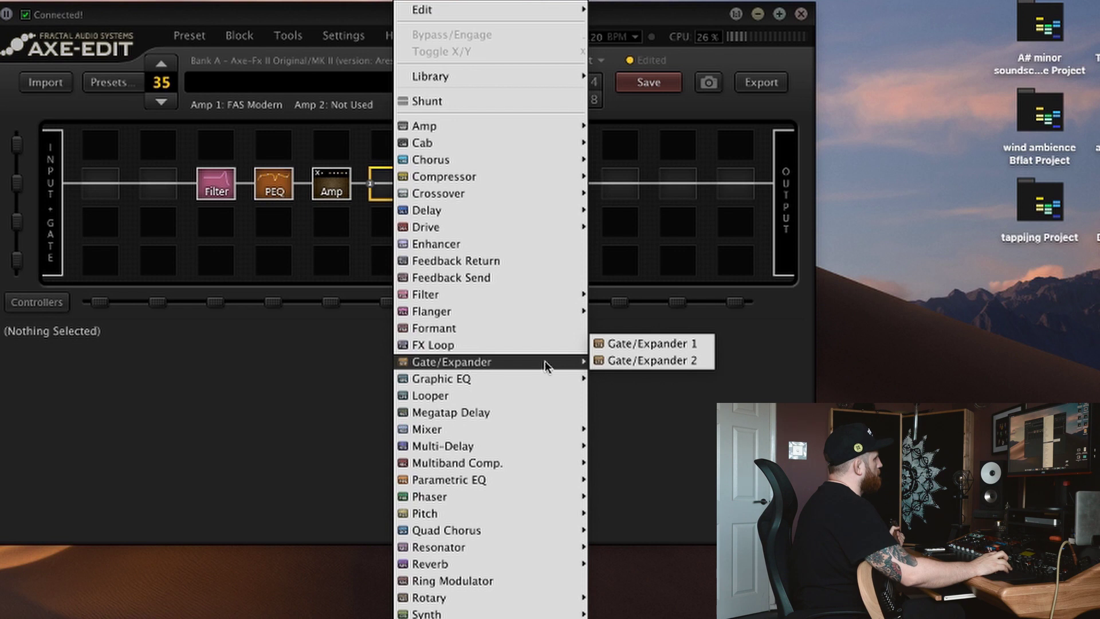
click(637, 344)
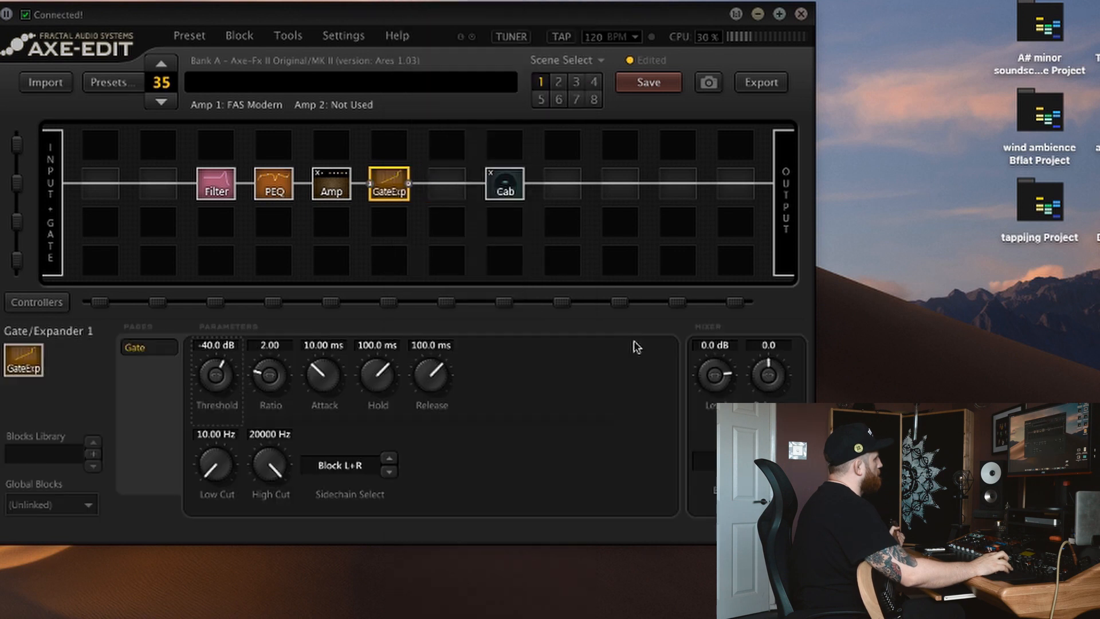
click(390, 223)
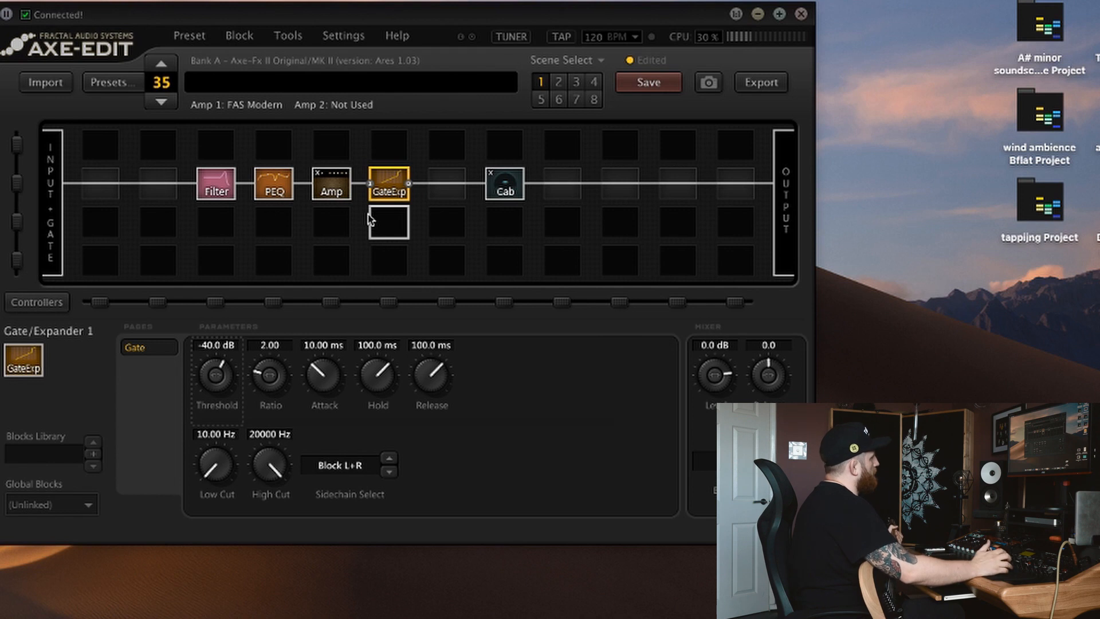
mouse_move(394, 222)
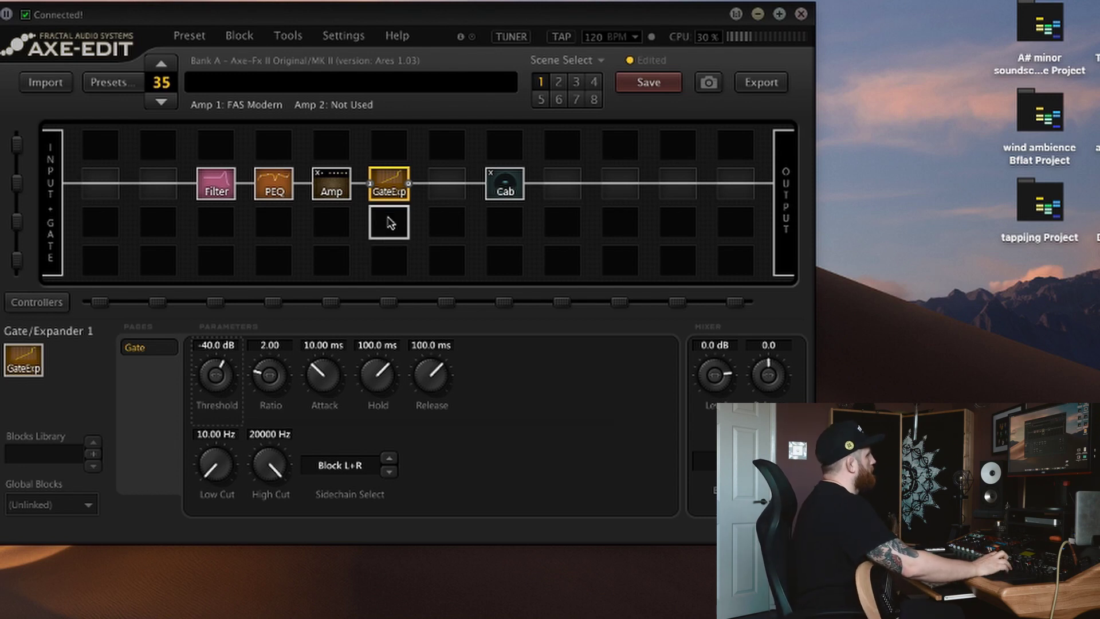
Set the gate threshold to −50.4 dB and its sidechain source to Input 1.
drag(216, 373, 212, 407)
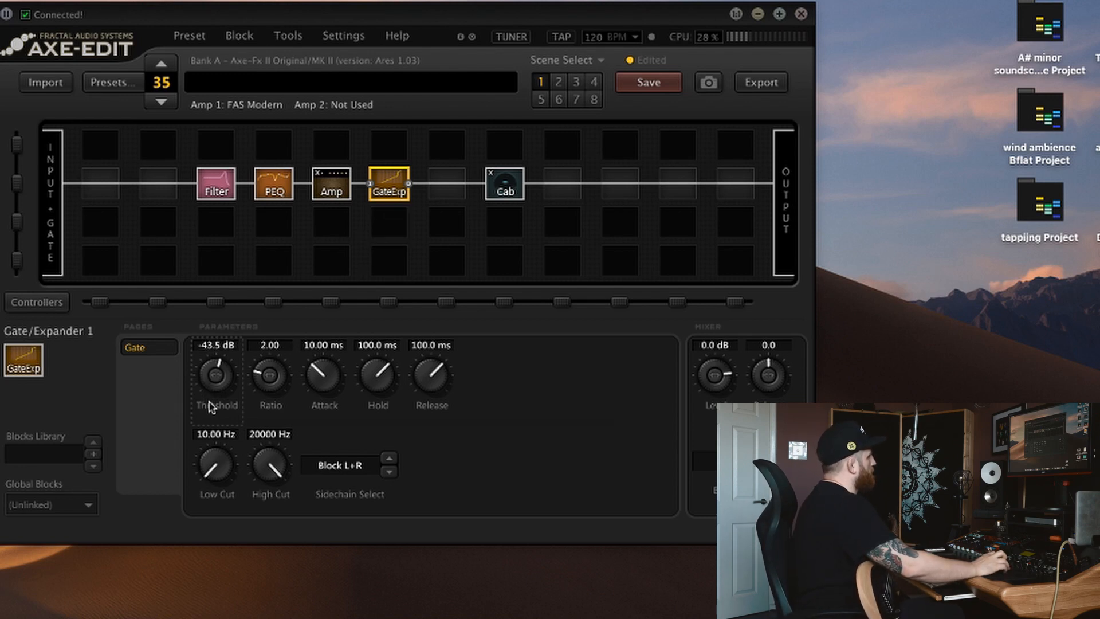
drag(216, 373, 215, 393)
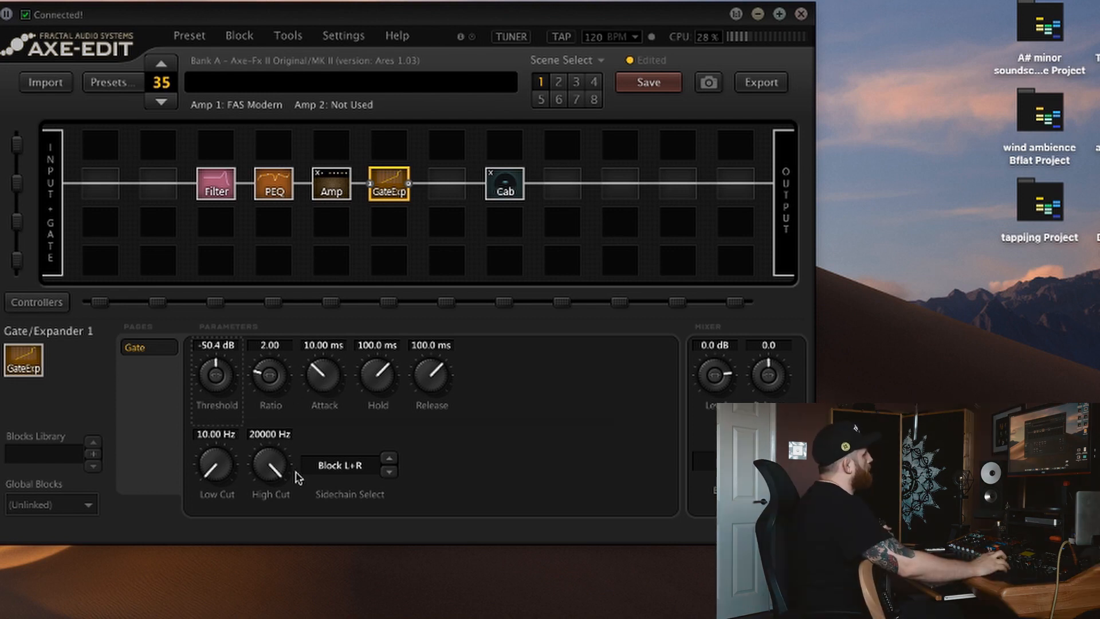
click(346, 465)
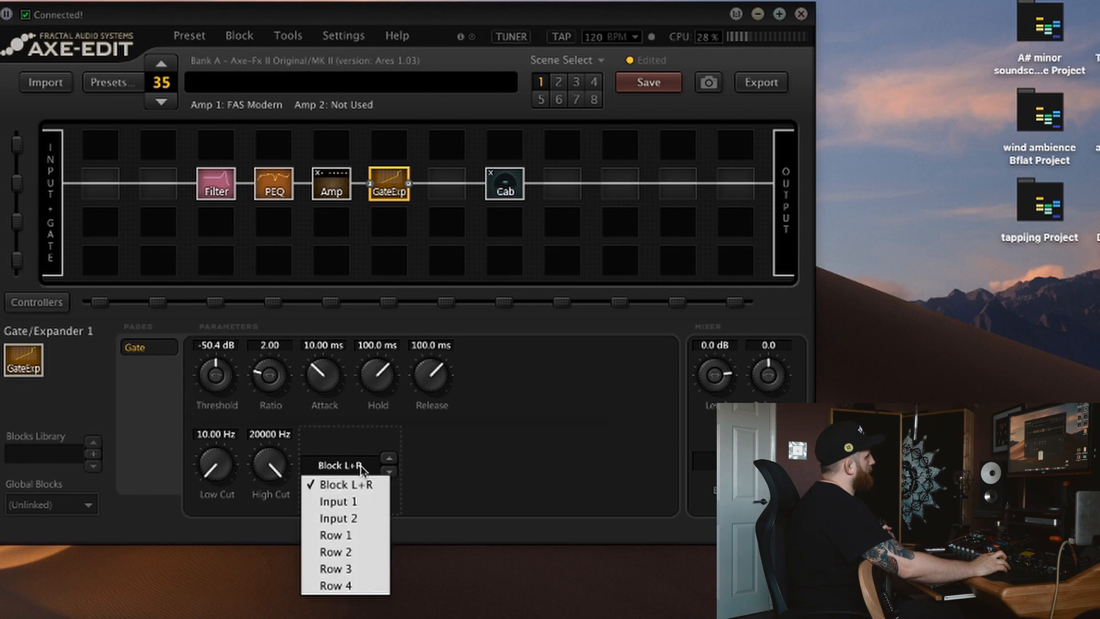
click(335, 502)
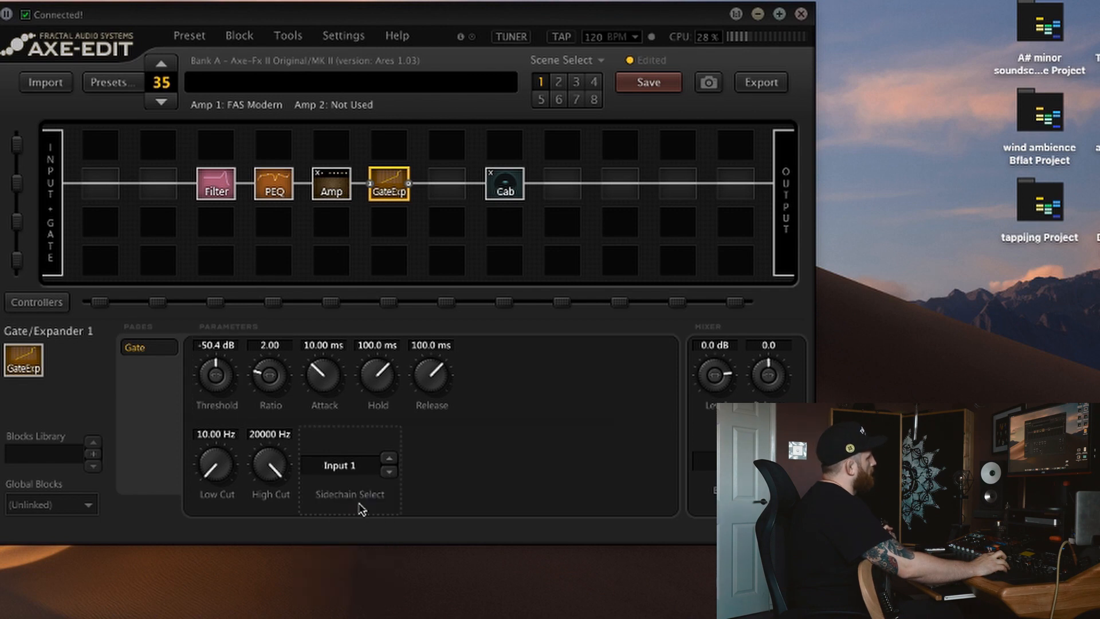
mouse_move(421, 451)
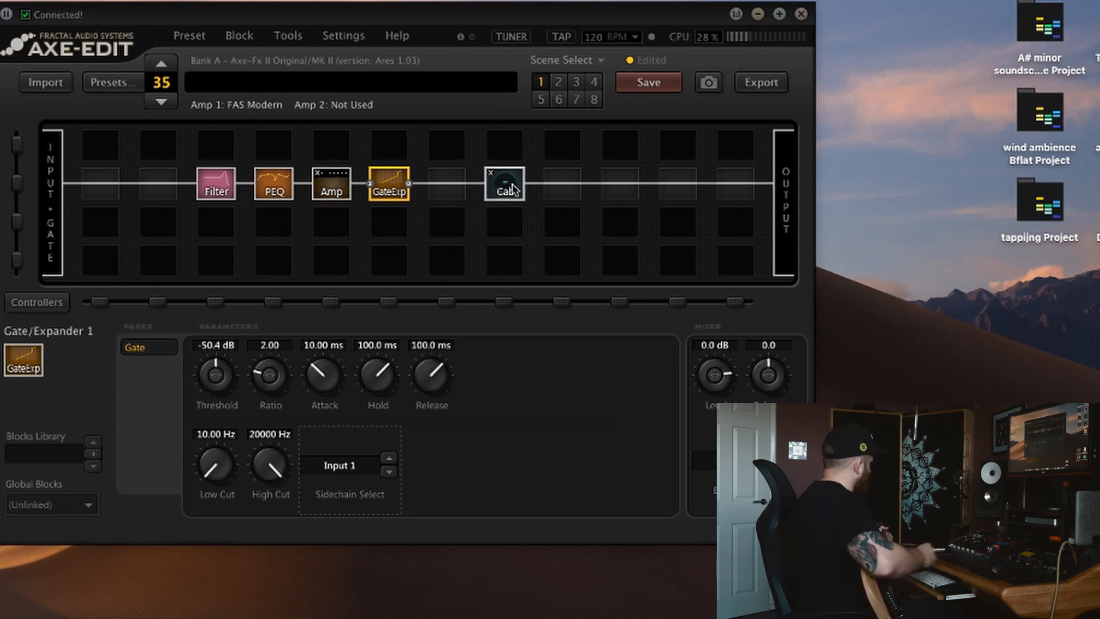
mouse_move(368, 222)
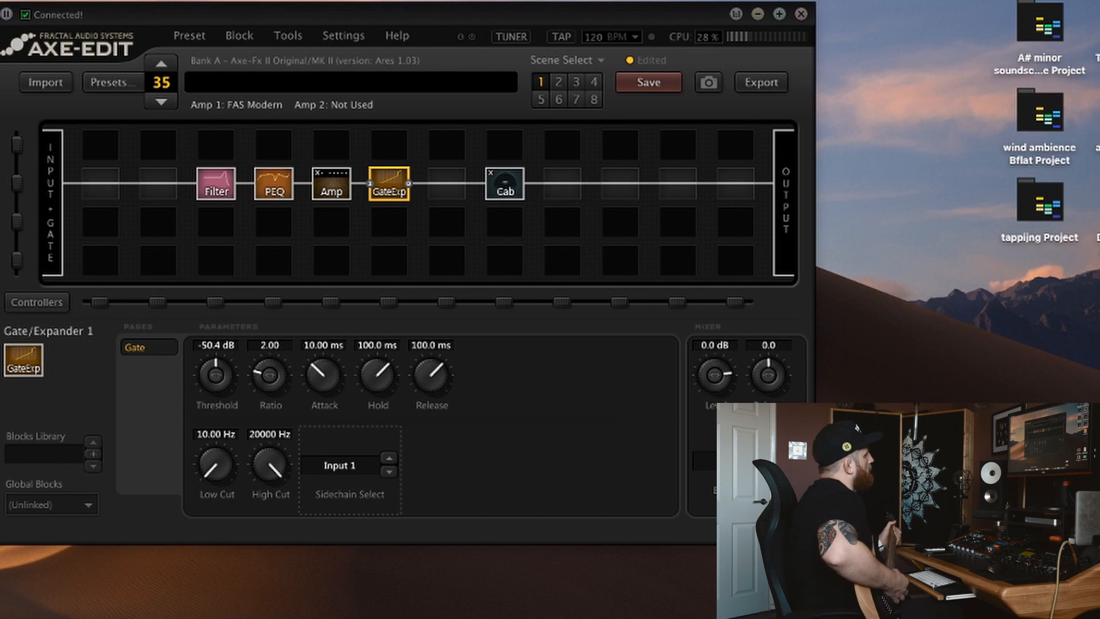
Insert a Multiband Comp after the Cab, reset band levels to 0.0 dB and raise Thresh 1 to about -27.6 dB.
click(563, 190)
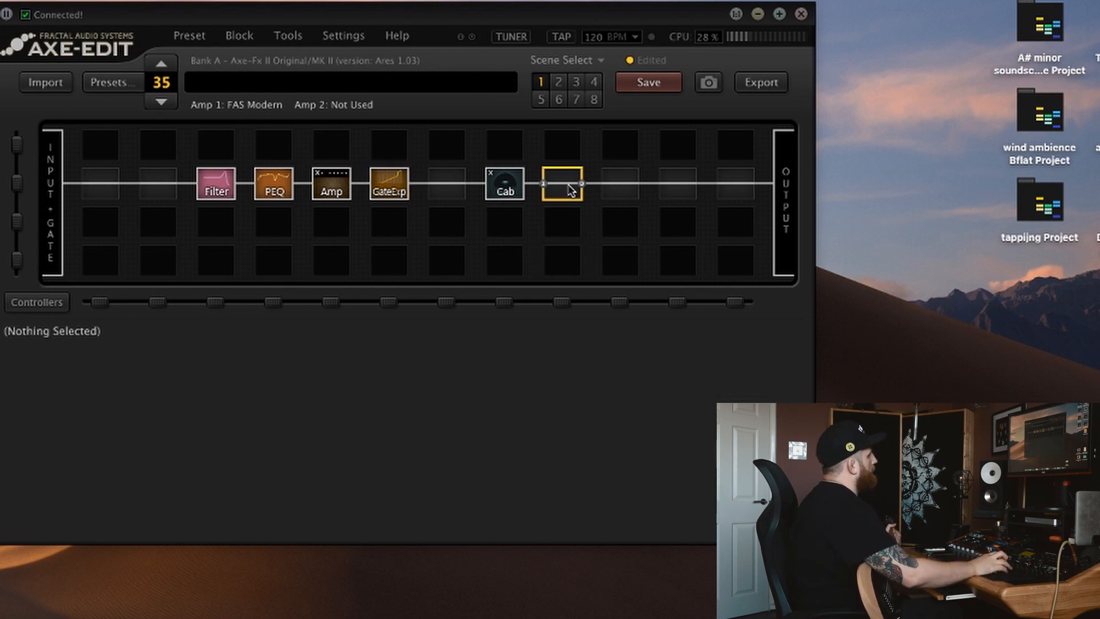
right_click(561, 184)
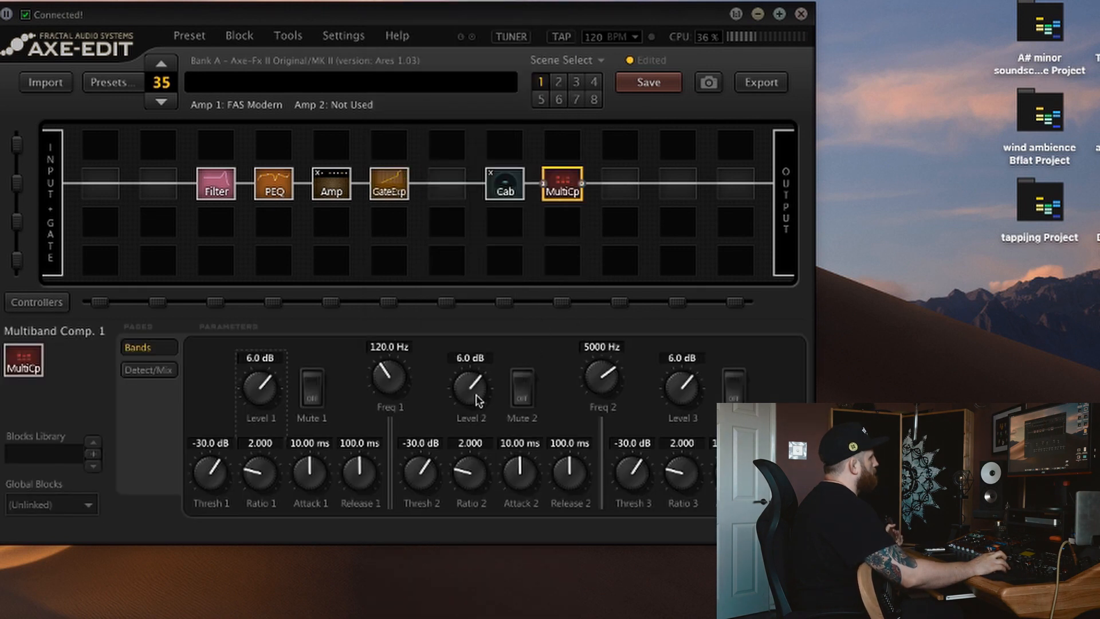
double_click(258, 359)
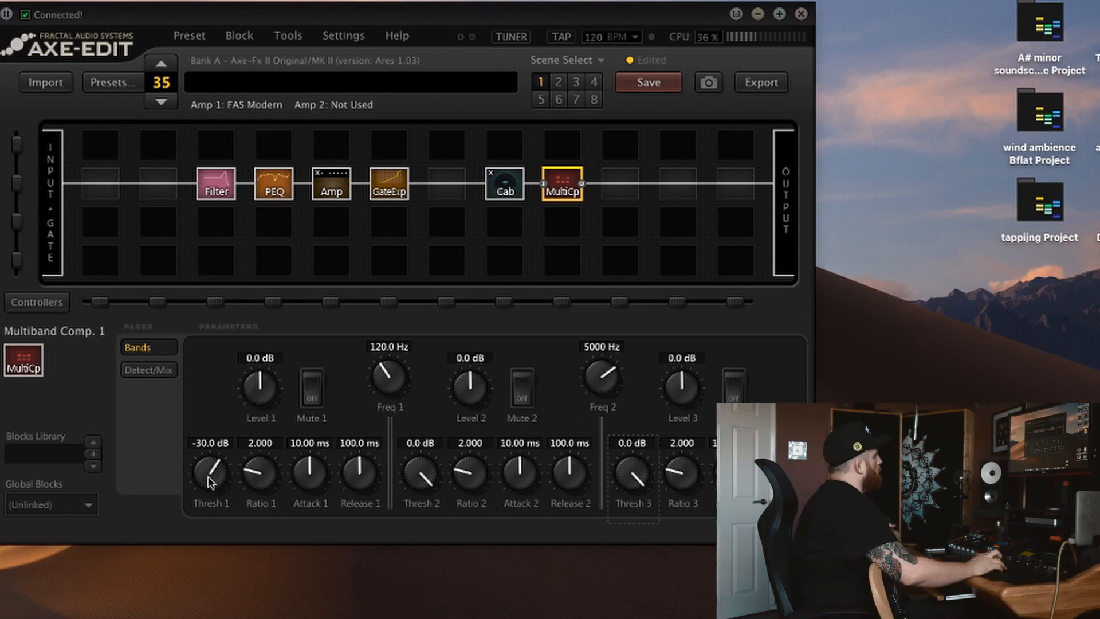
drag(210, 474, 209, 463)
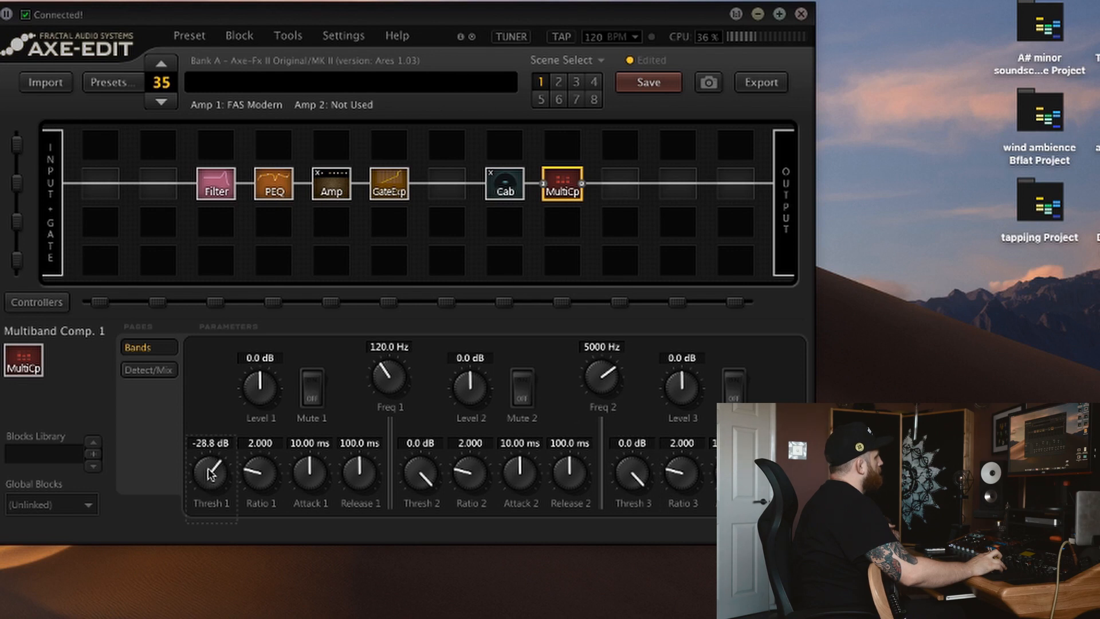
drag(210, 475, 210, 456)
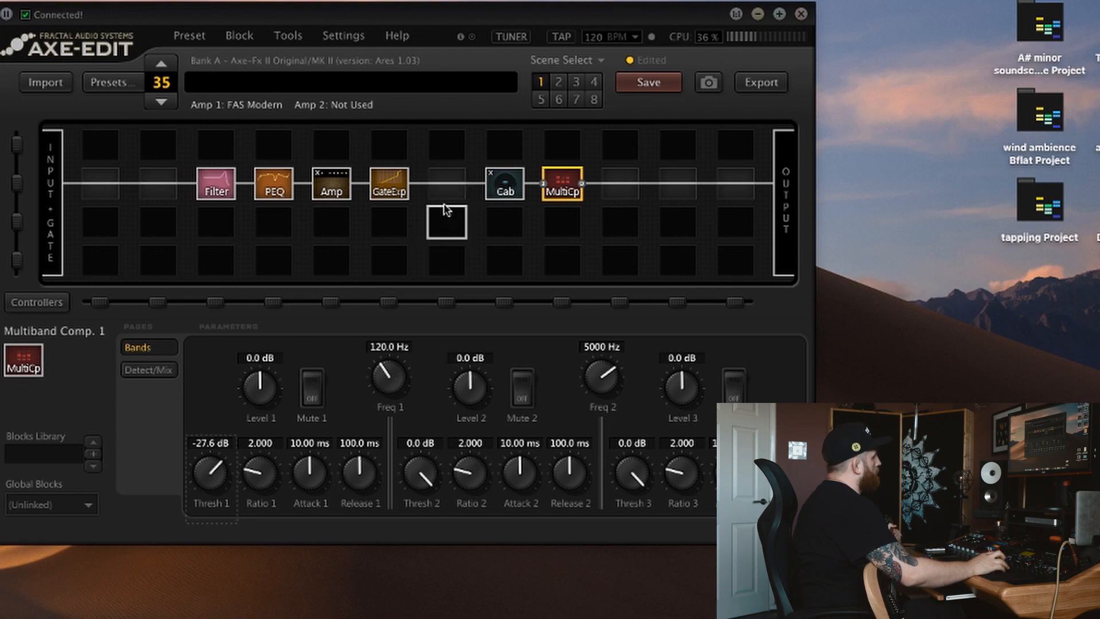
mouse_move(440, 219)
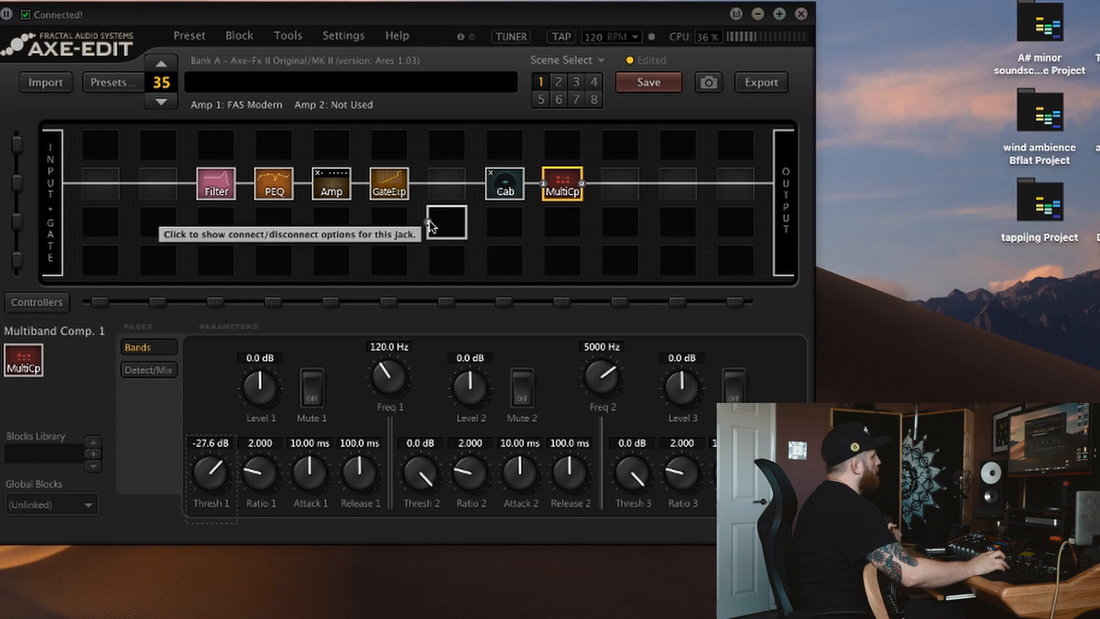
mouse_move(355, 262)
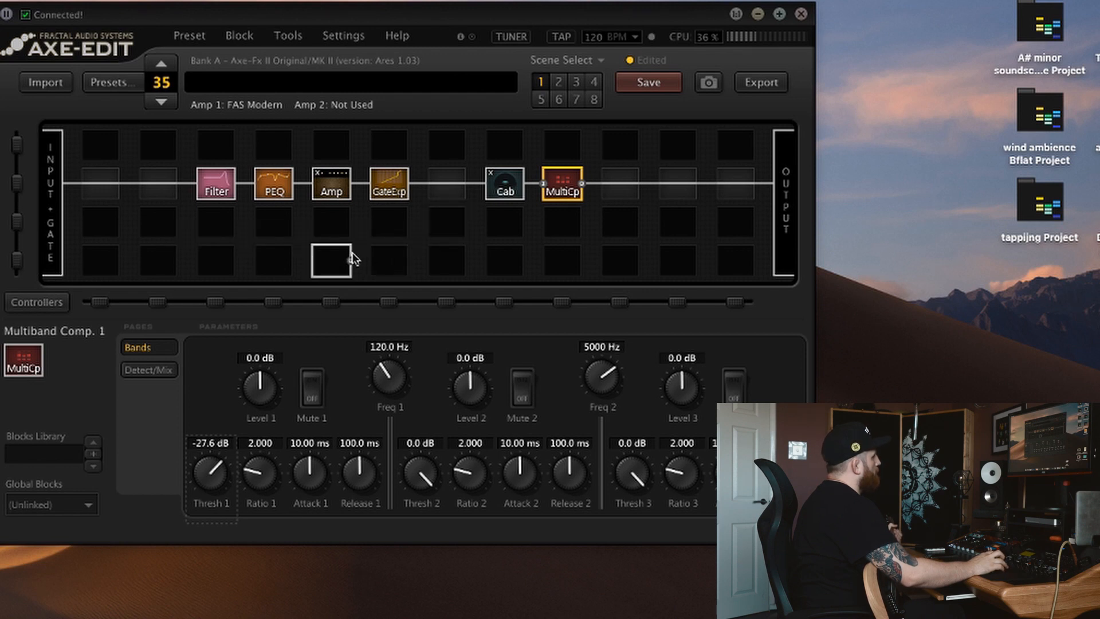
mouse_move(454, 235)
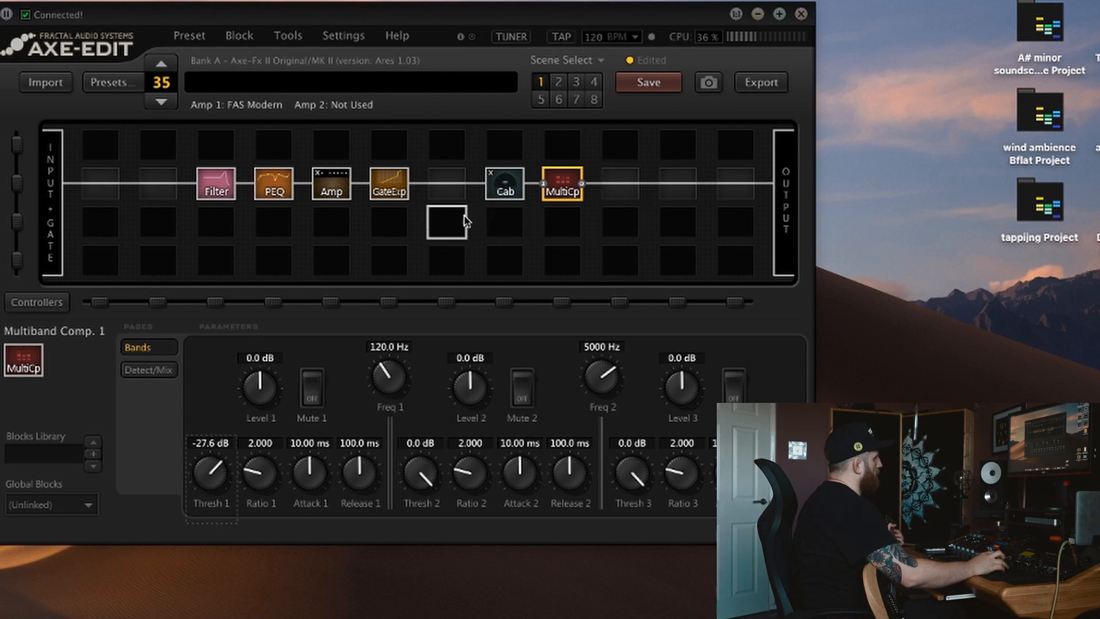
mouse_move(442, 223)
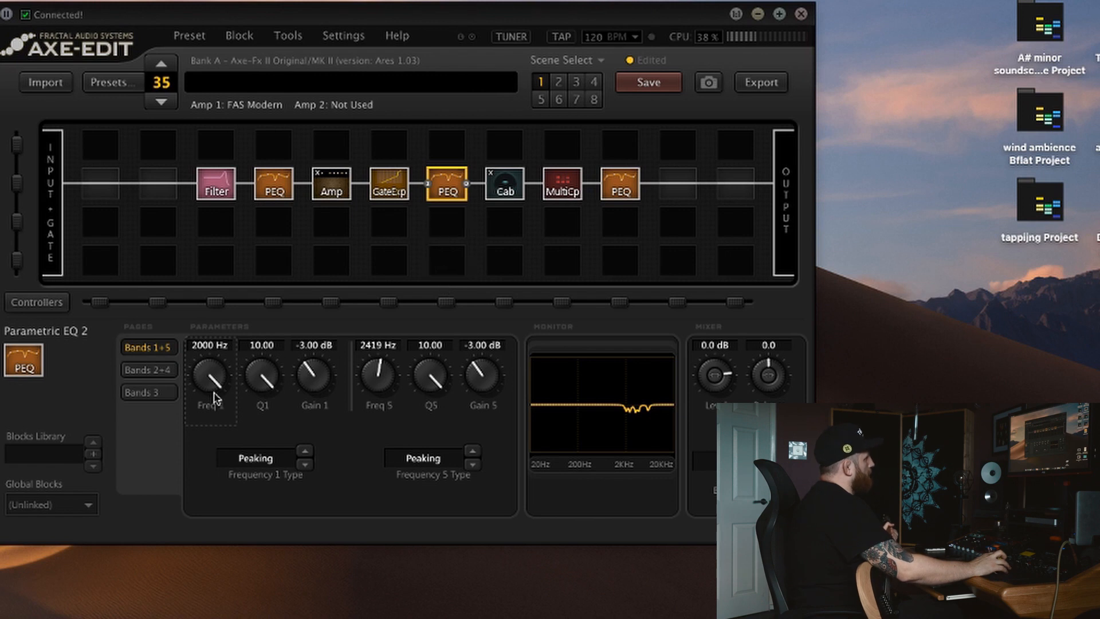
mouse_move(321, 387)
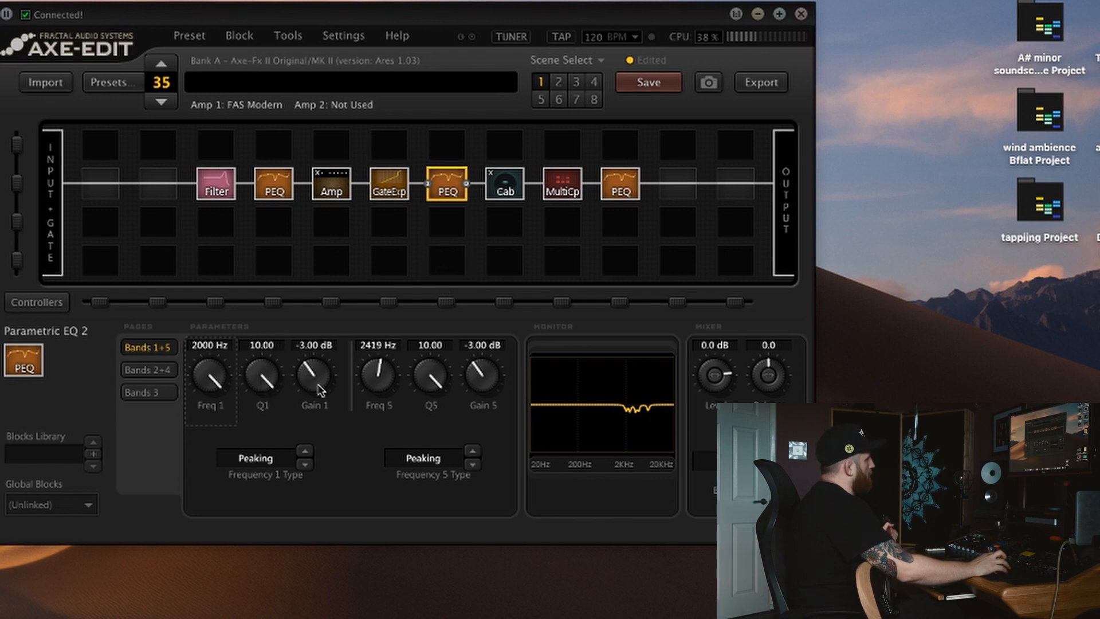
mouse_move(335, 361)
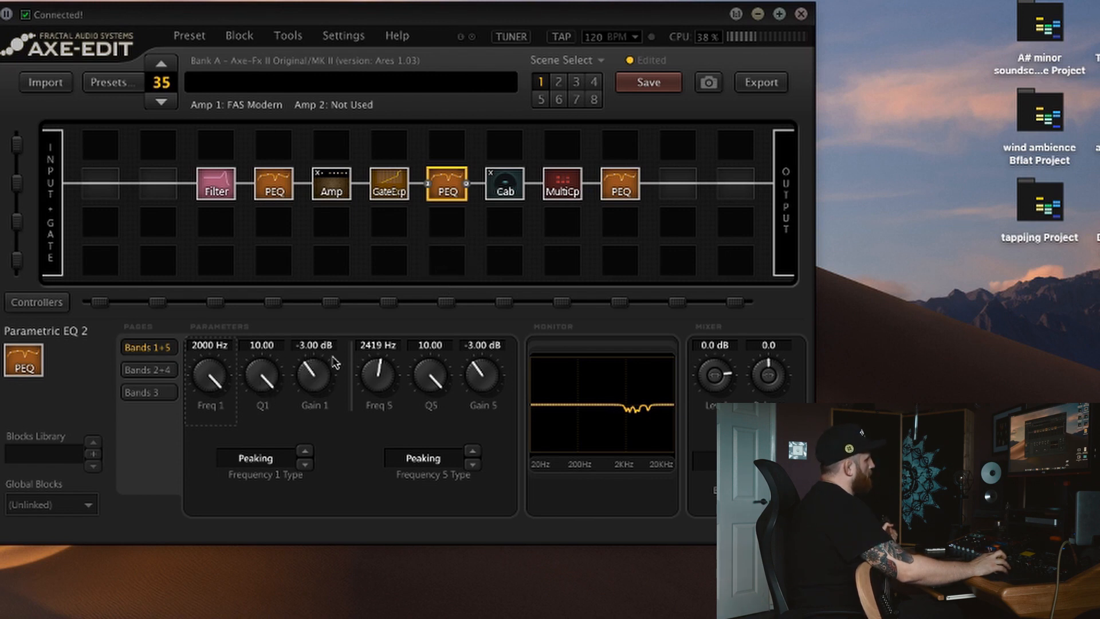
mouse_move(612, 416)
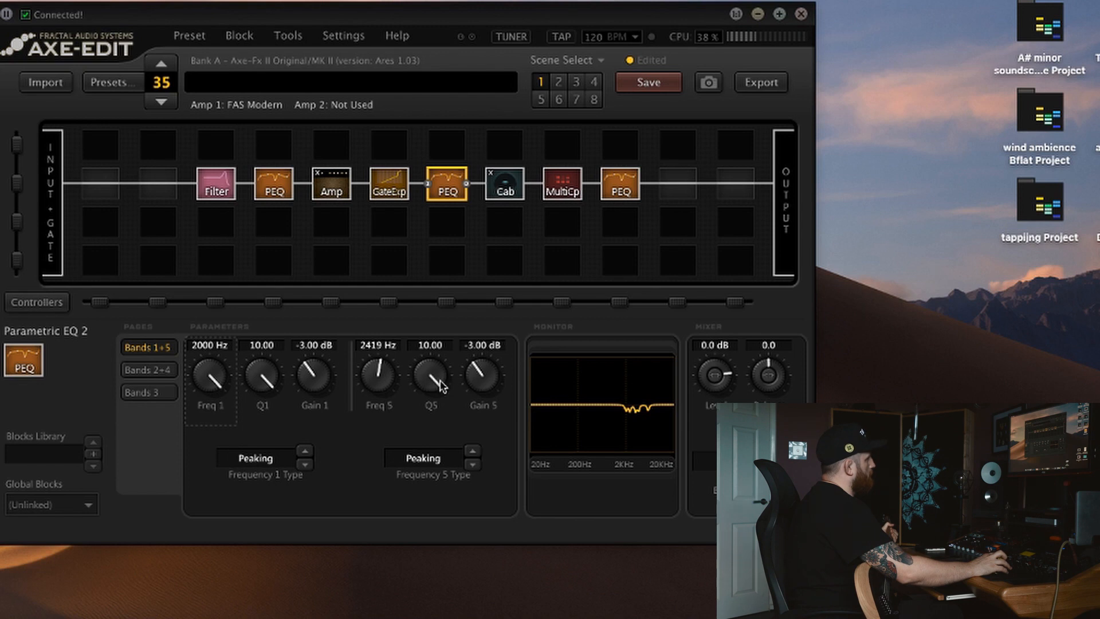
mouse_move(265, 392)
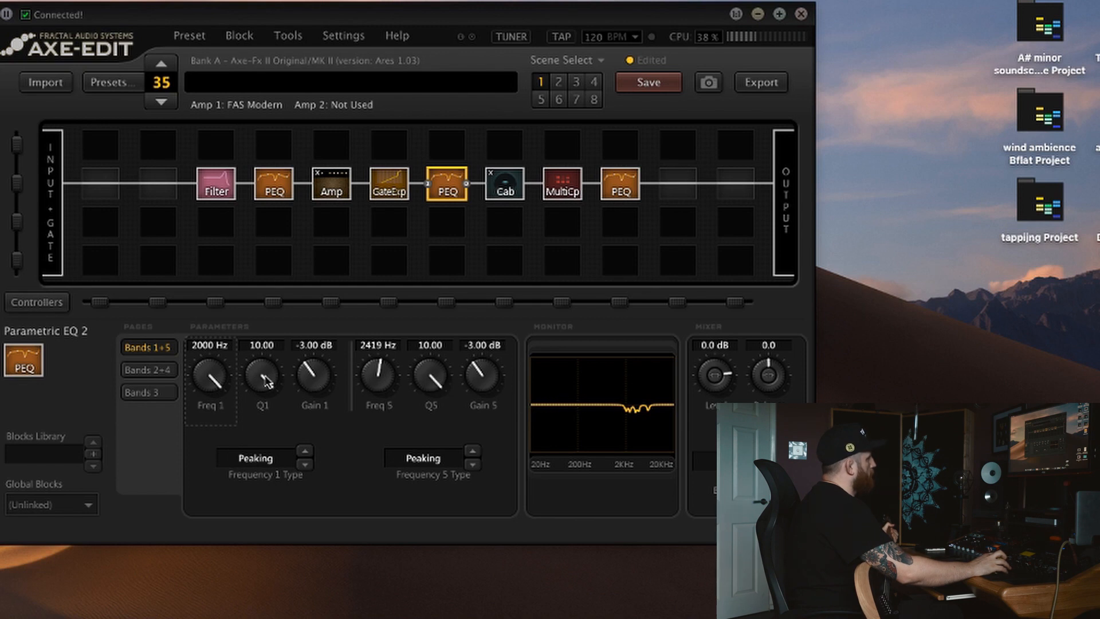
mouse_move(627, 395)
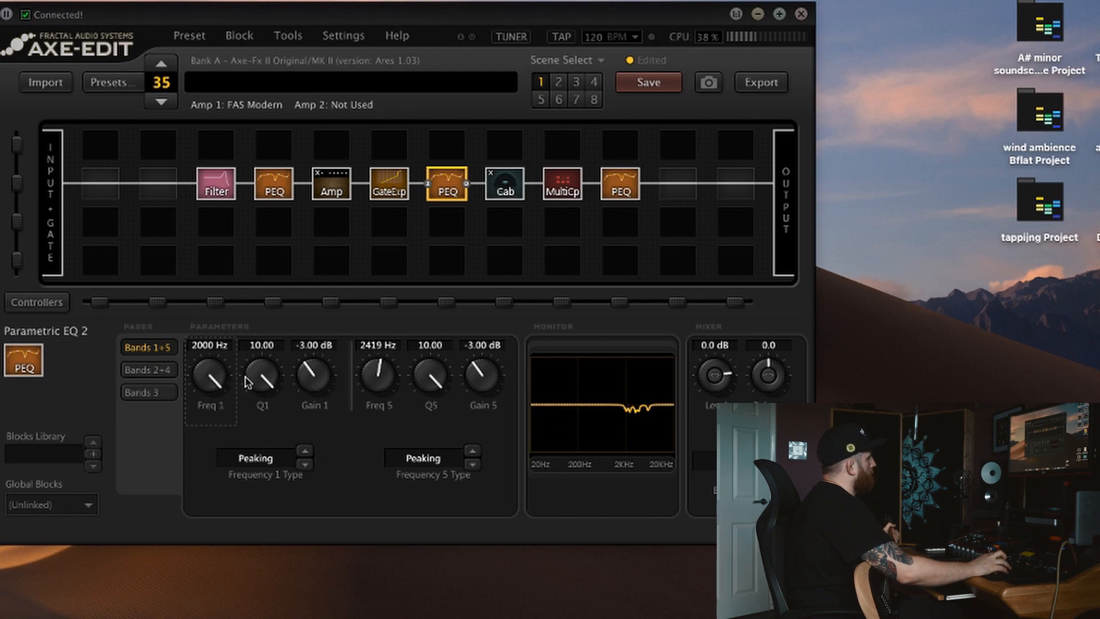
mouse_move(583, 415)
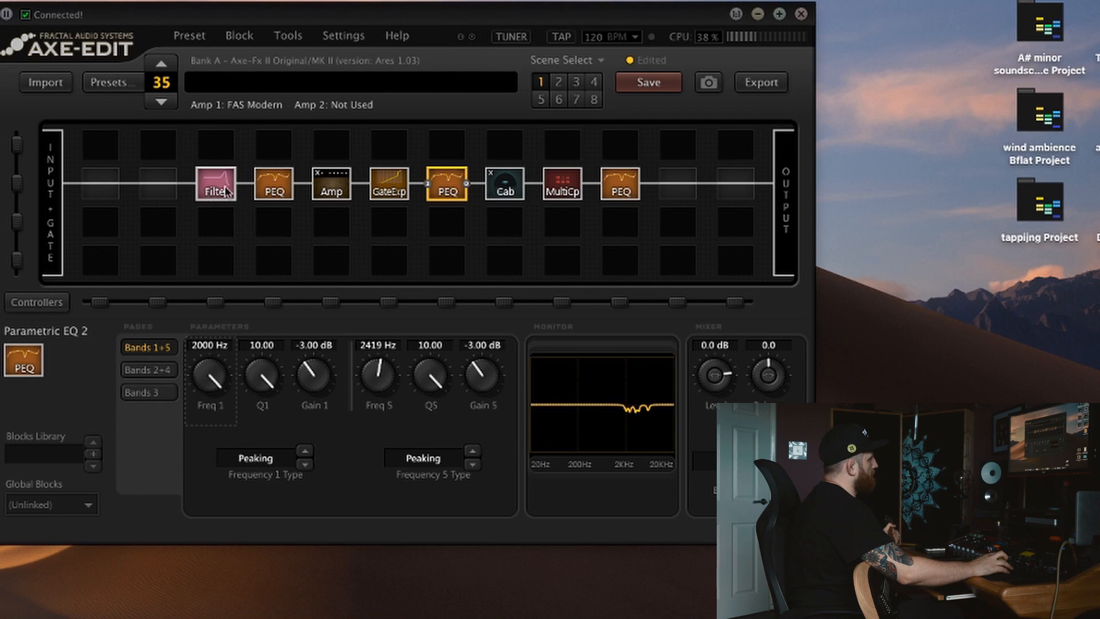
Set a PEQ 2 gain band to -3 dB for the cut around 2 kHz.
click(216, 229)
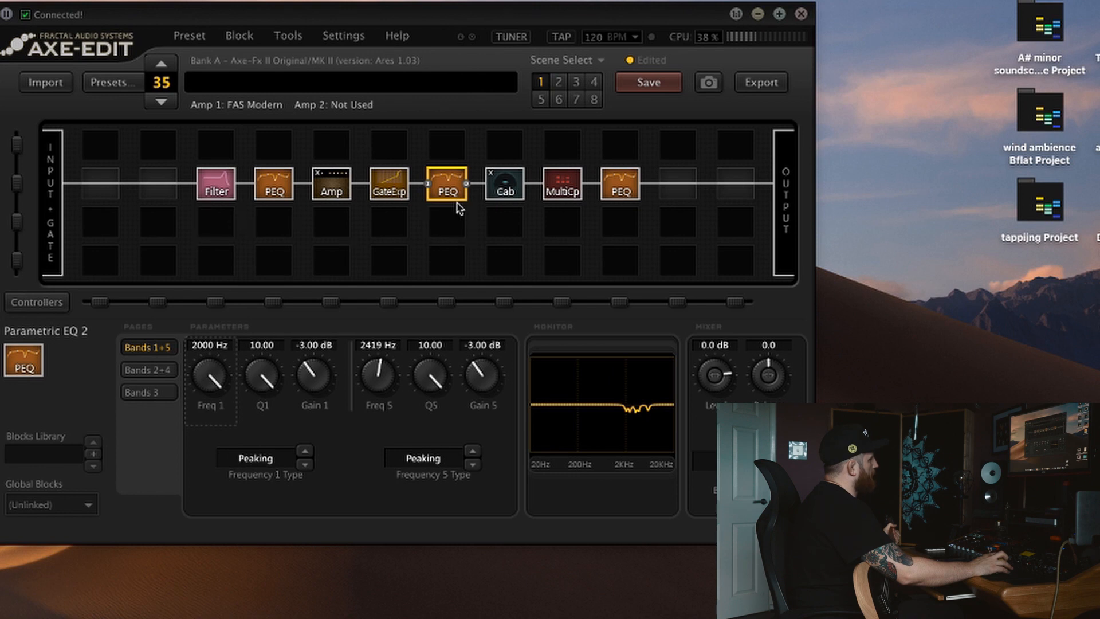
mouse_move(583, 389)
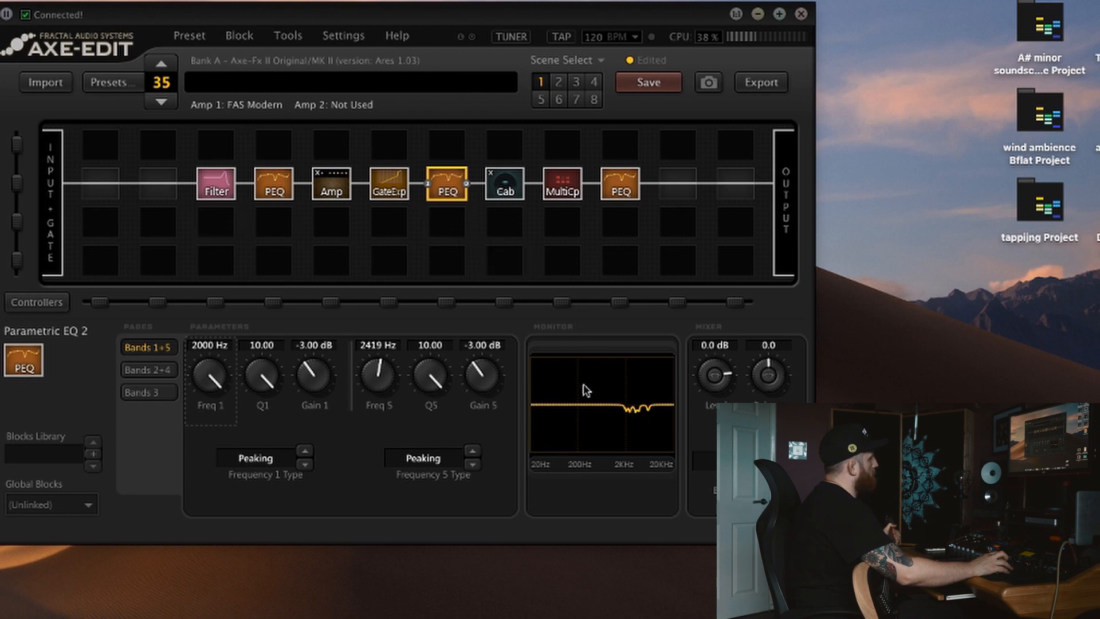
Select Parametric EQ 3 and review its Bands 3 and Bands 2+4 settings pages.
click(621, 187)
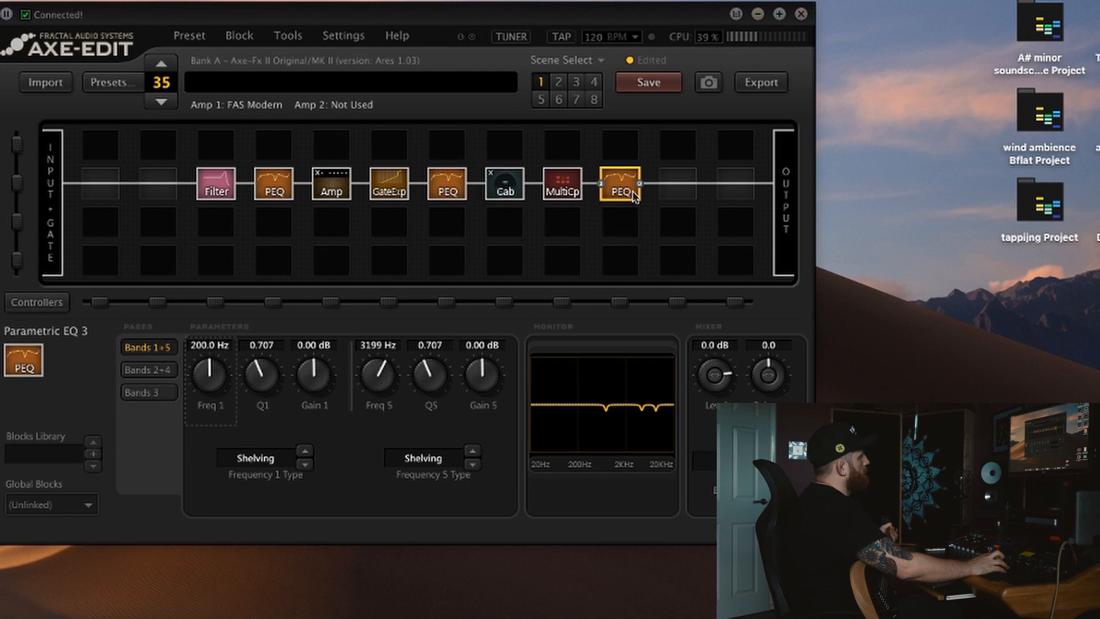
mouse_move(612, 427)
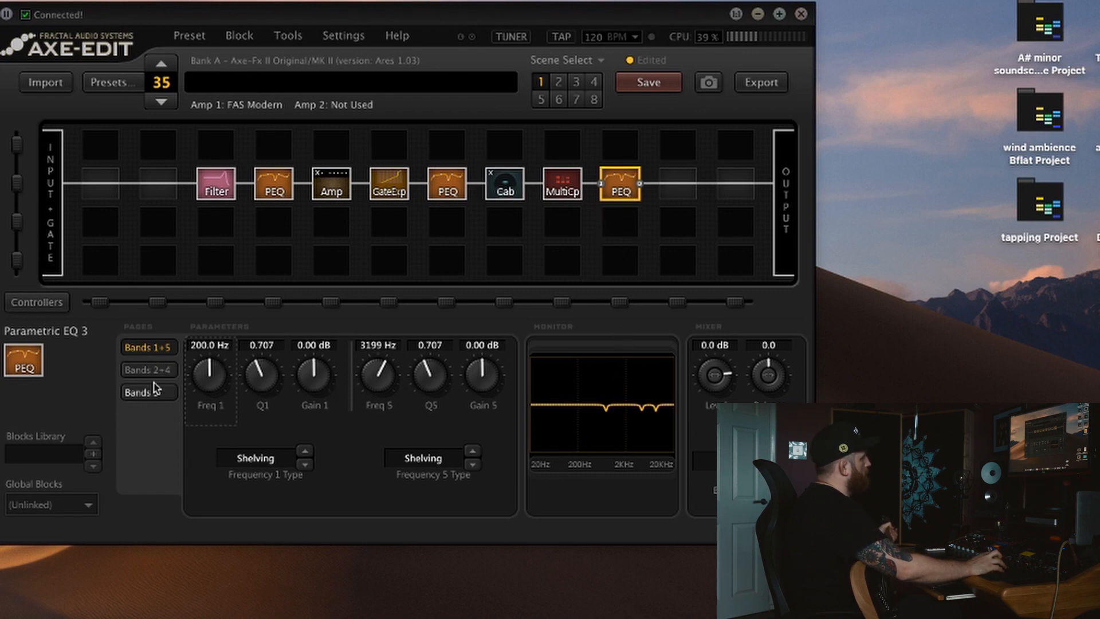
click(148, 392)
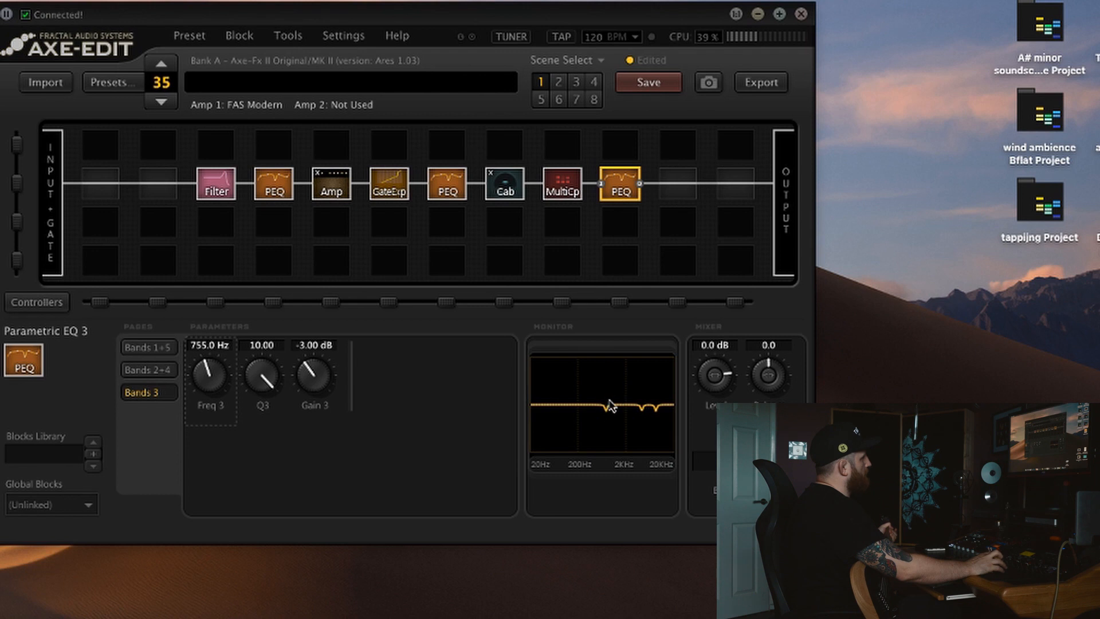
mouse_move(206, 377)
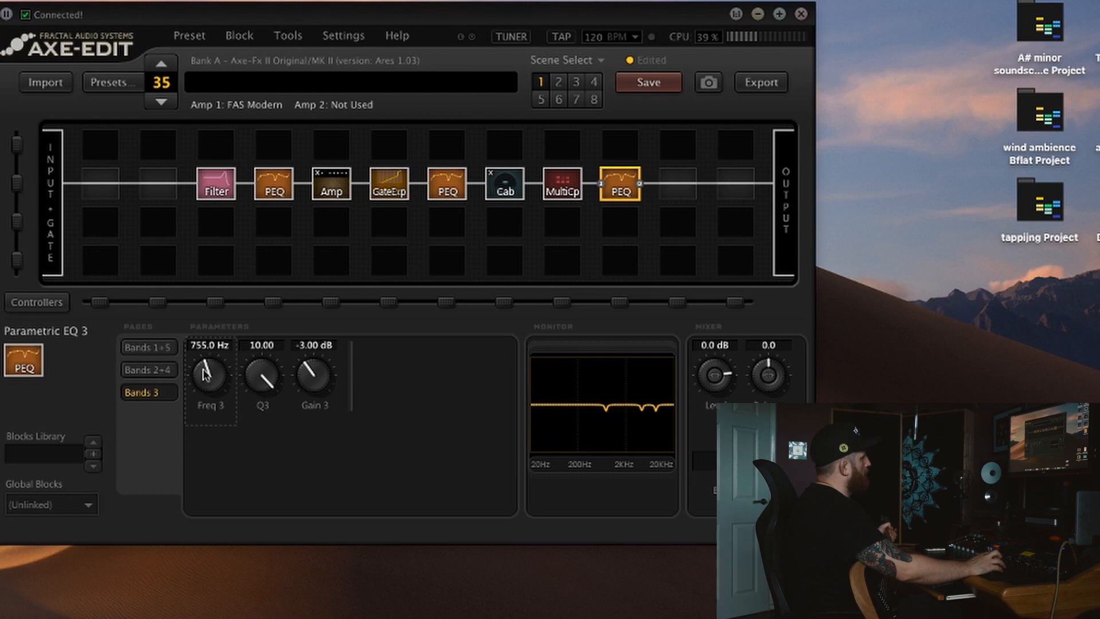
click(147, 369)
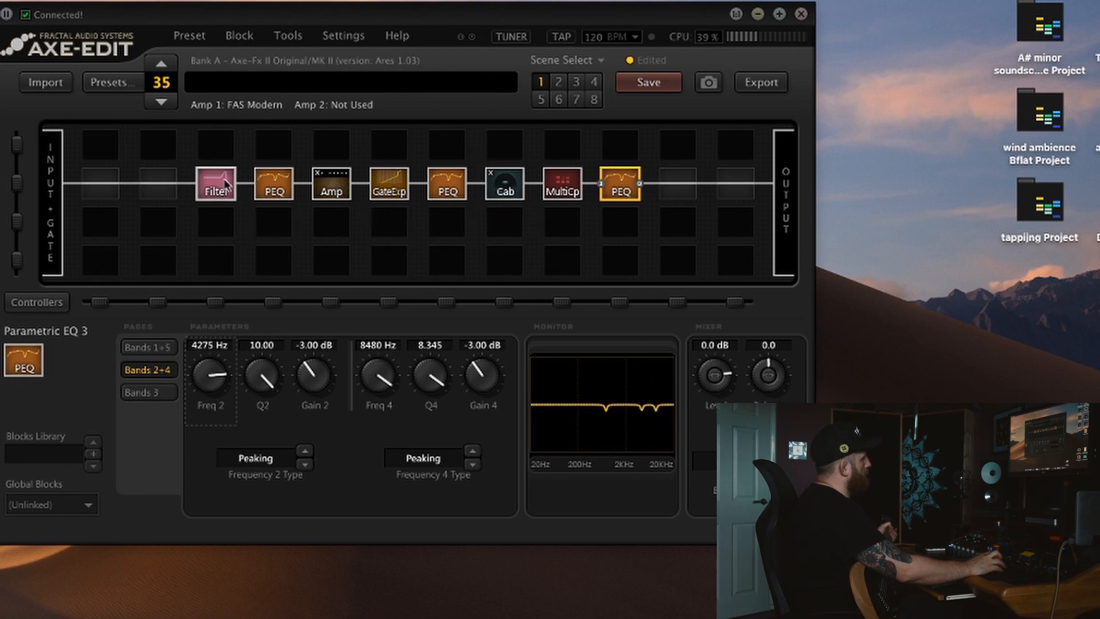
mouse_move(628, 433)
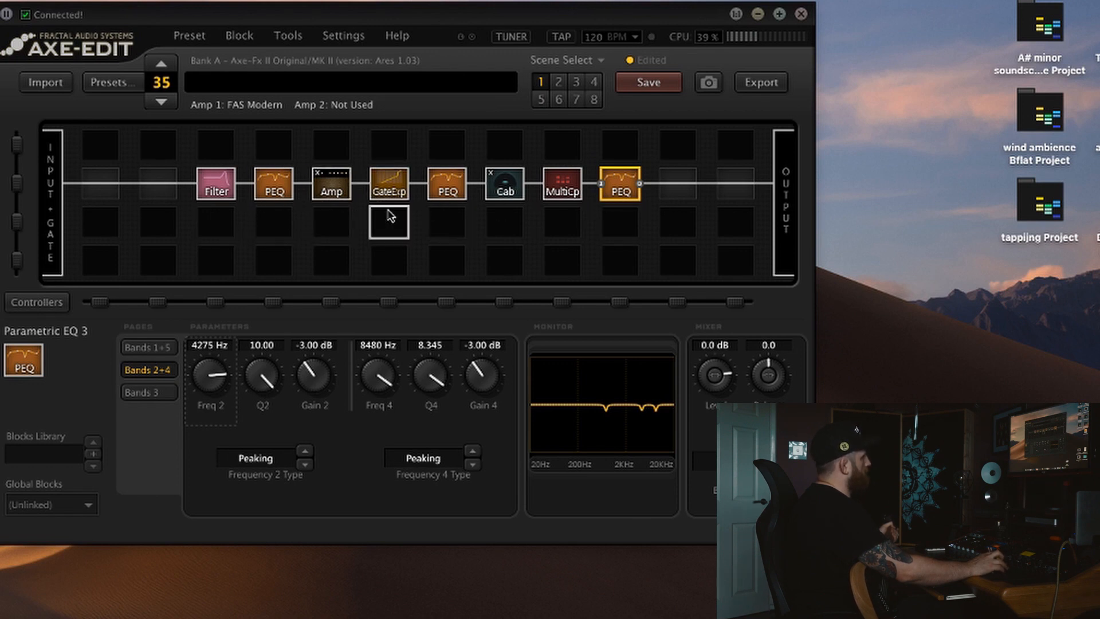
mouse_move(660, 189)
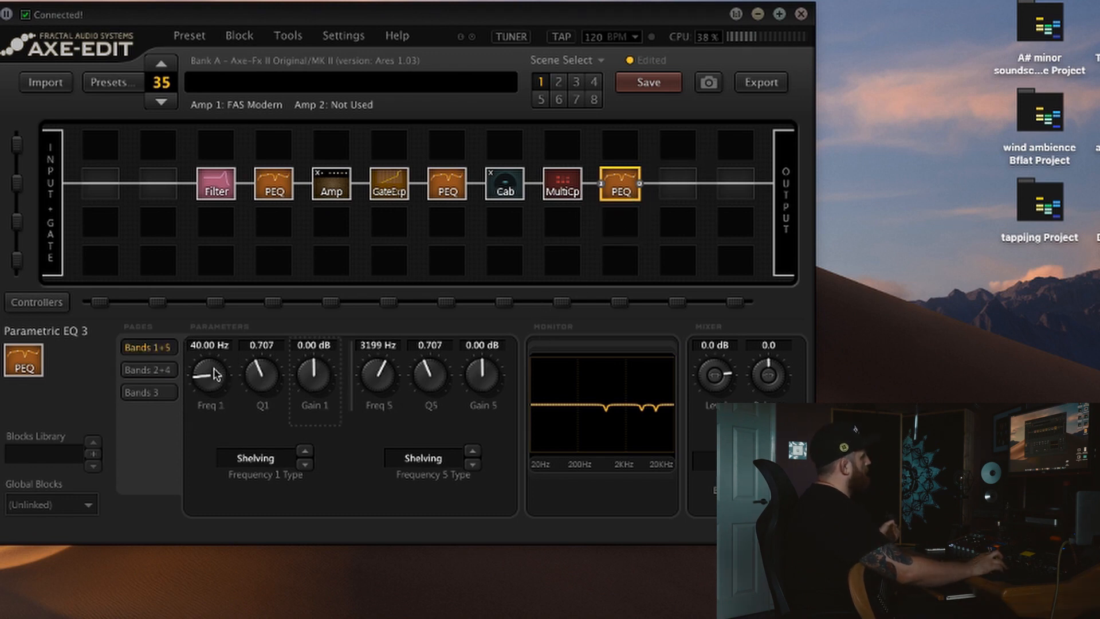
mouse_move(198, 366)
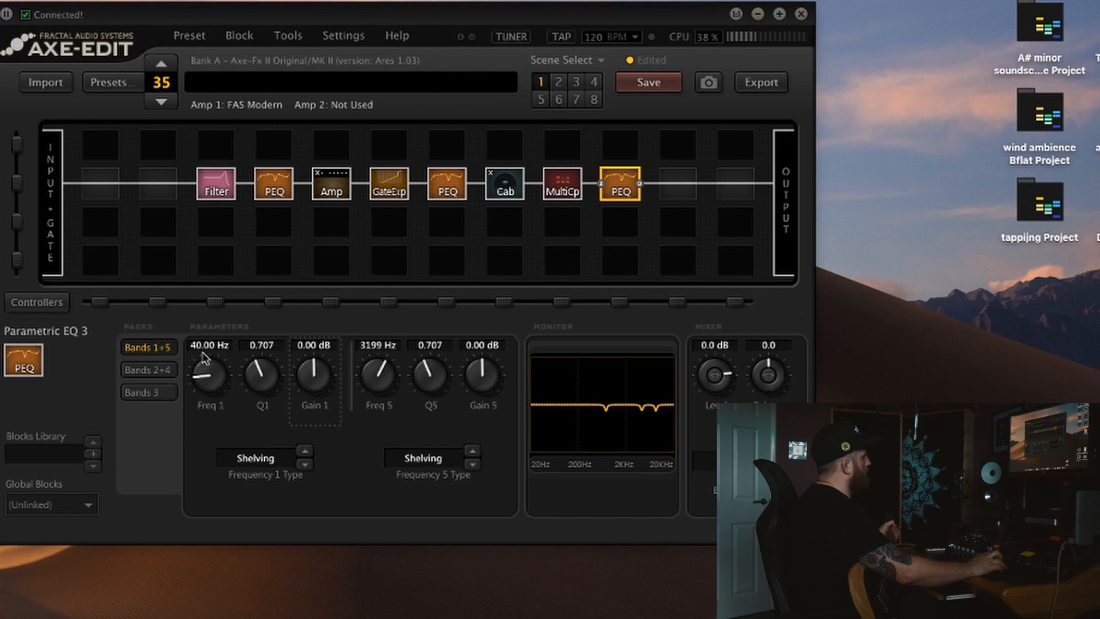
Set Parametric EQ 3 band 1's type to Blocking for a 40 Hz low-cut.
click(263, 458)
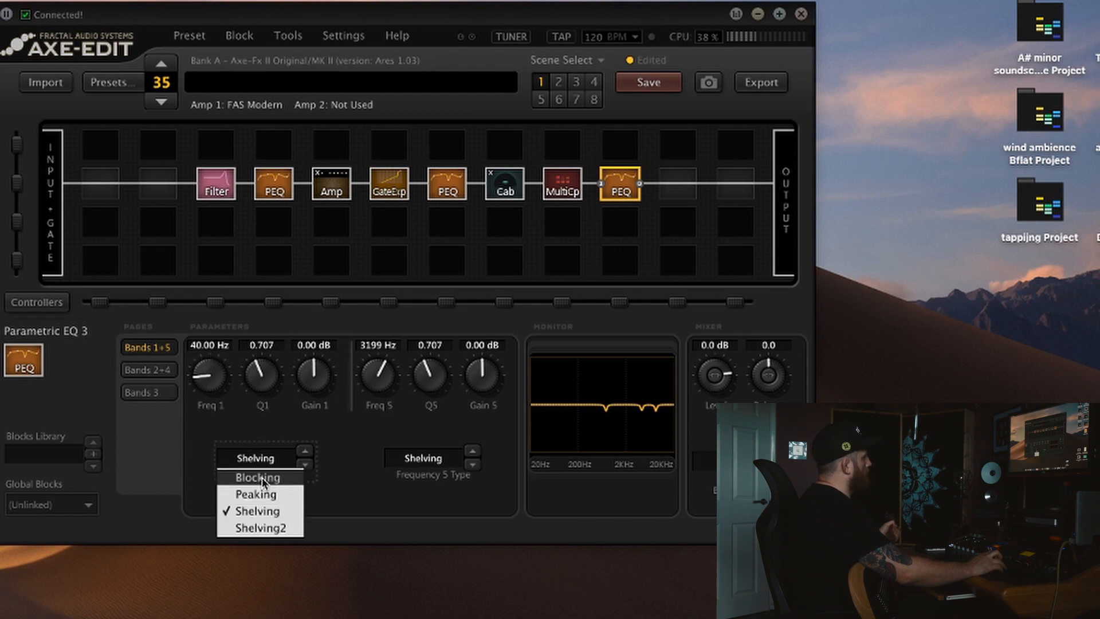
click(256, 477)
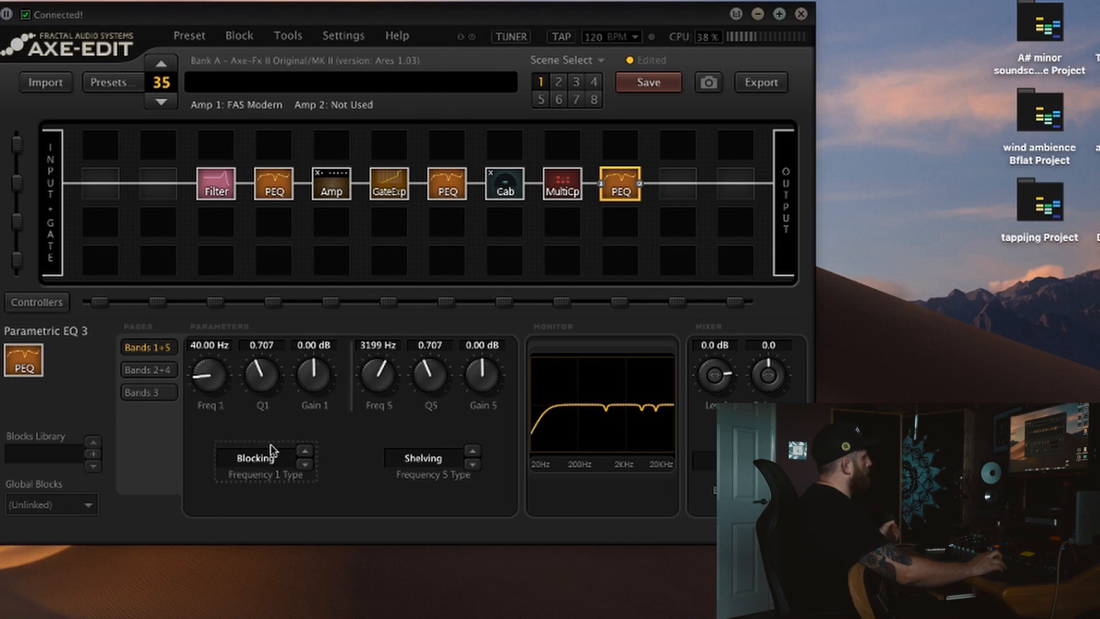
mouse_move(541, 417)
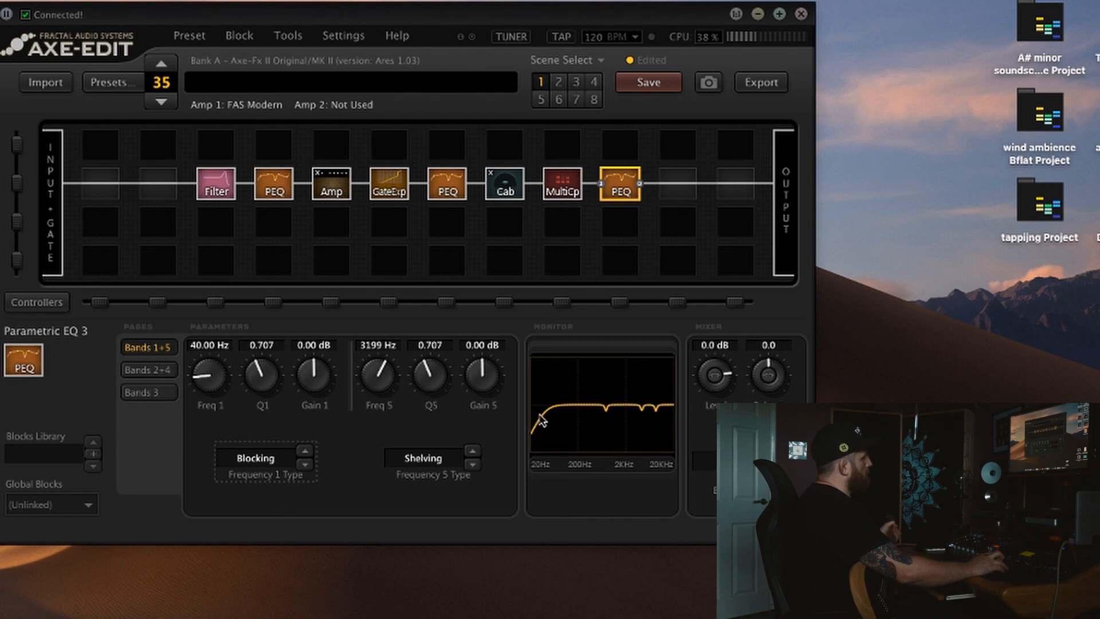
mouse_move(537, 436)
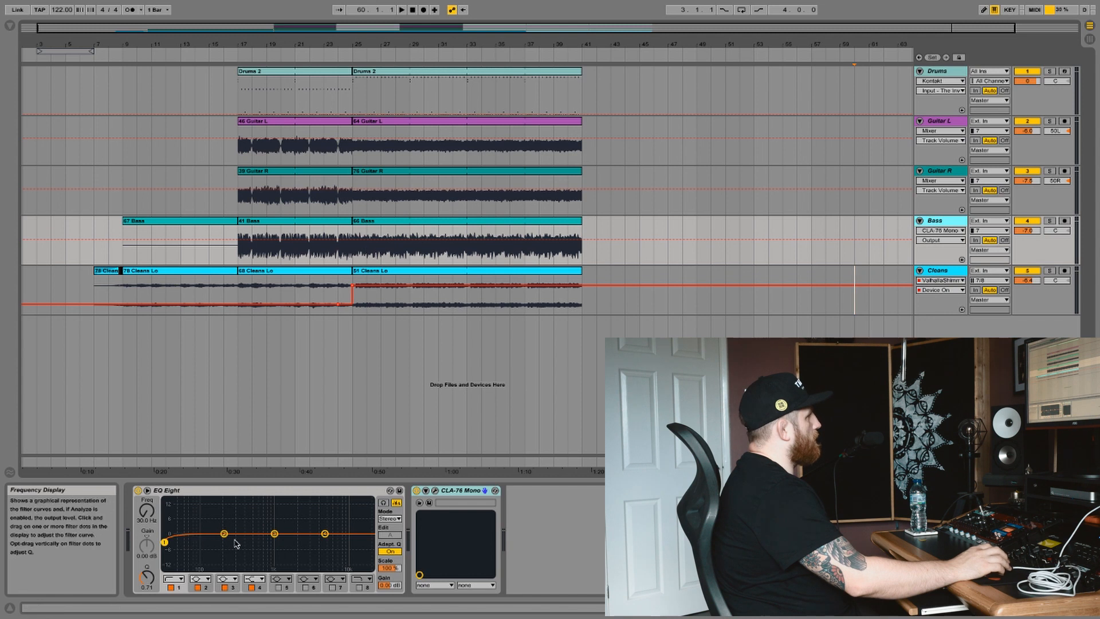
Show the CLA-76 Mono compressor's plugin window on the Bass track.
click(434, 505)
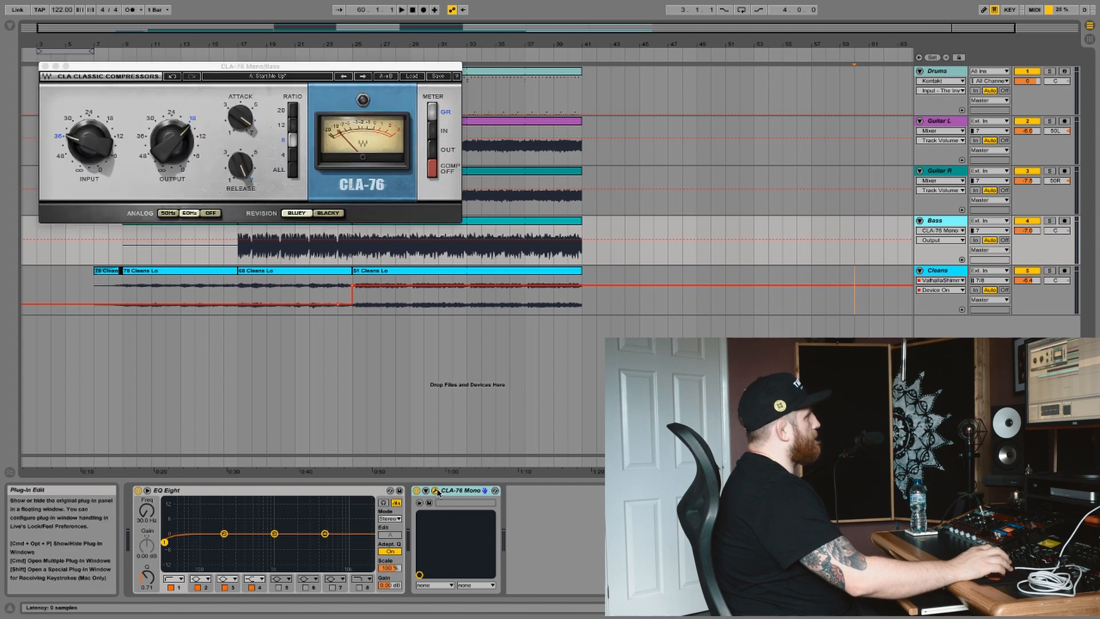